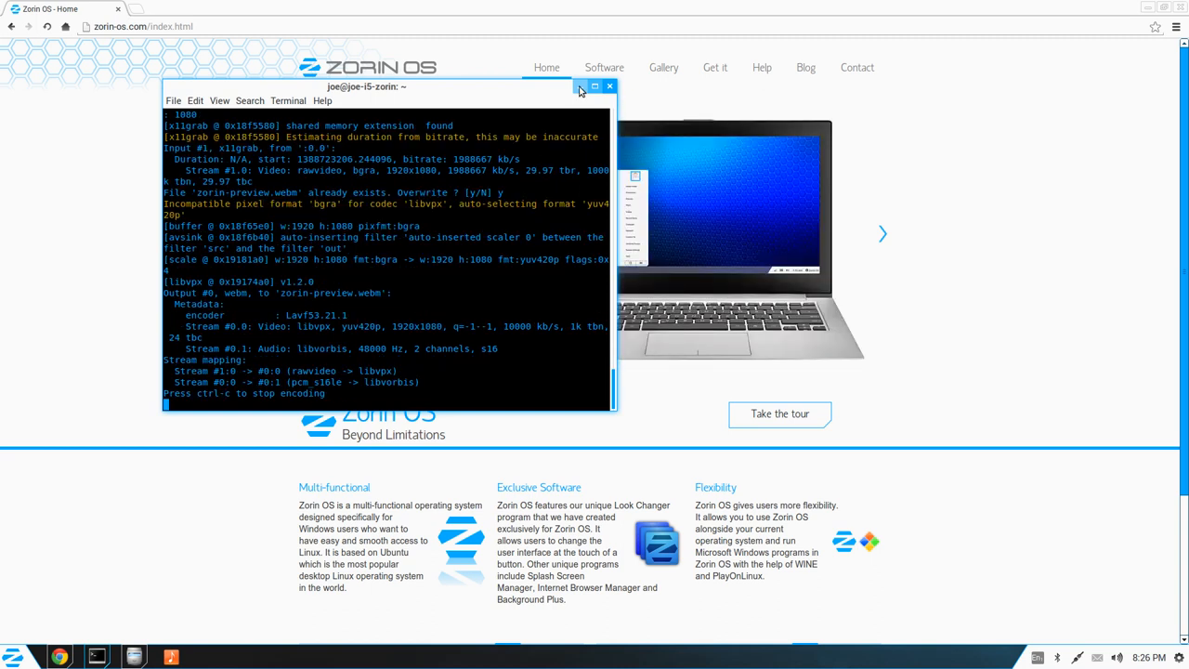
- Hide the terminal, scroll through the Zorin OS homepage slideshow, and show the Gallery page
left_click(610, 88)
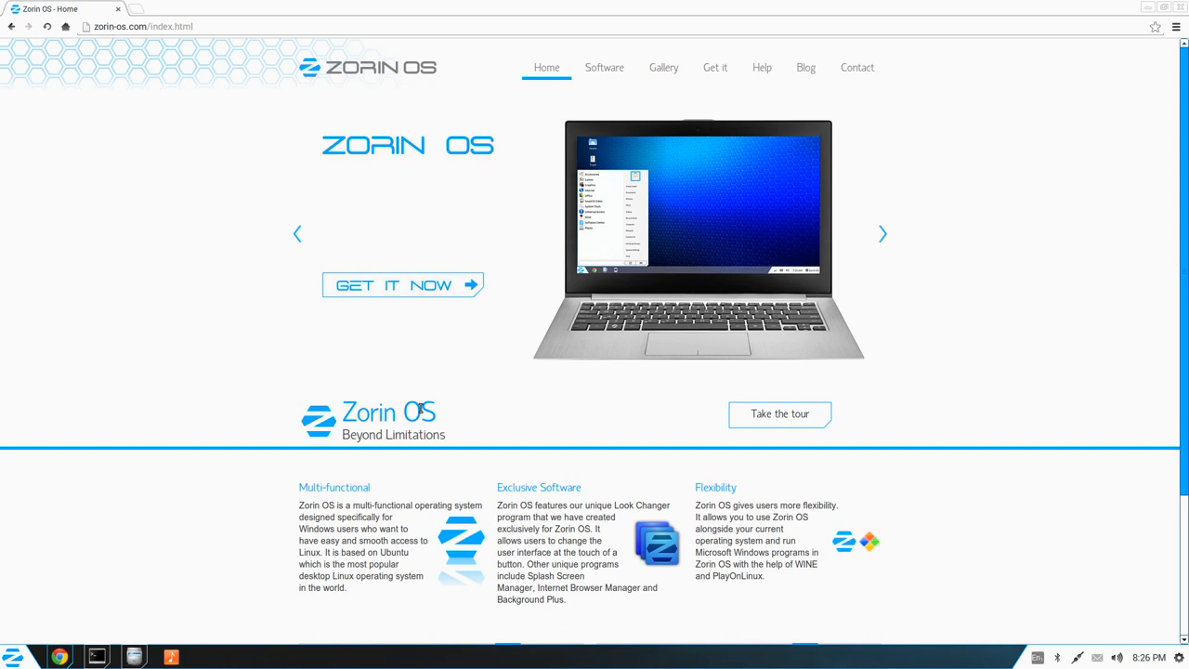
scroll("down", 3)
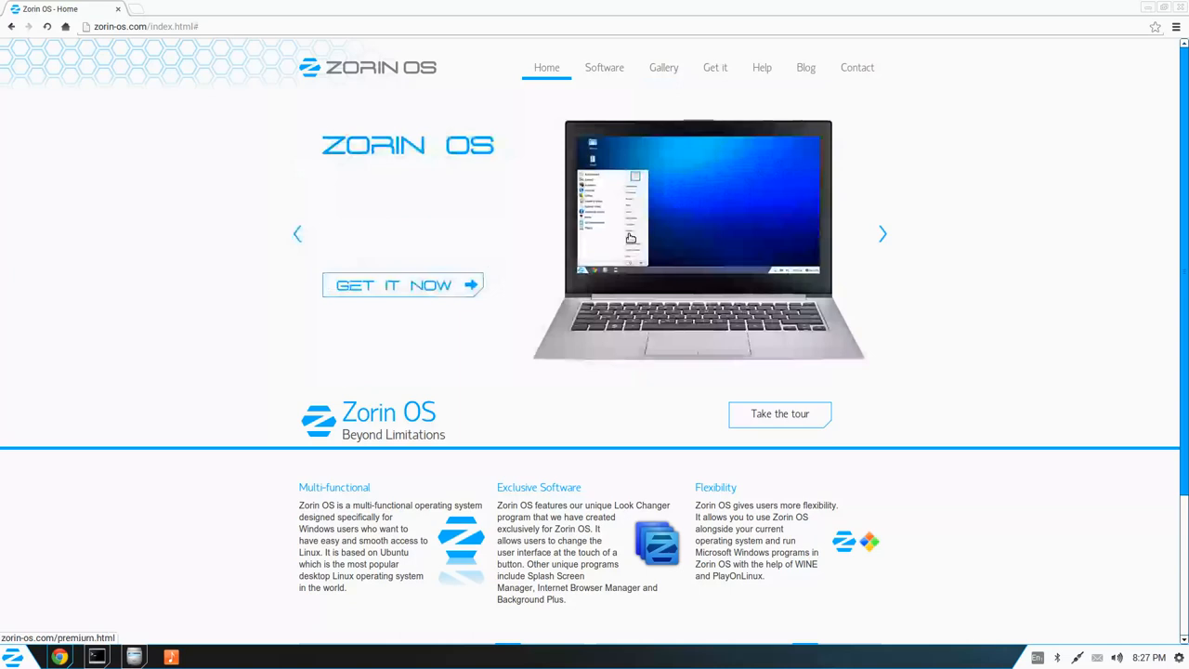
scroll("down", 3)
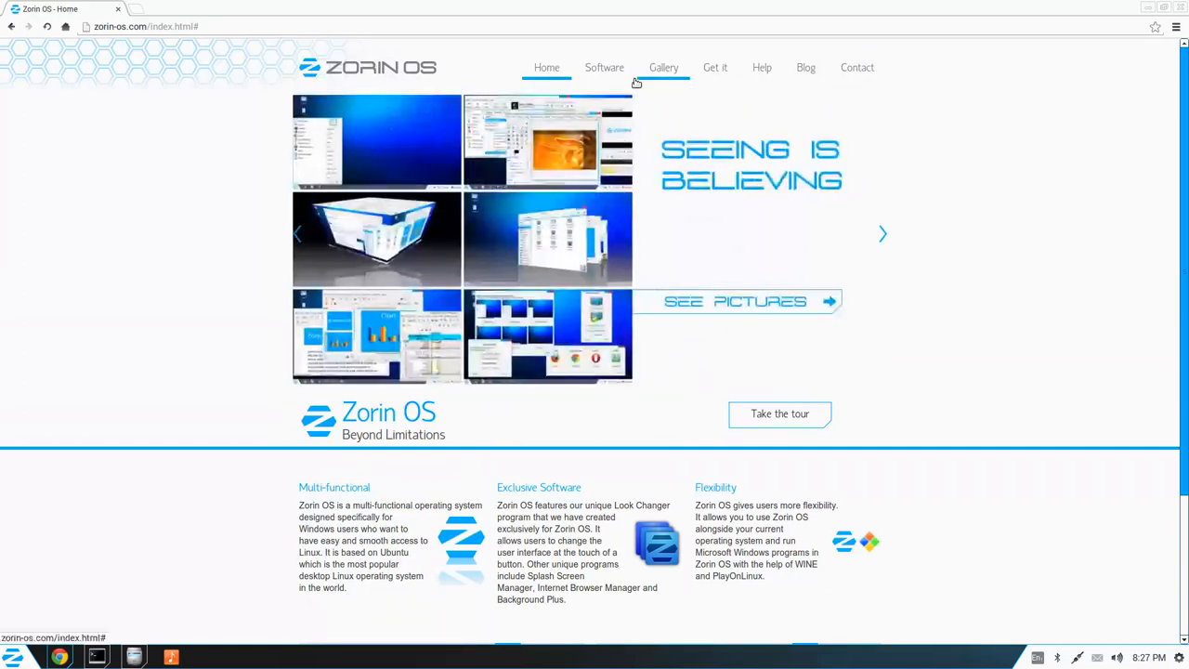
left_click(663, 67)
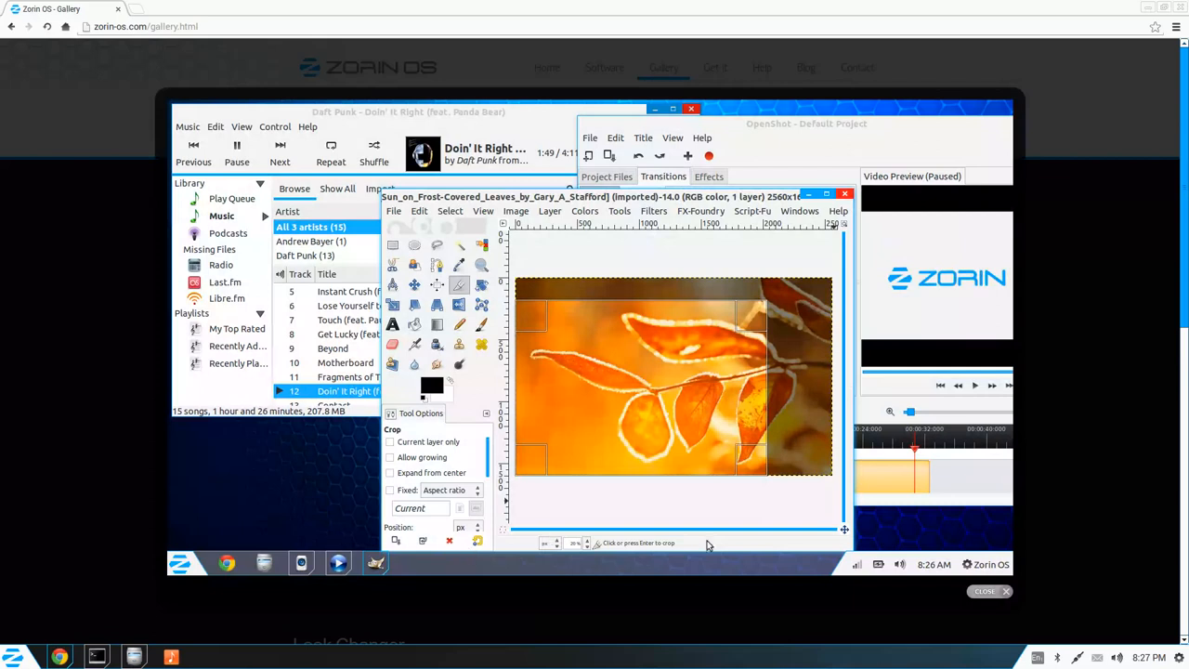
mouse_move(998, 571)
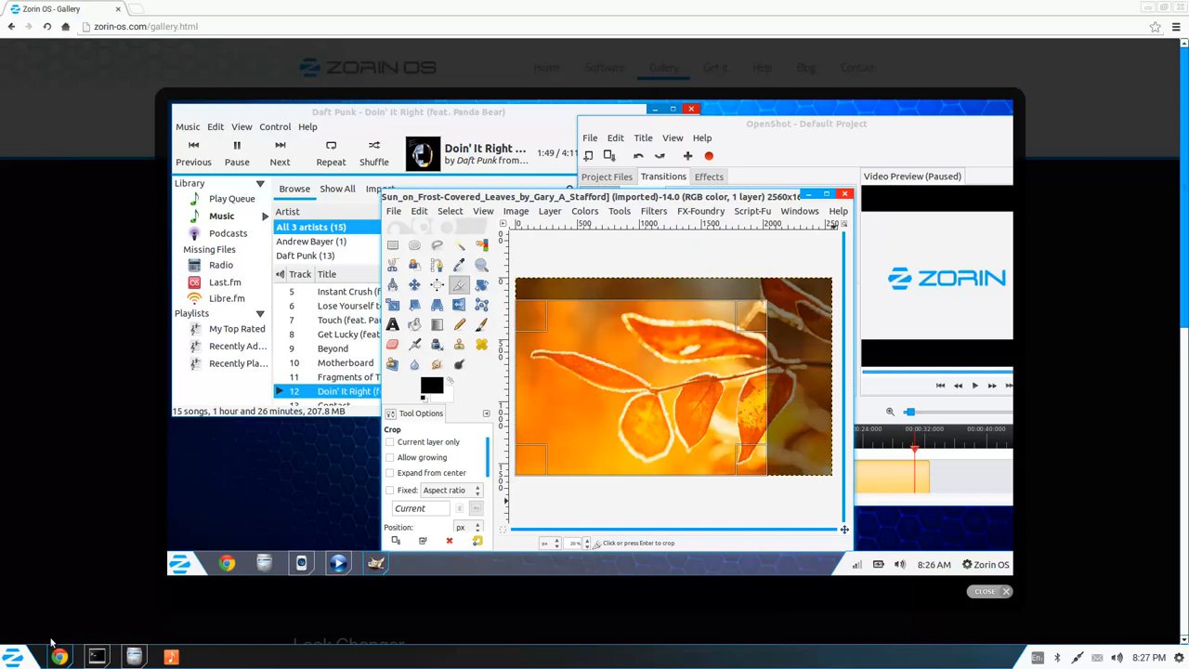
mouse_move(18, 654)
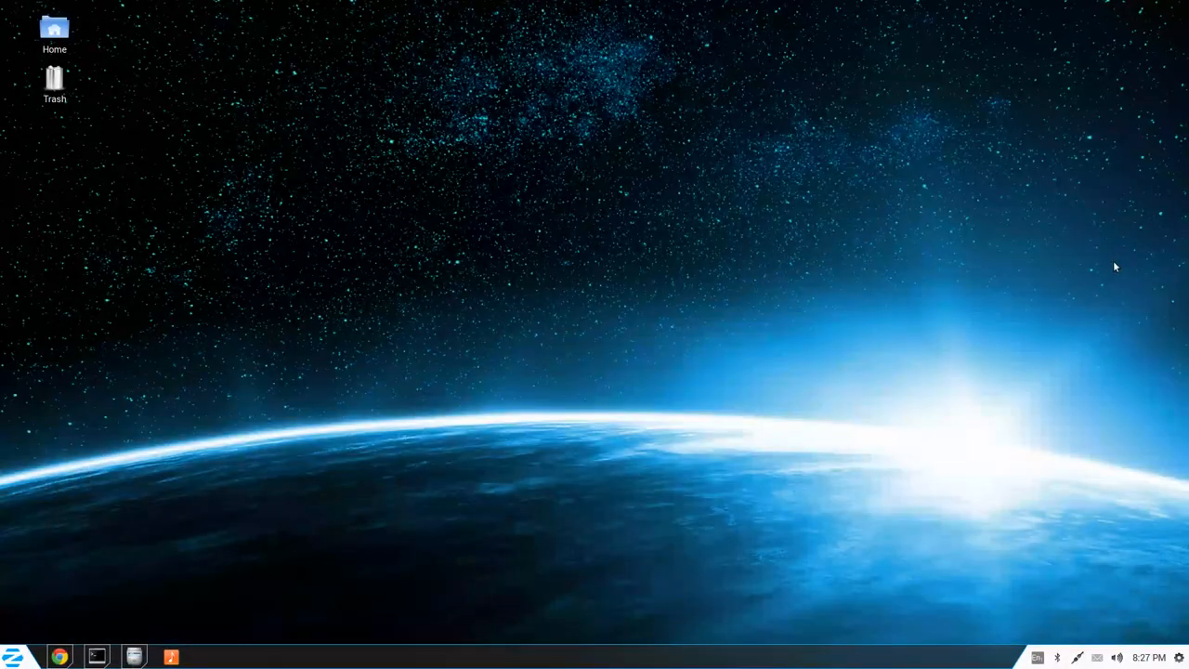
mouse_move(1180, 662)
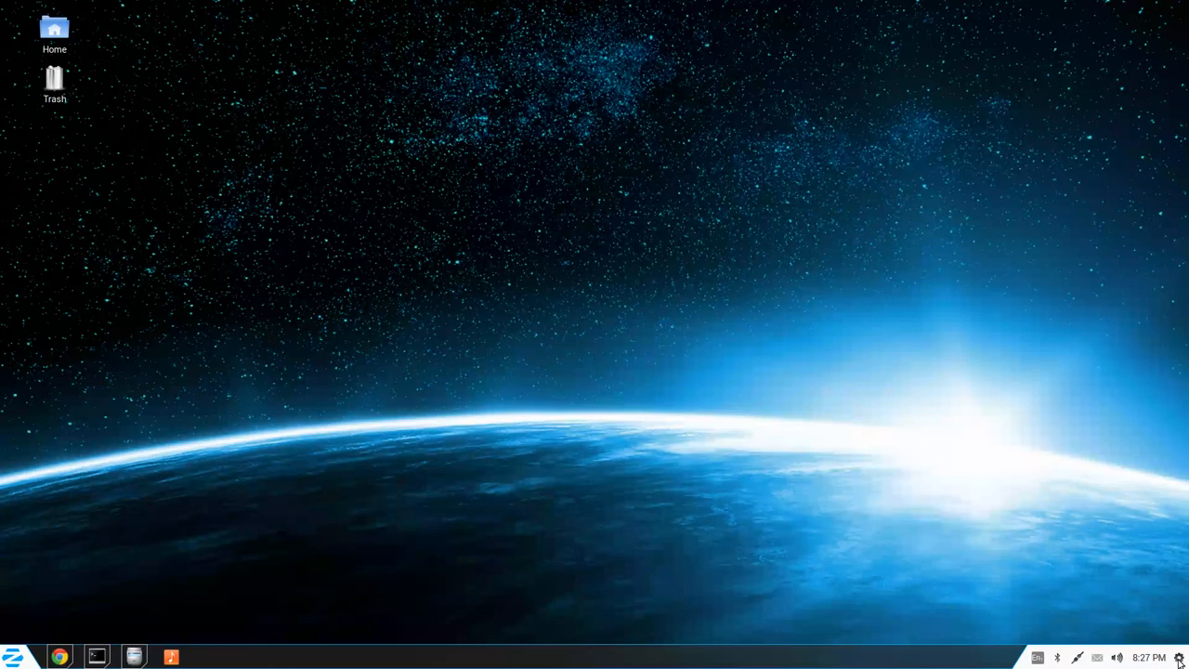
left_click(1178, 658)
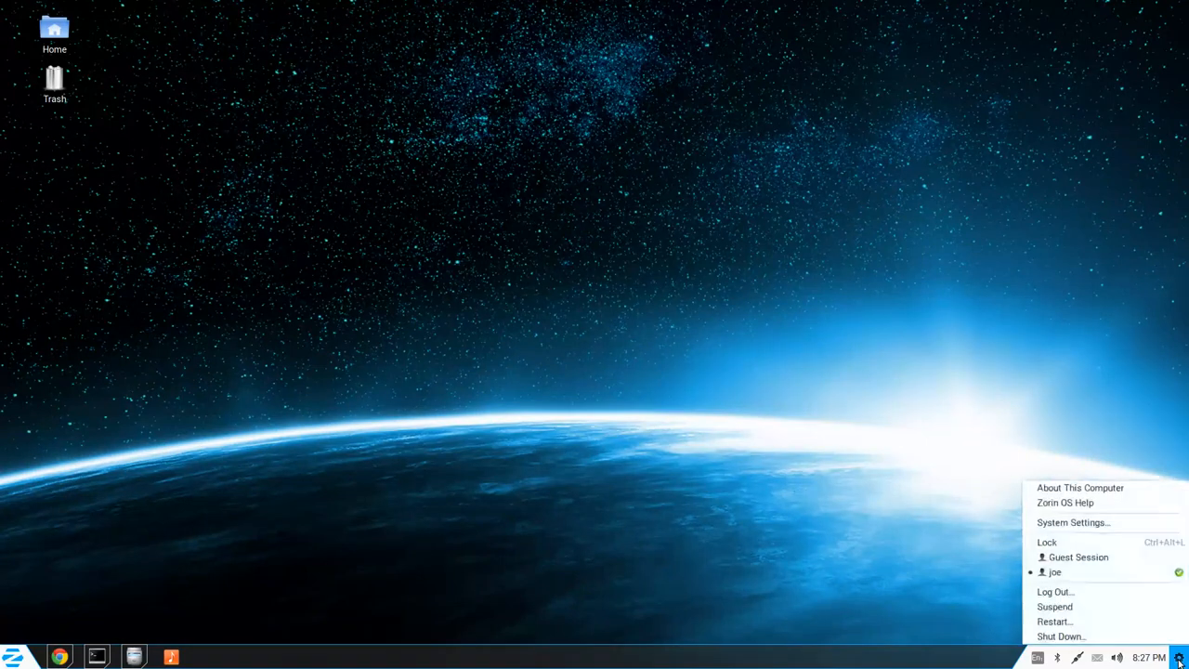
left_click(1148, 658)
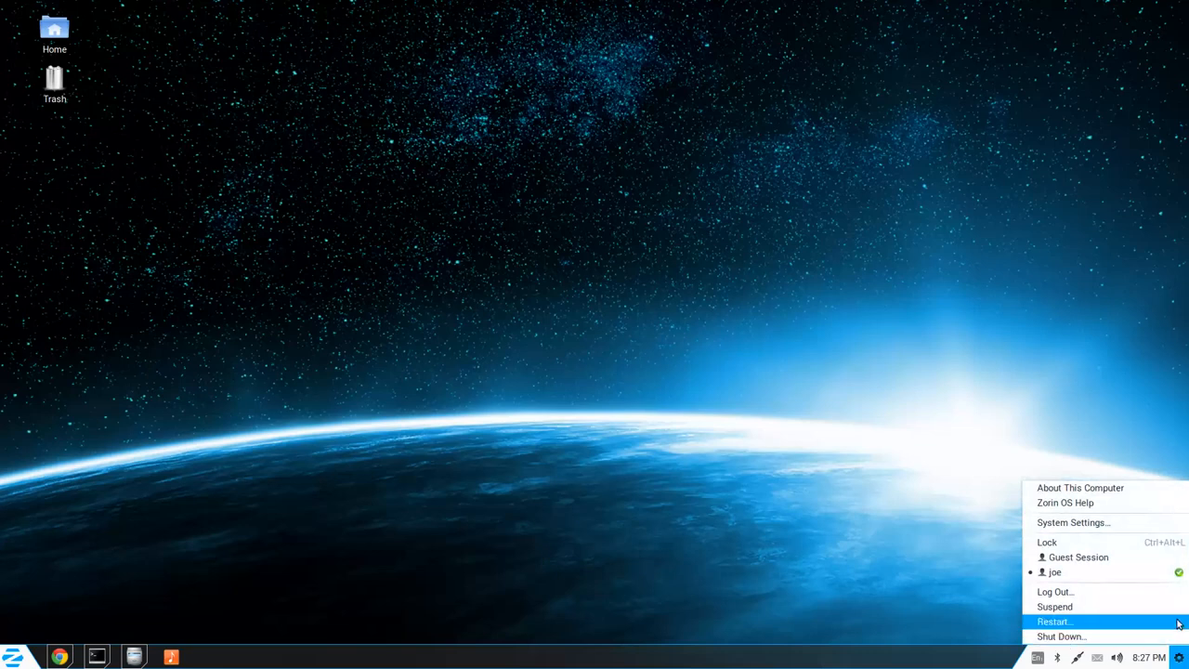
mouse_move(1048, 542)
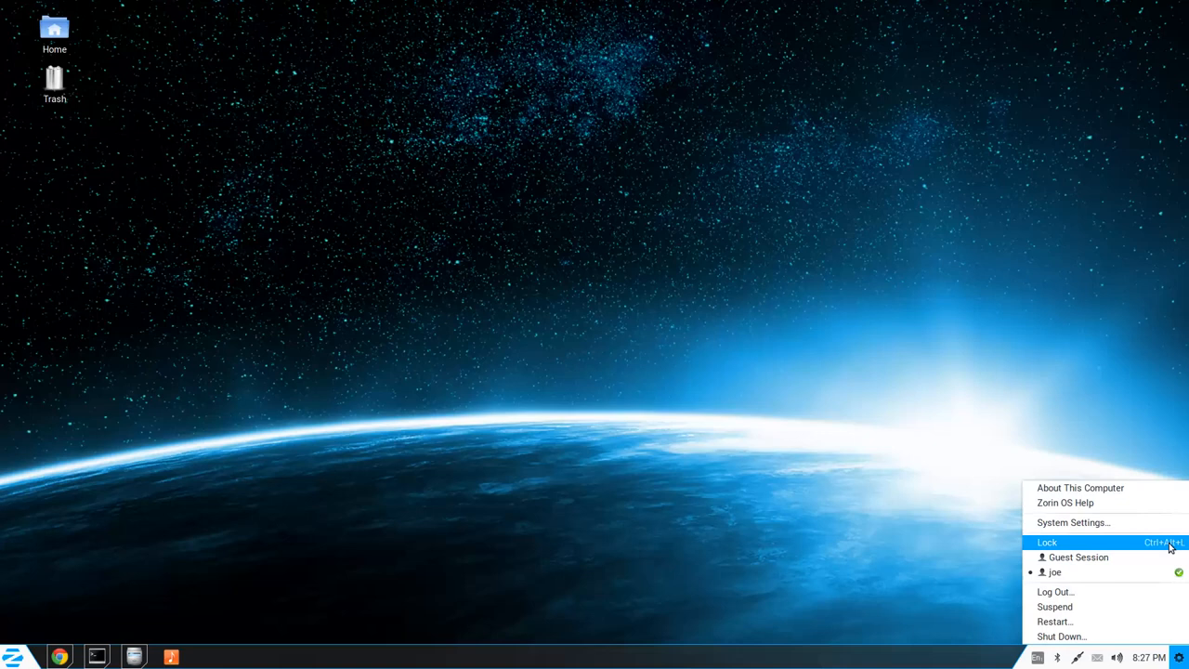
mouse_move(1080, 486)
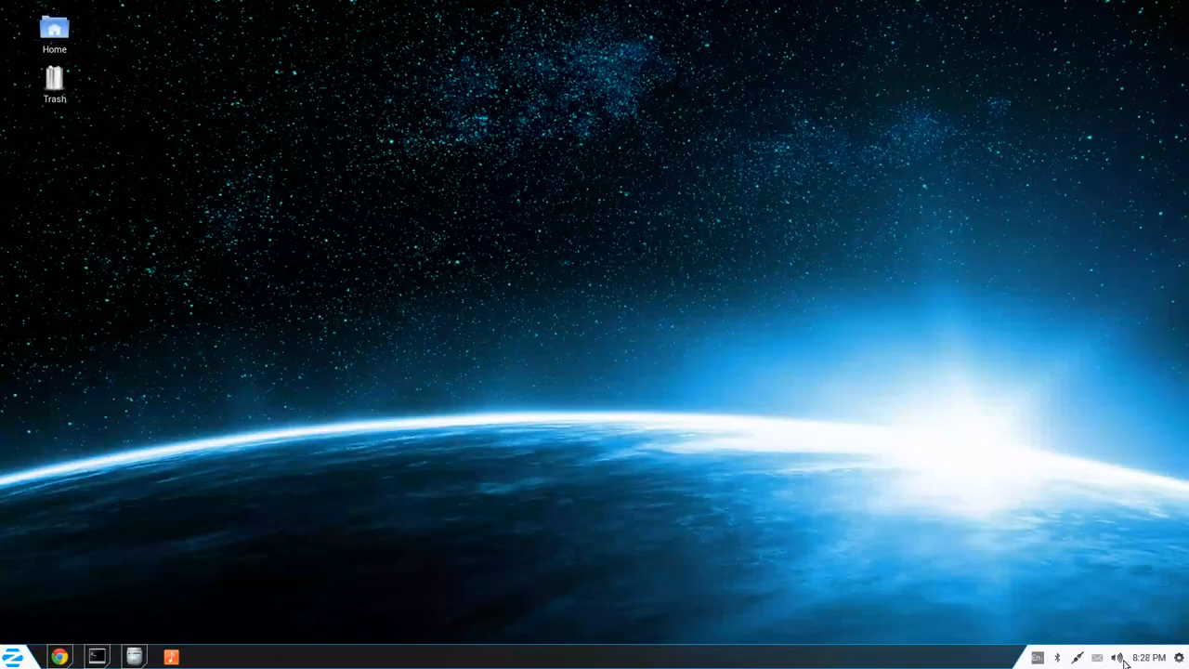
left_click(1151, 658)
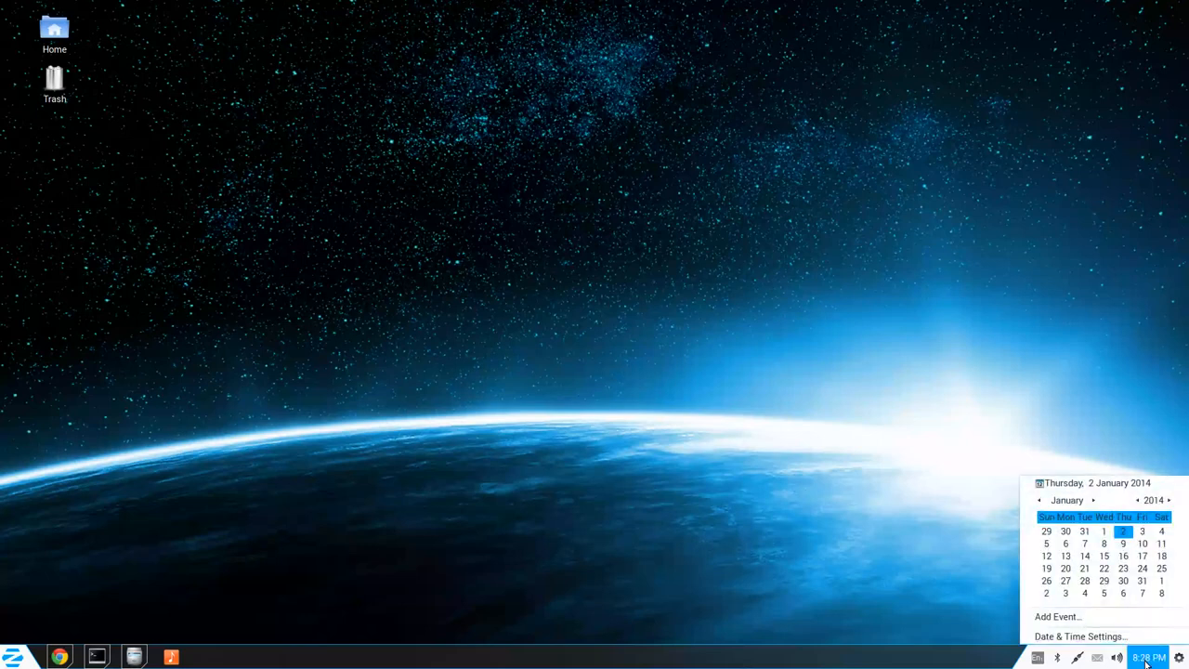
left_click(1149, 657)
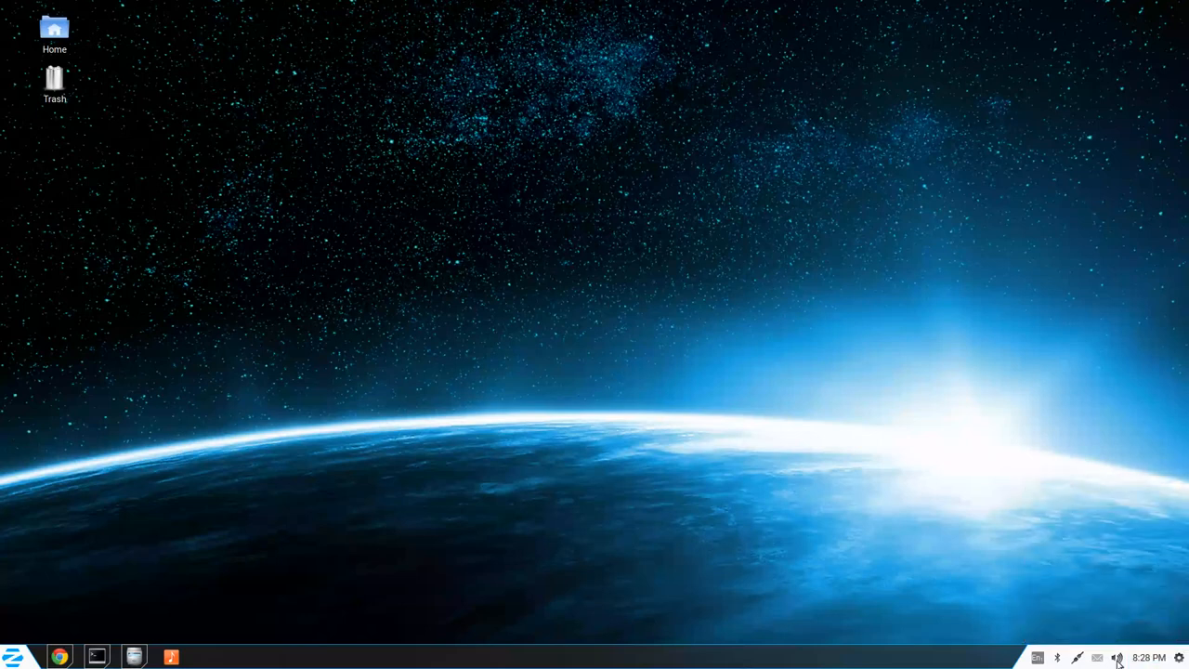
left_click(1119, 658)
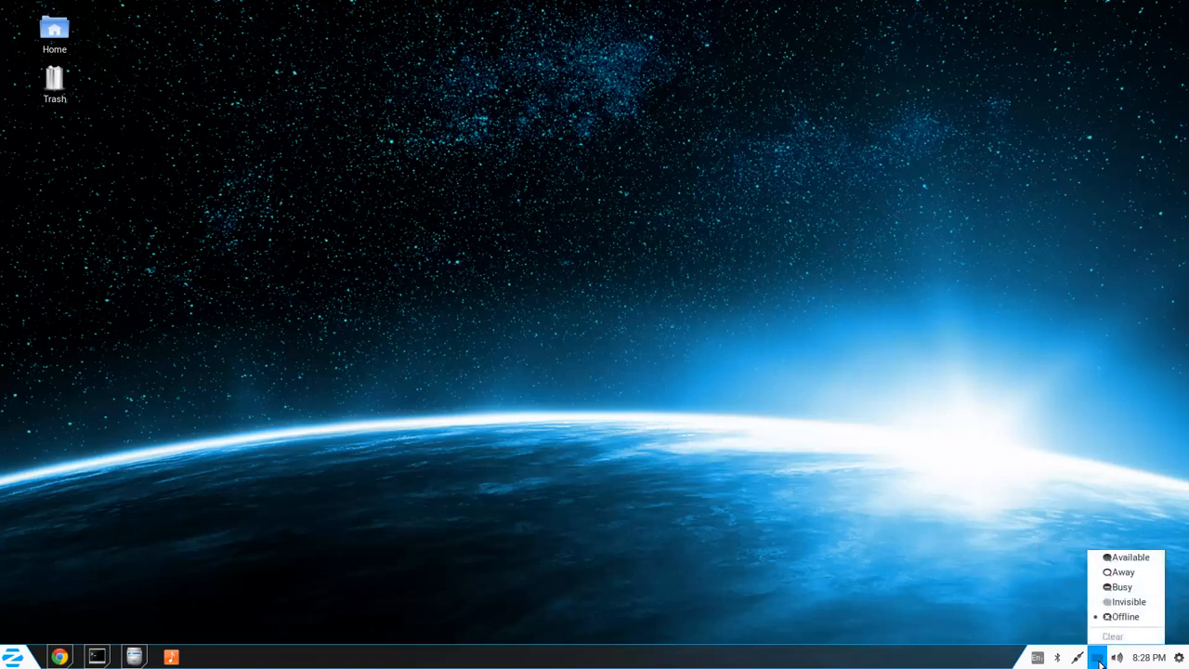
left_click(1078, 658)
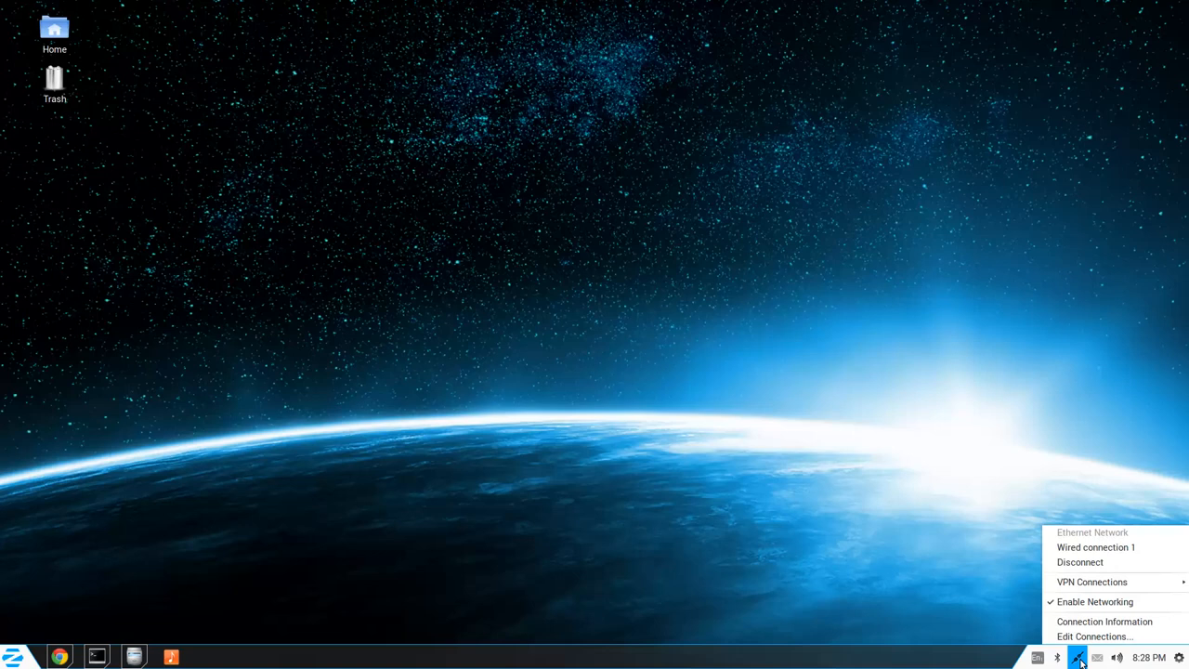
left_click(1096, 658)
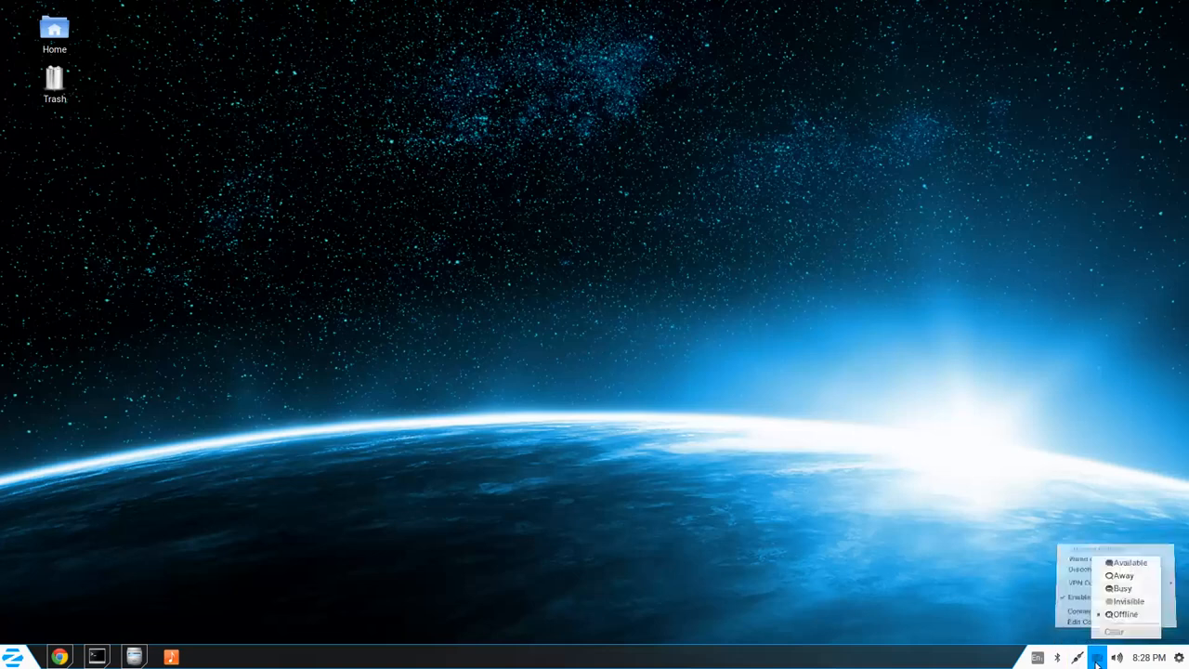
left_click(1078, 657)
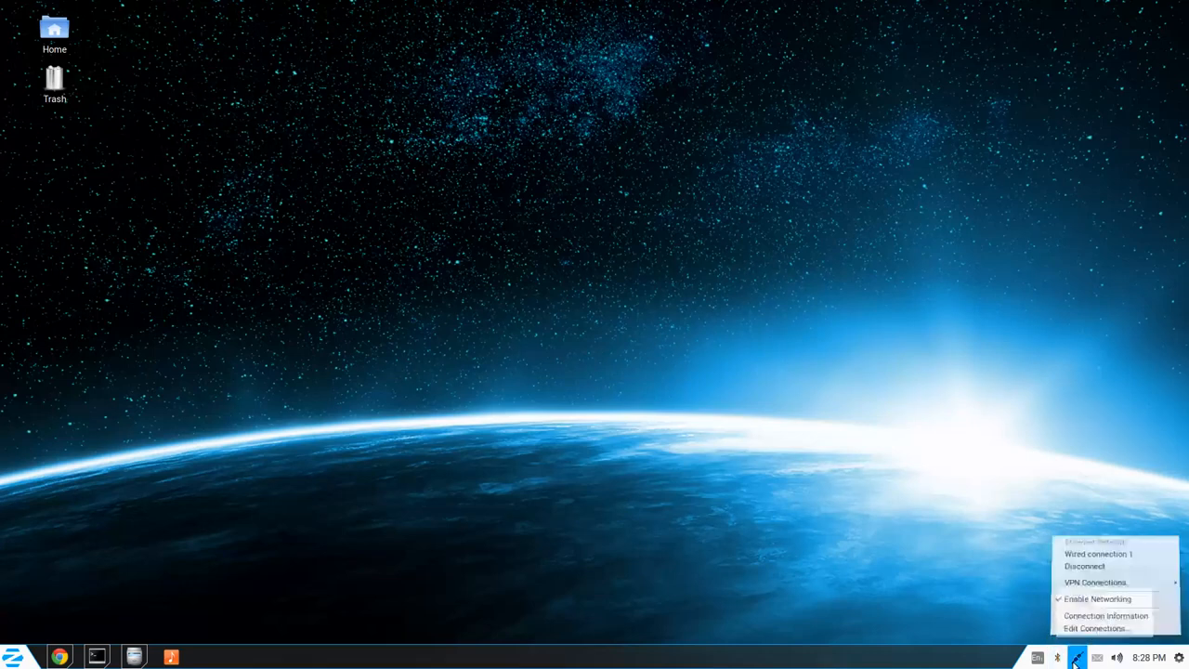
left_click(1037, 658)
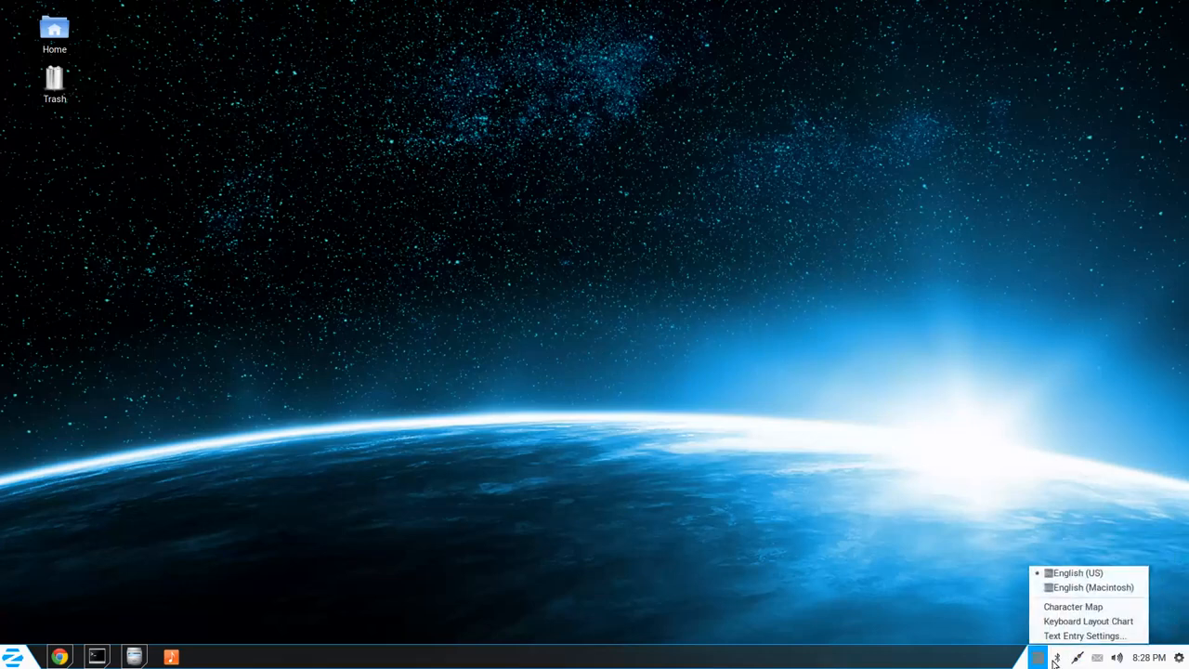
left_click(1057, 658)
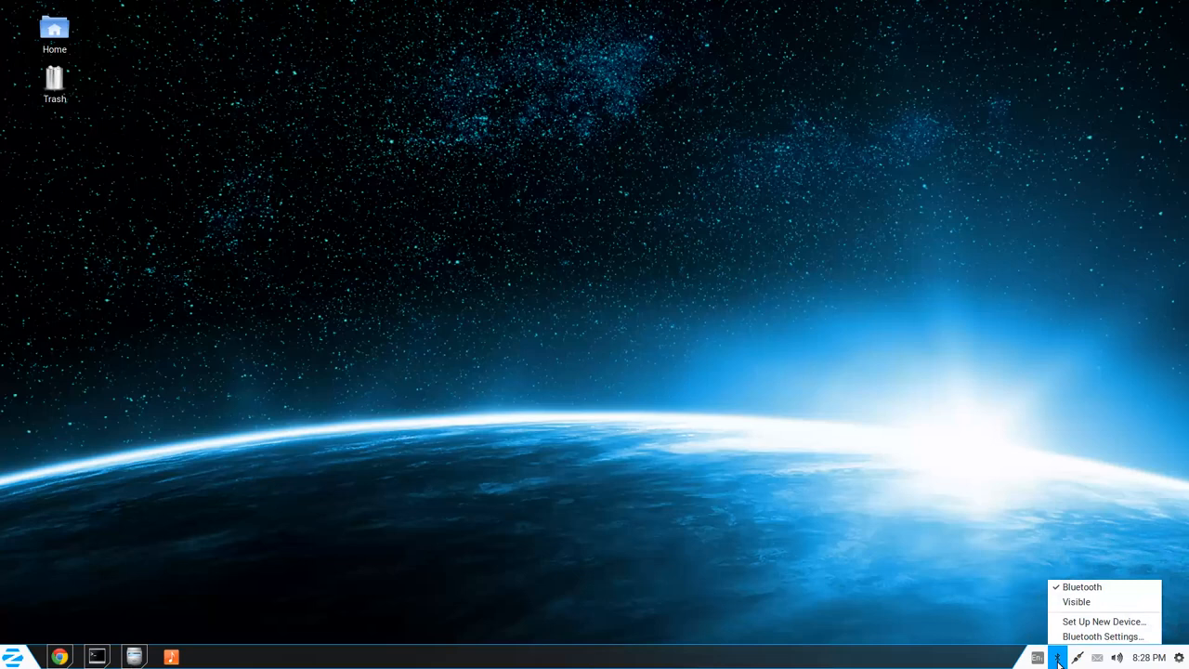
left_click(1037, 658)
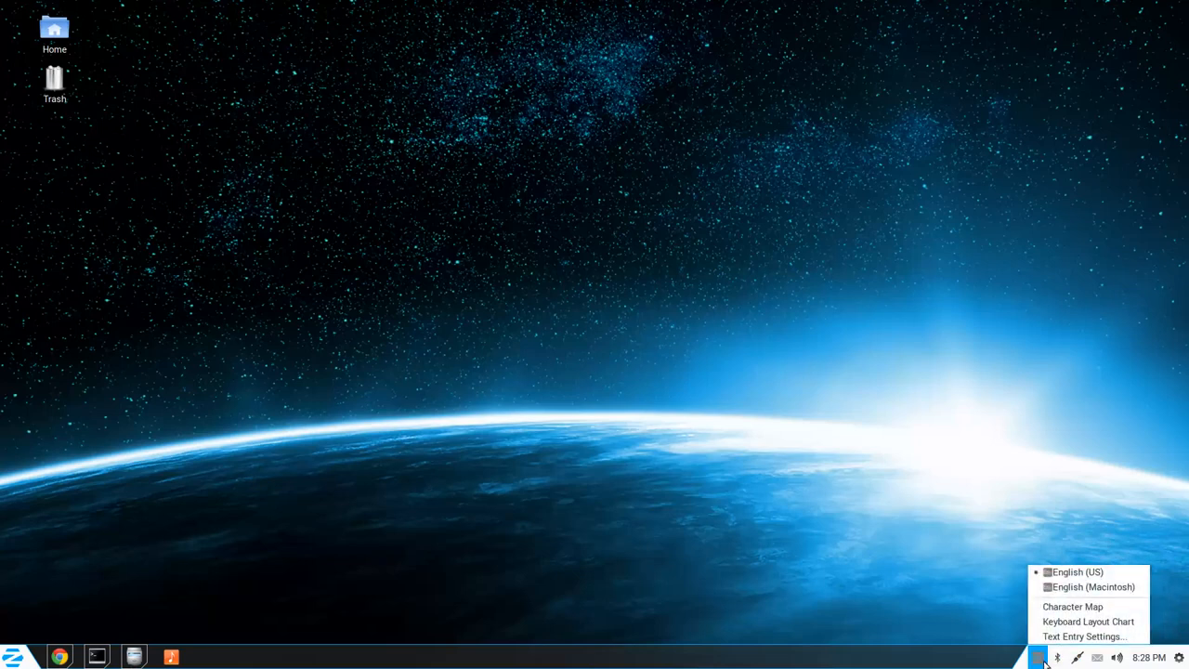
mouse_move(1087, 587)
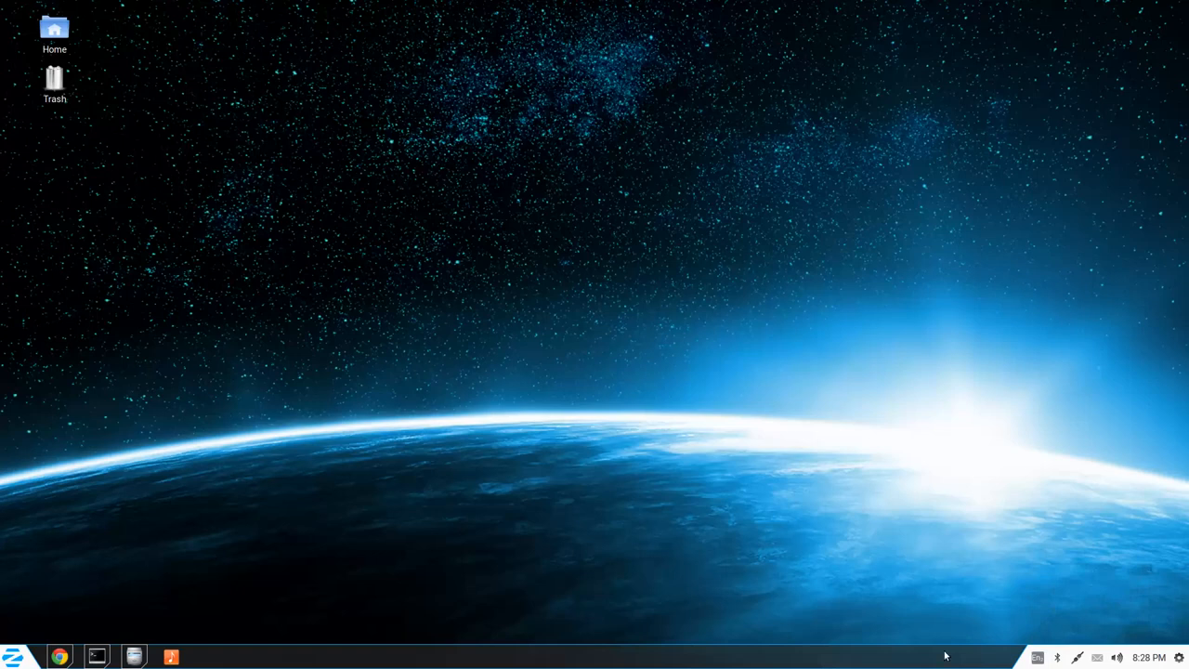
mouse_move(967, 643)
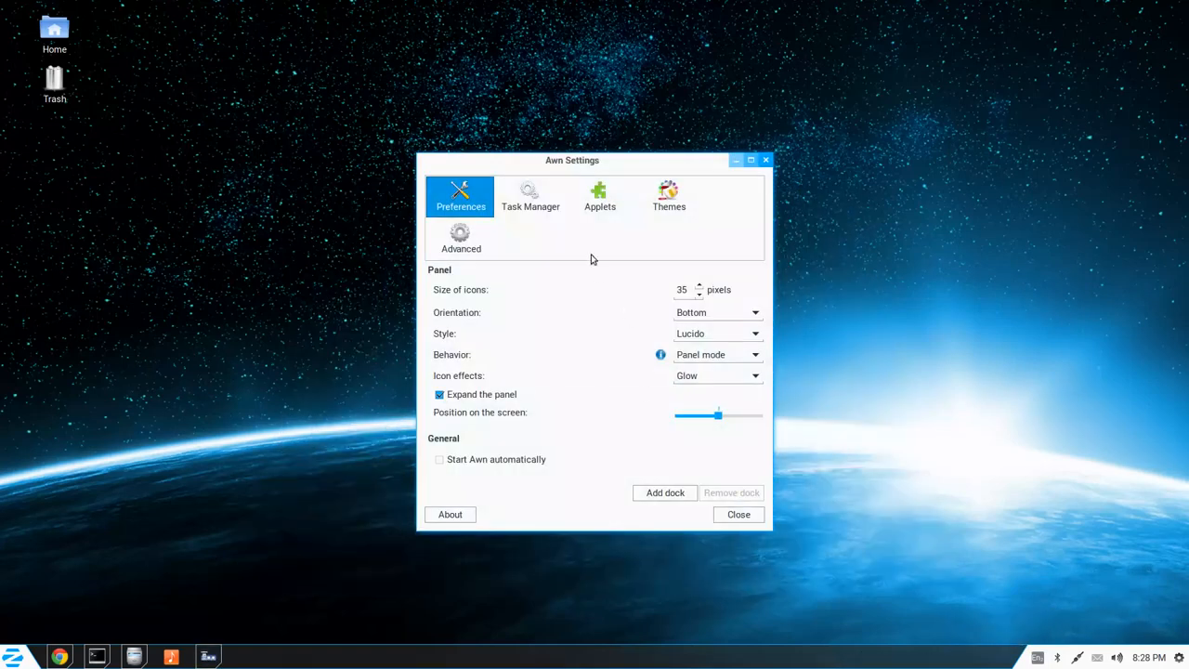
mouse_move(542, 194)
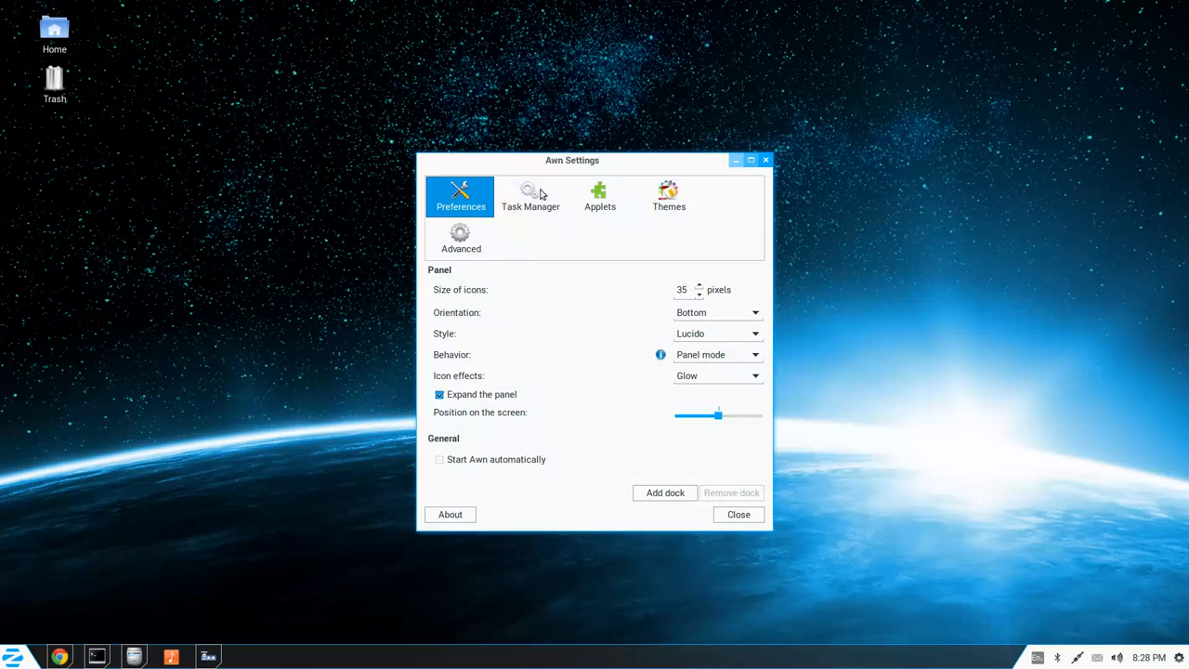
mouse_move(604, 310)
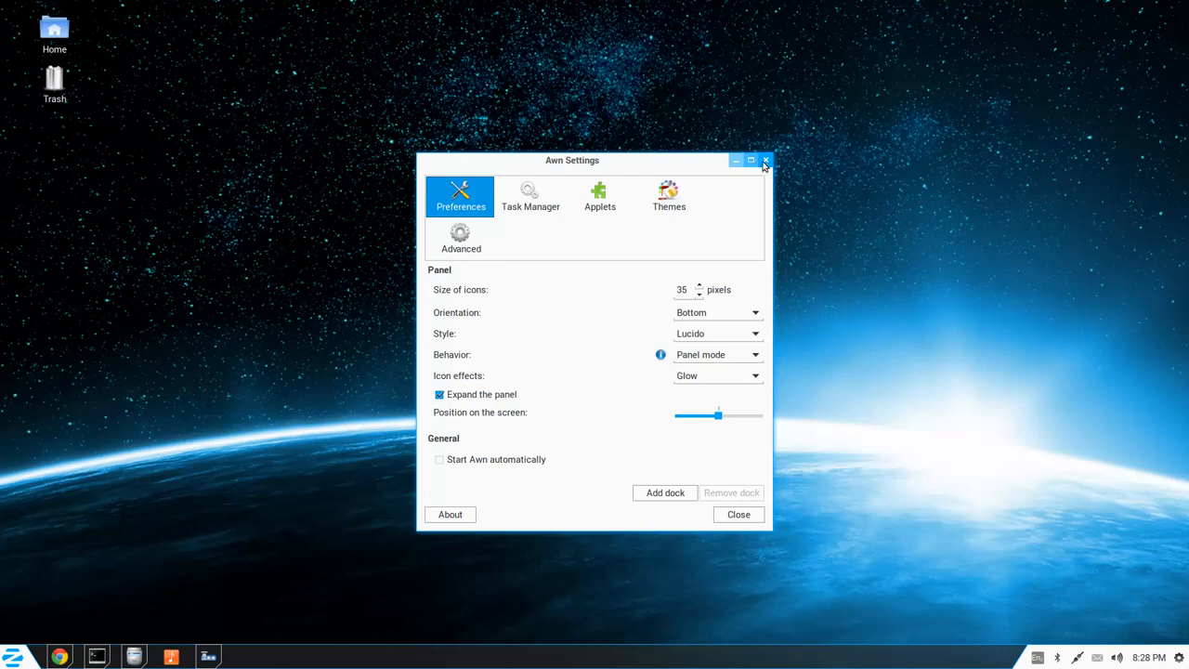
- Close Awn Settings, launch and hide the Music player, and show its taskbar icon's options
left_click(764, 160)
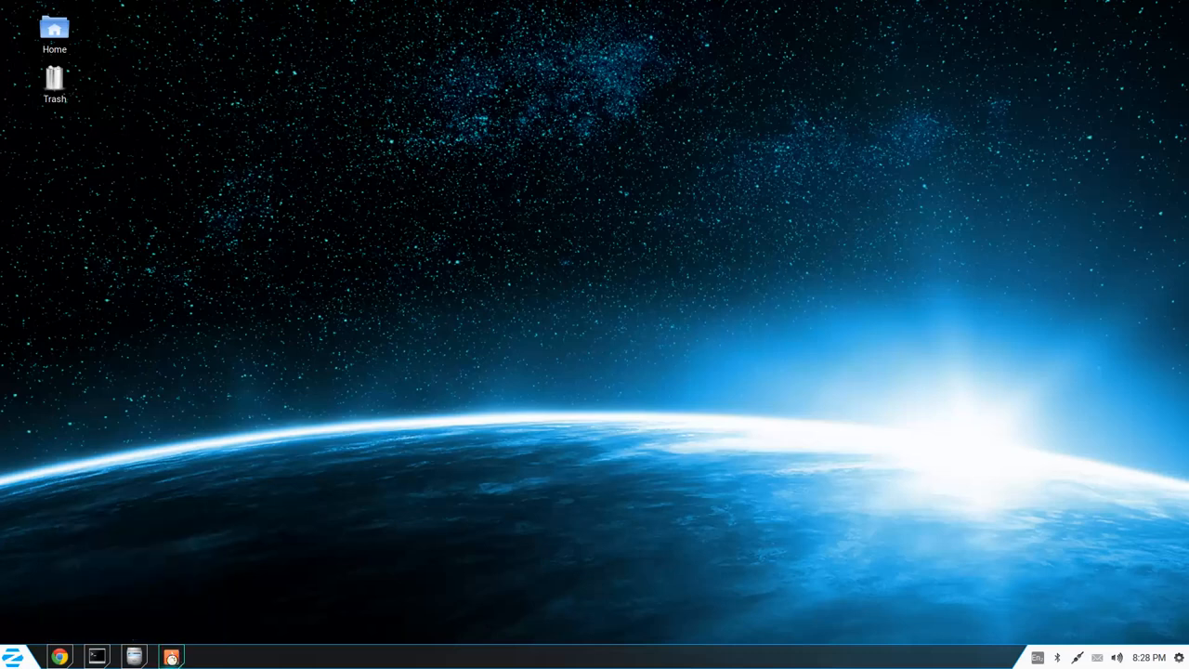
left_click(171, 656)
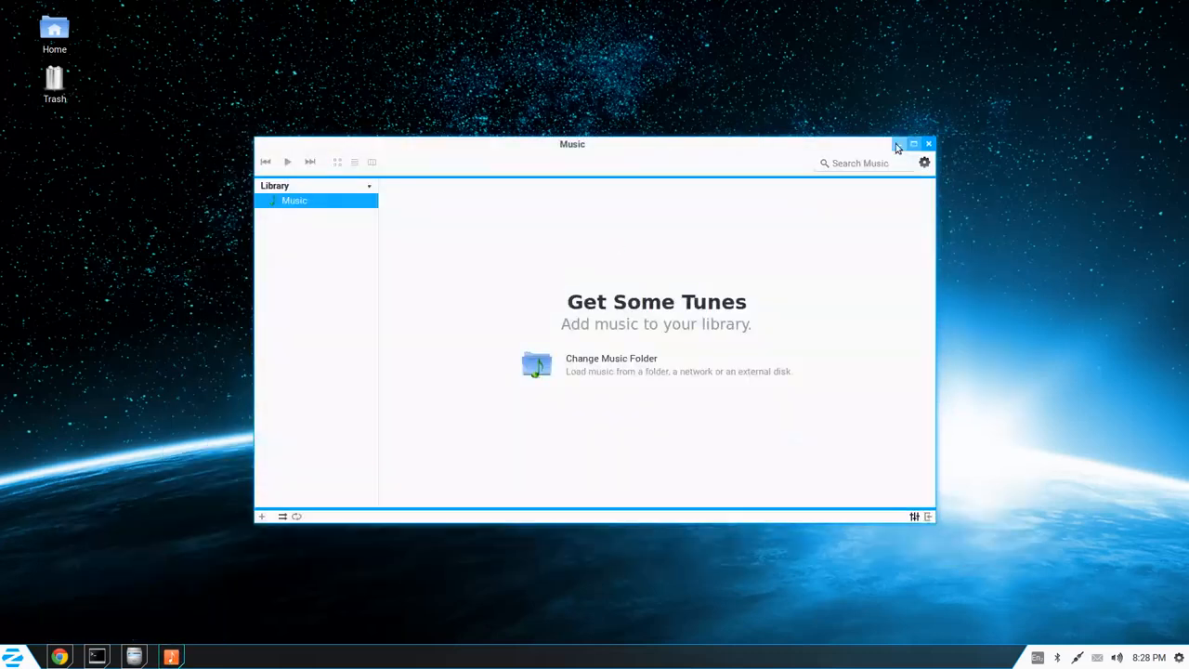
left_click(915, 143)
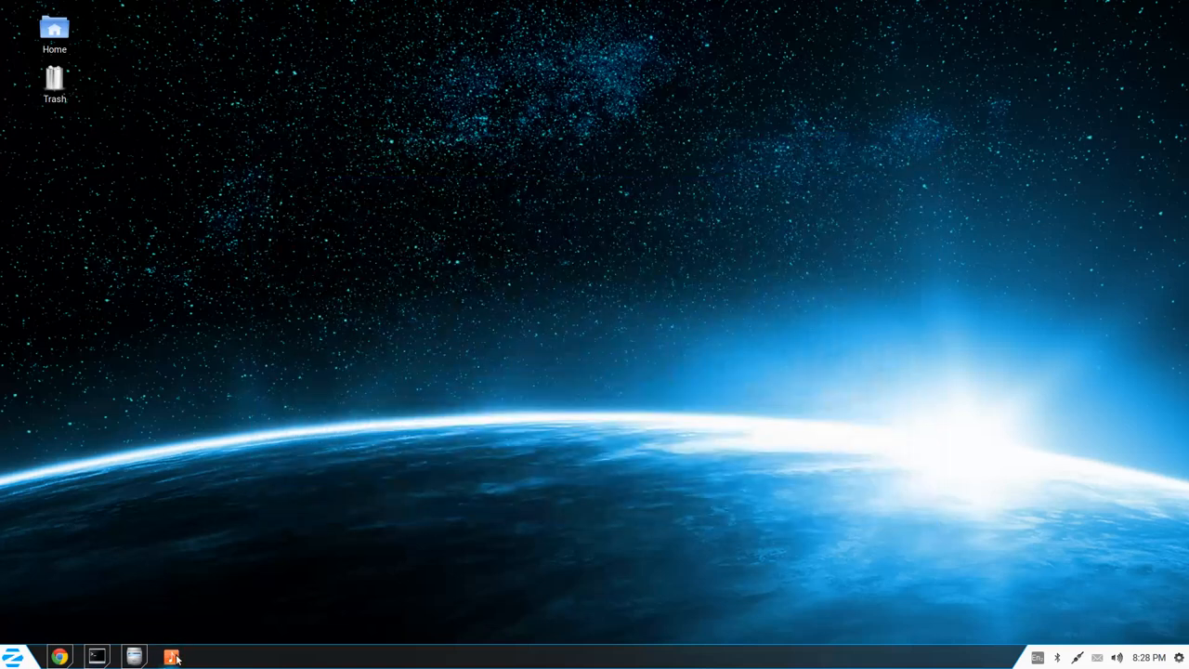
right_click(171, 658)
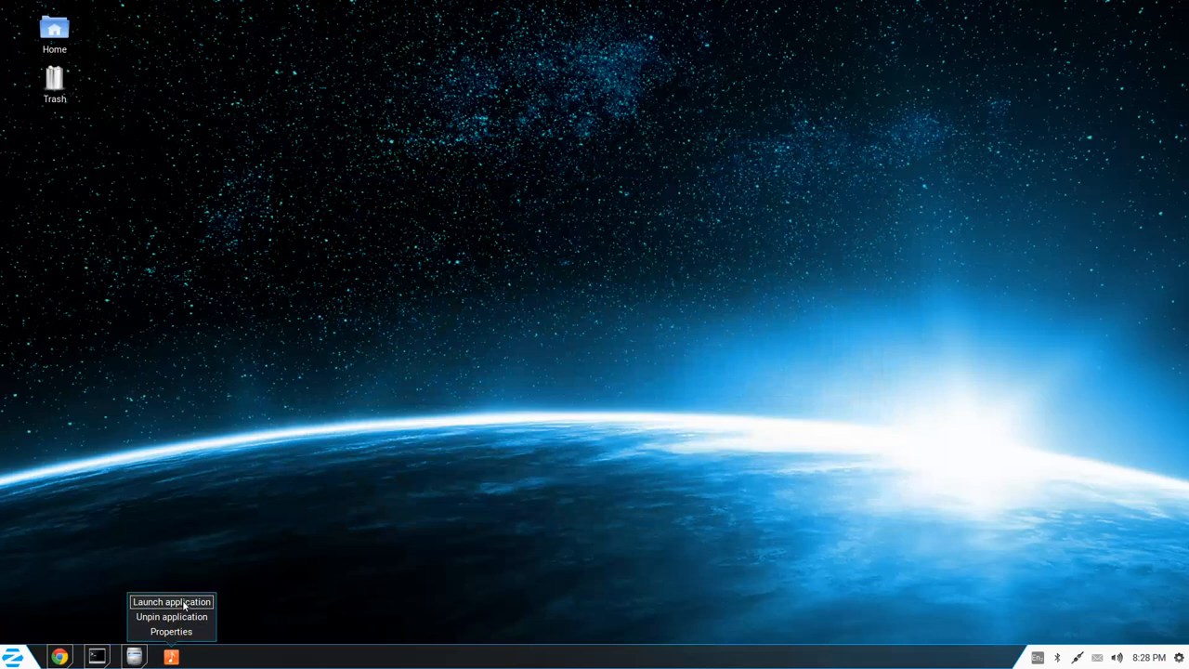
mouse_move(171, 632)
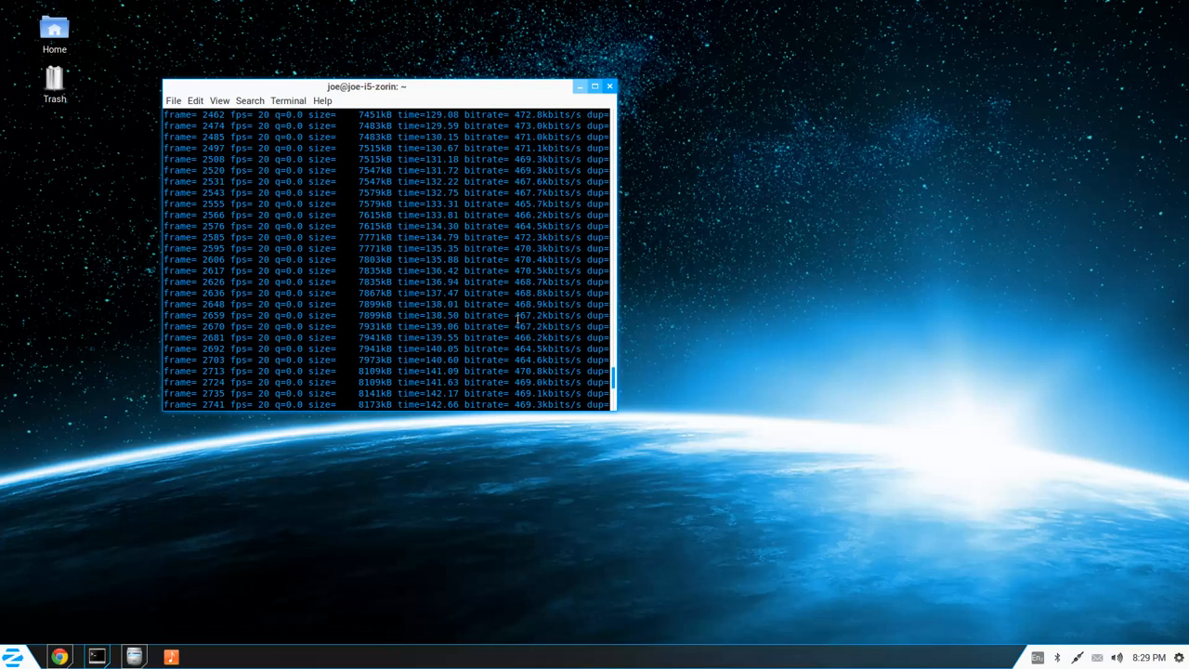
mouse_move(836, 388)
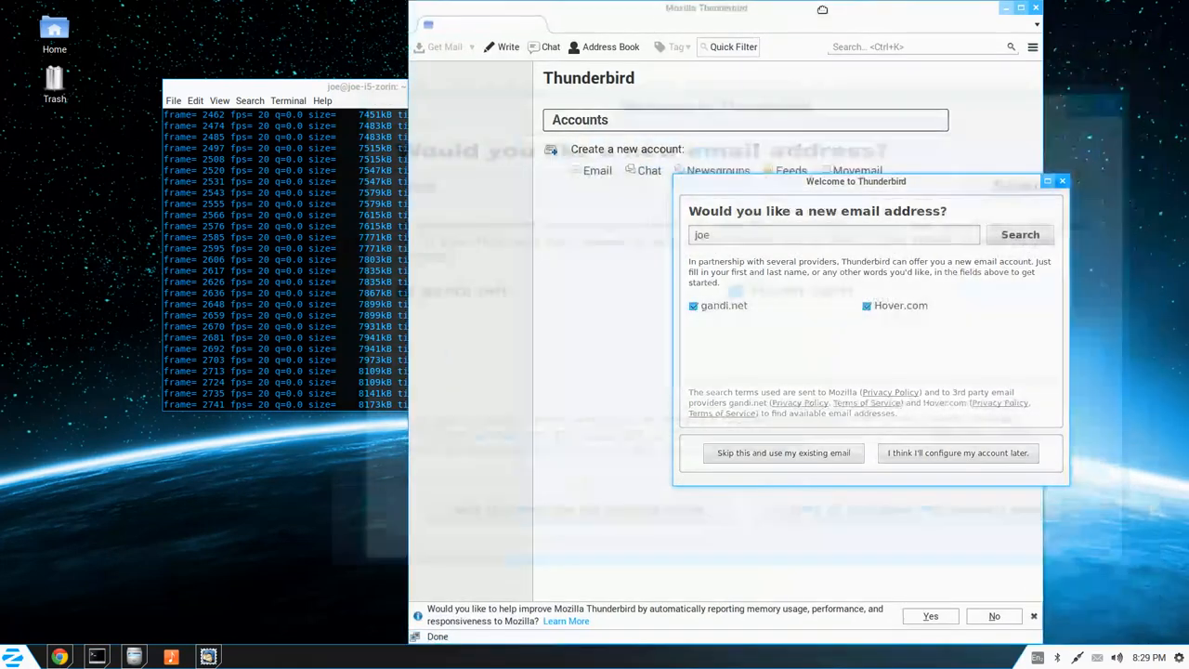
- Maximize Thunderbird, dismiss its new email address dialog, close it, and hide the terminal
left_click(1022, 7)
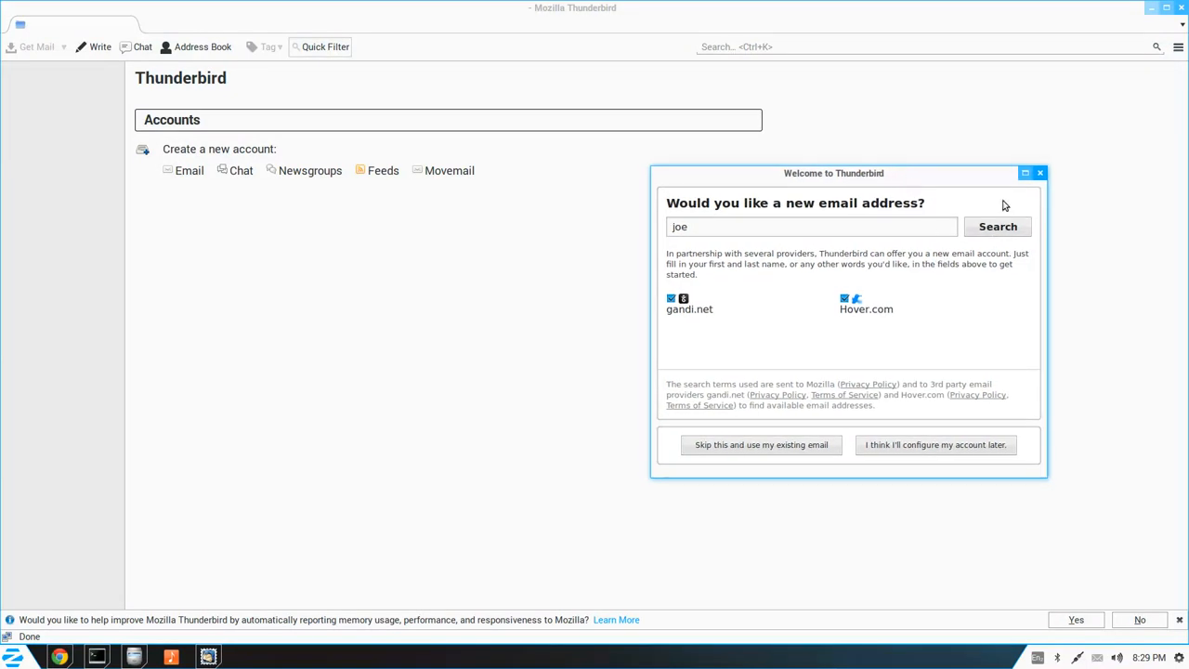
left_click(1041, 173)
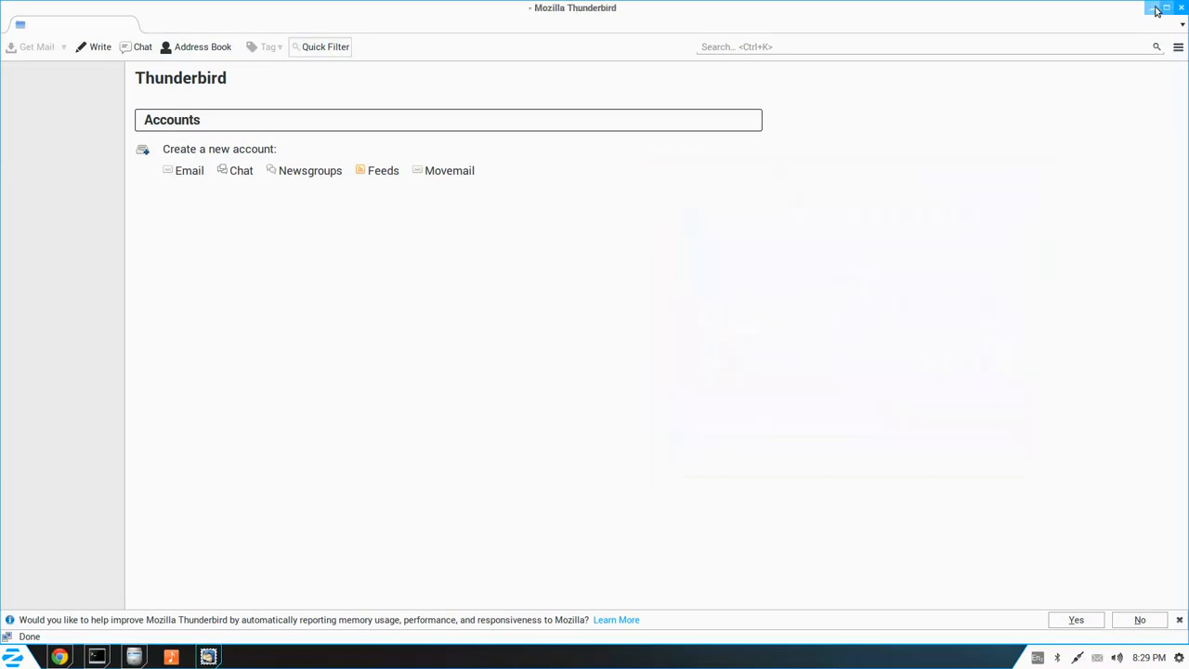
left_click(1156, 7)
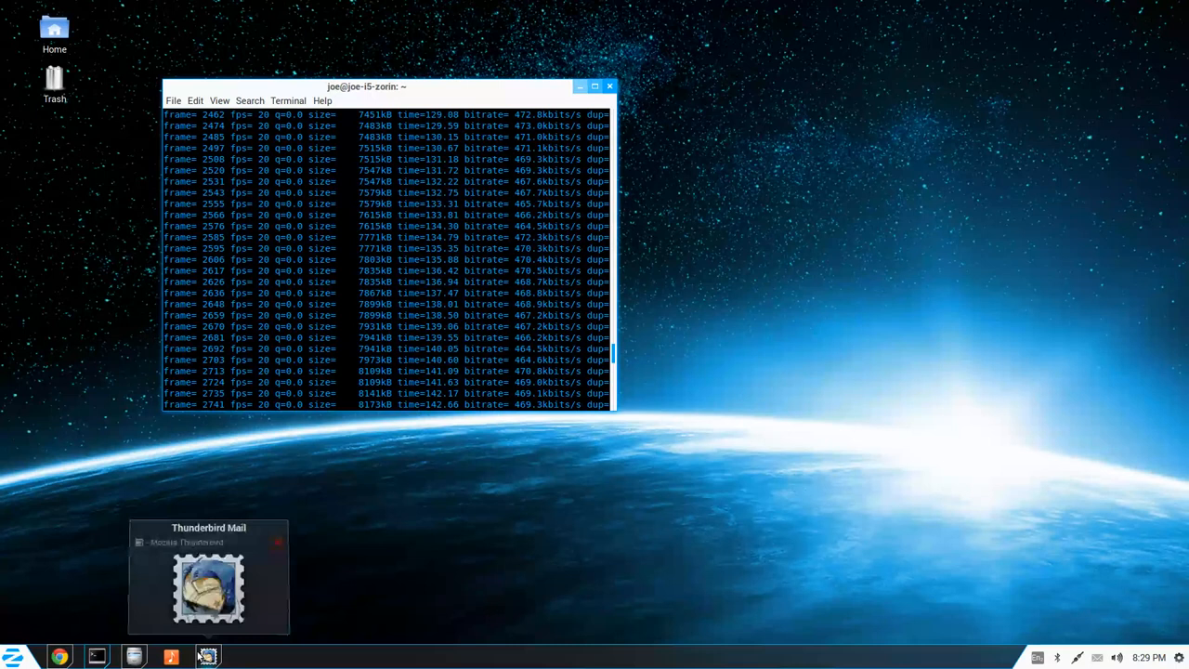
right_click(208, 658)
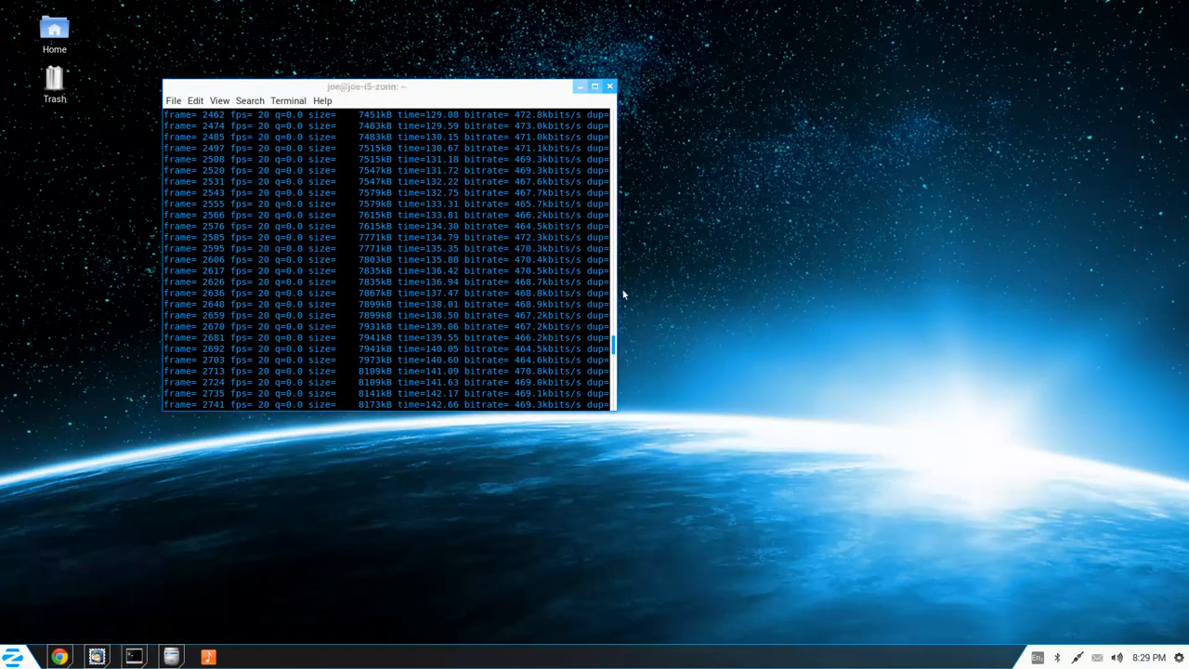
left_click(609, 85)
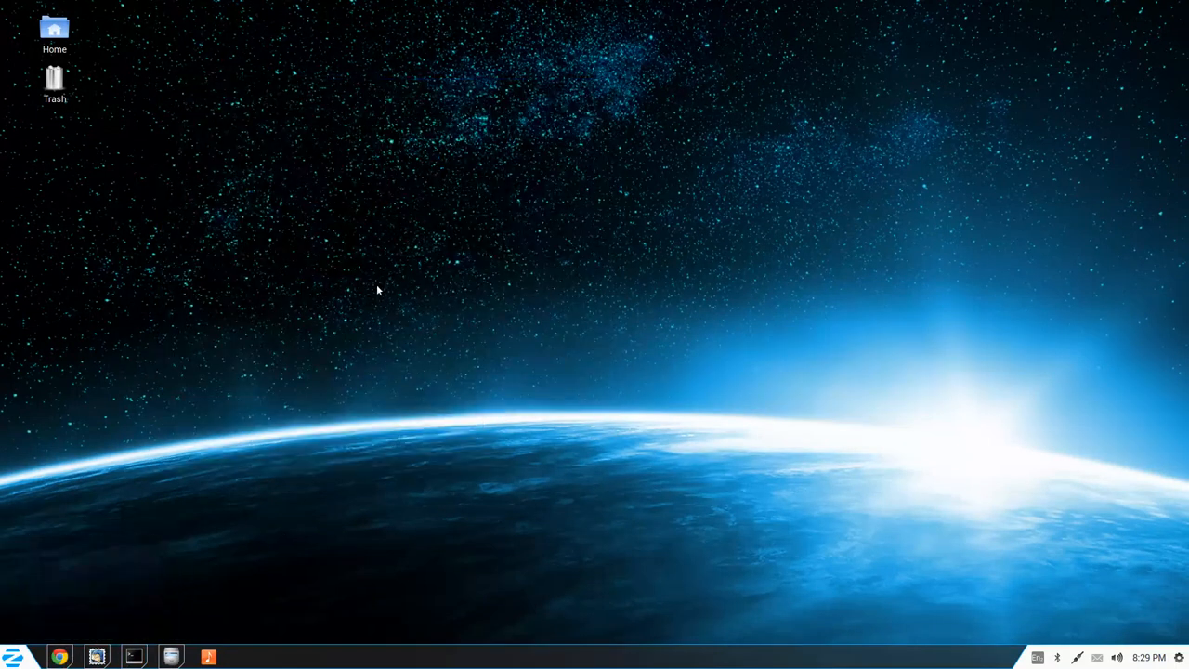
- Reach Zorin Menu Settings from the dock item's preferences
right_click(208, 658)
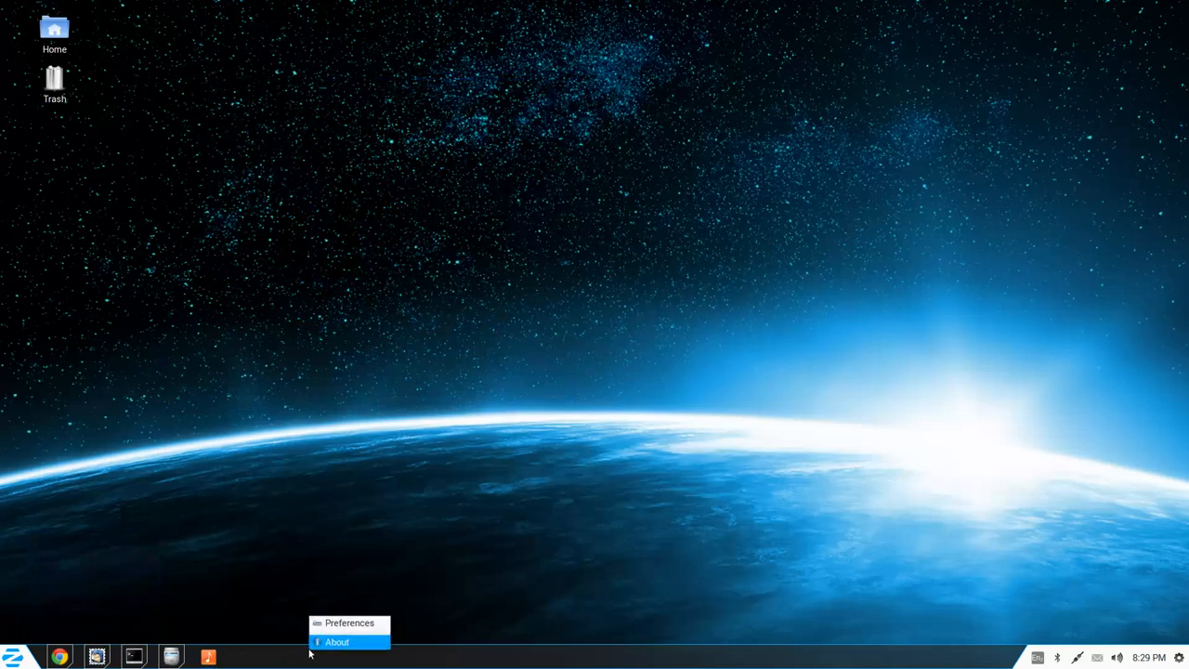
left_click(11, 658)
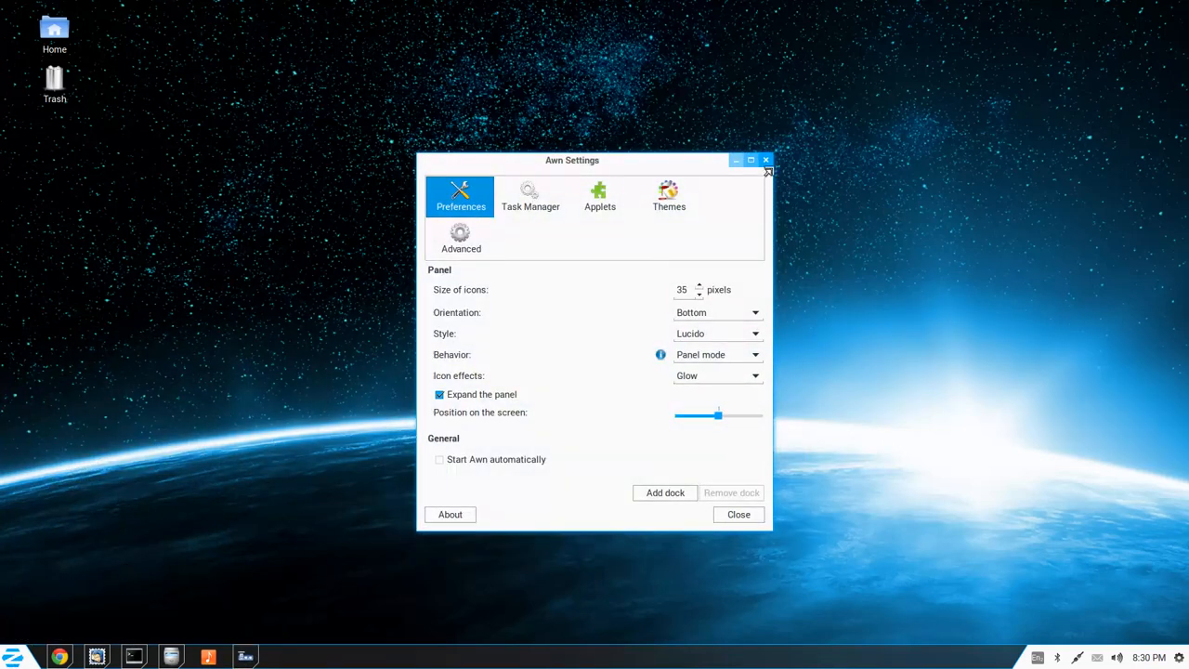
left_click(766, 160)
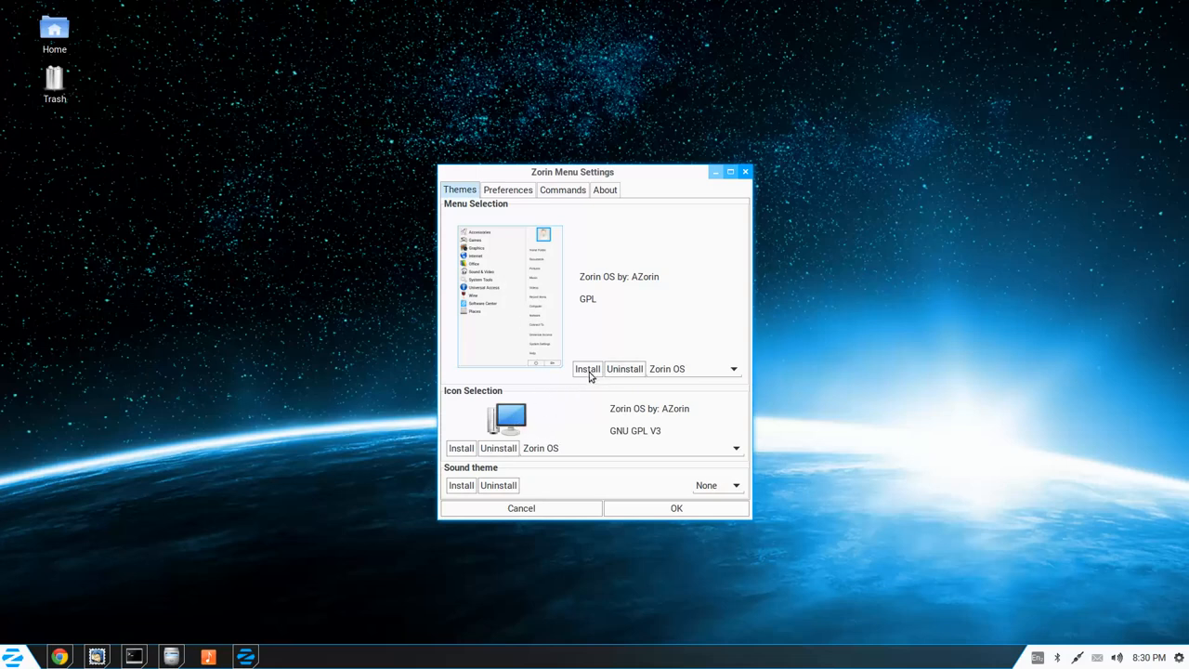
- Apply the Zorin OS Dark menu theme and confirm restarting the menu
left_click(732, 368)
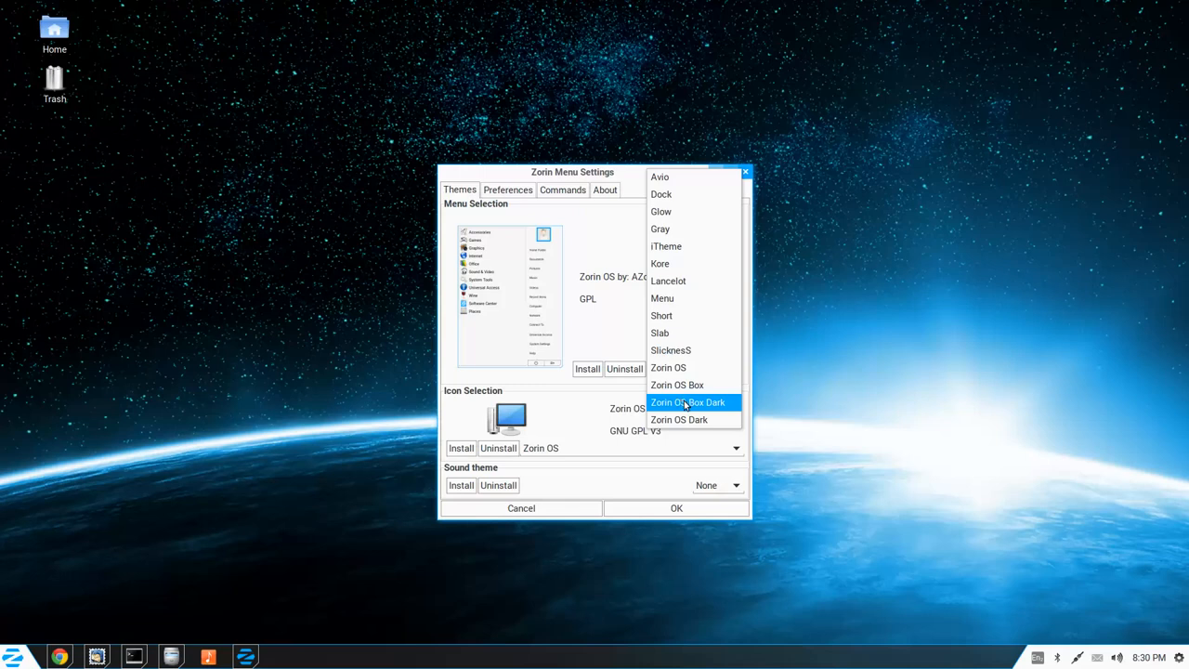
left_click(688, 402)
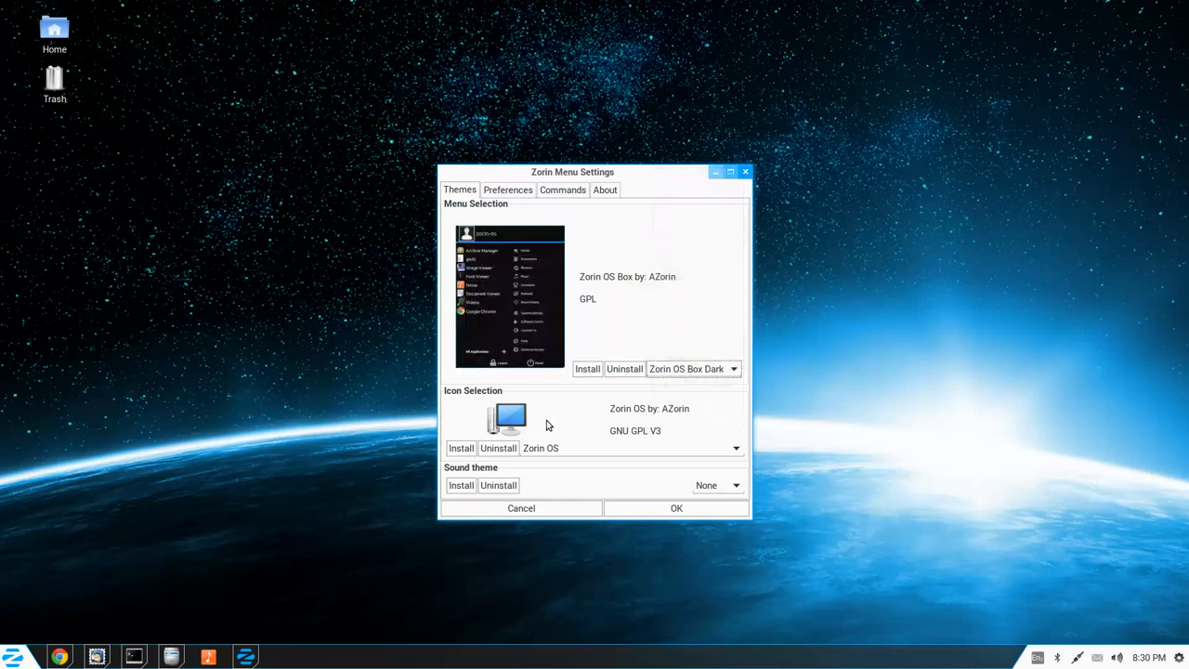
left_click(733, 367)
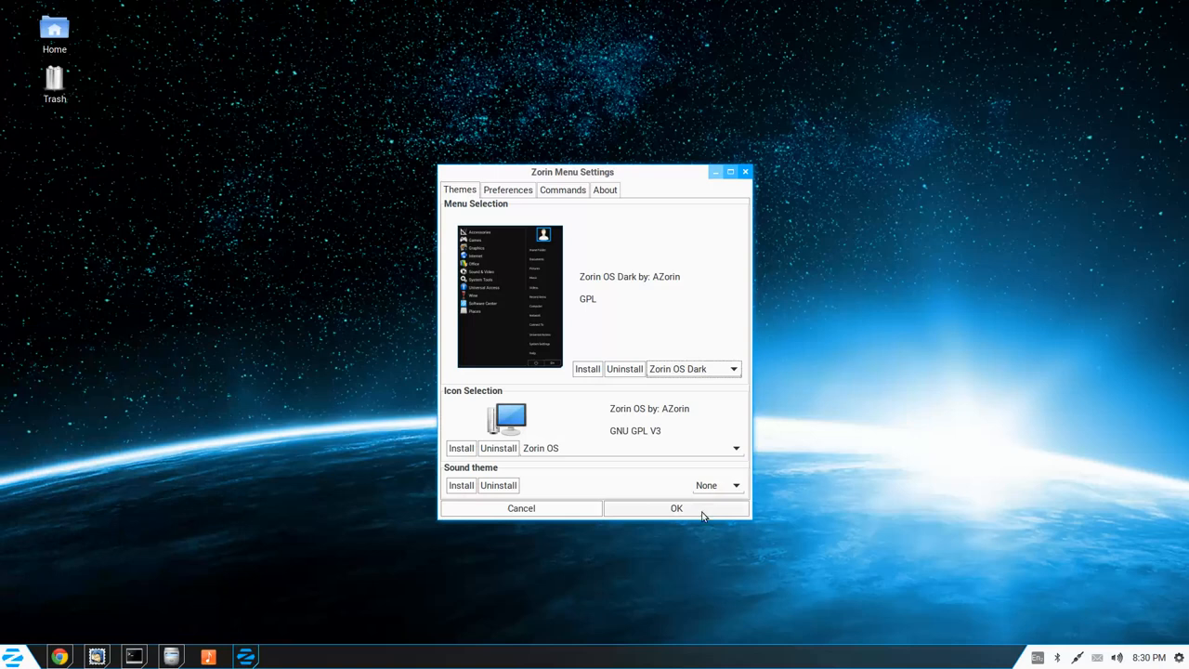
left_click(676, 509)
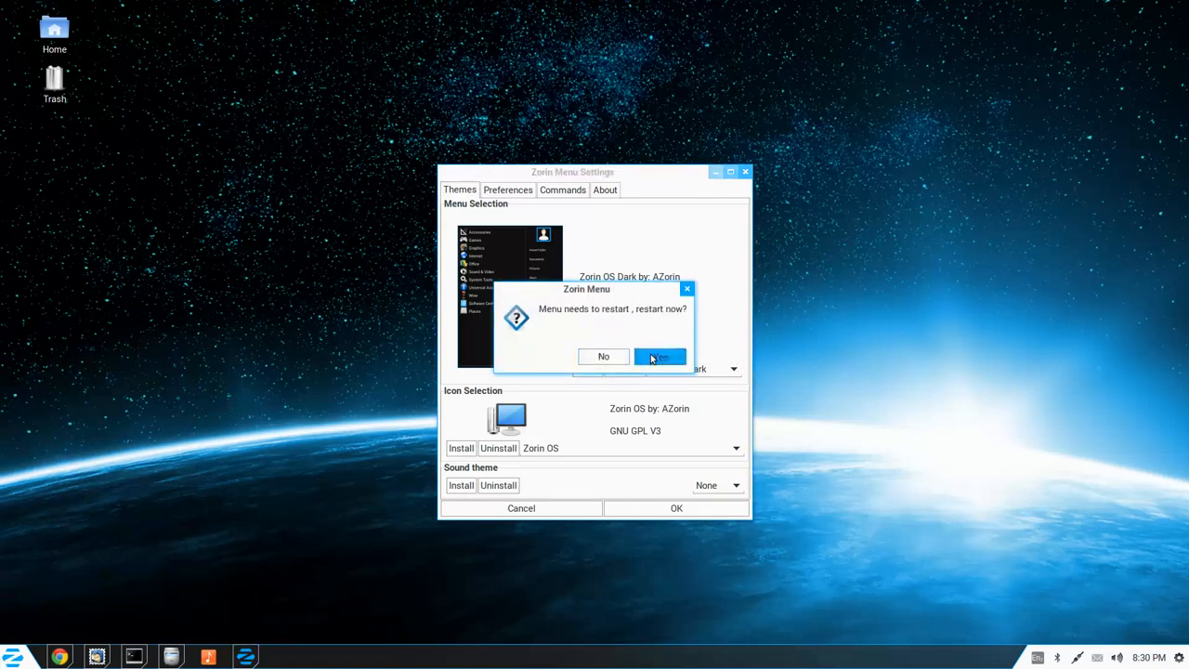
left_click(659, 357)
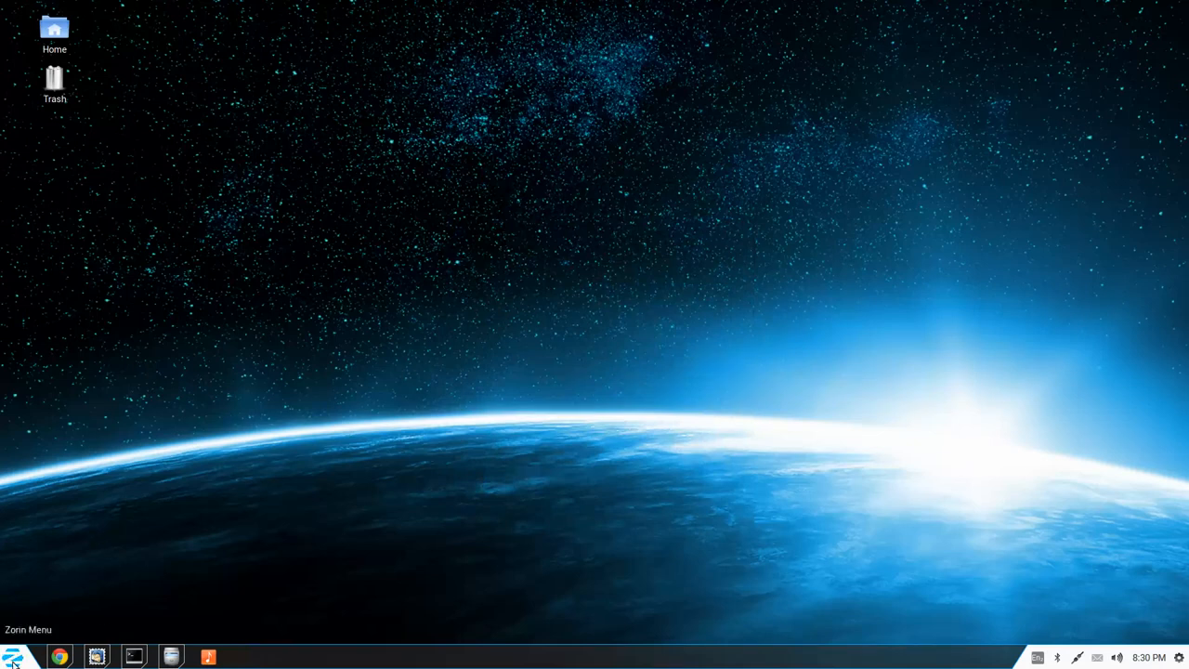
- View the dark start menu, then choose another menu theme in Preferences and confirm the restart
left_click(15, 656)
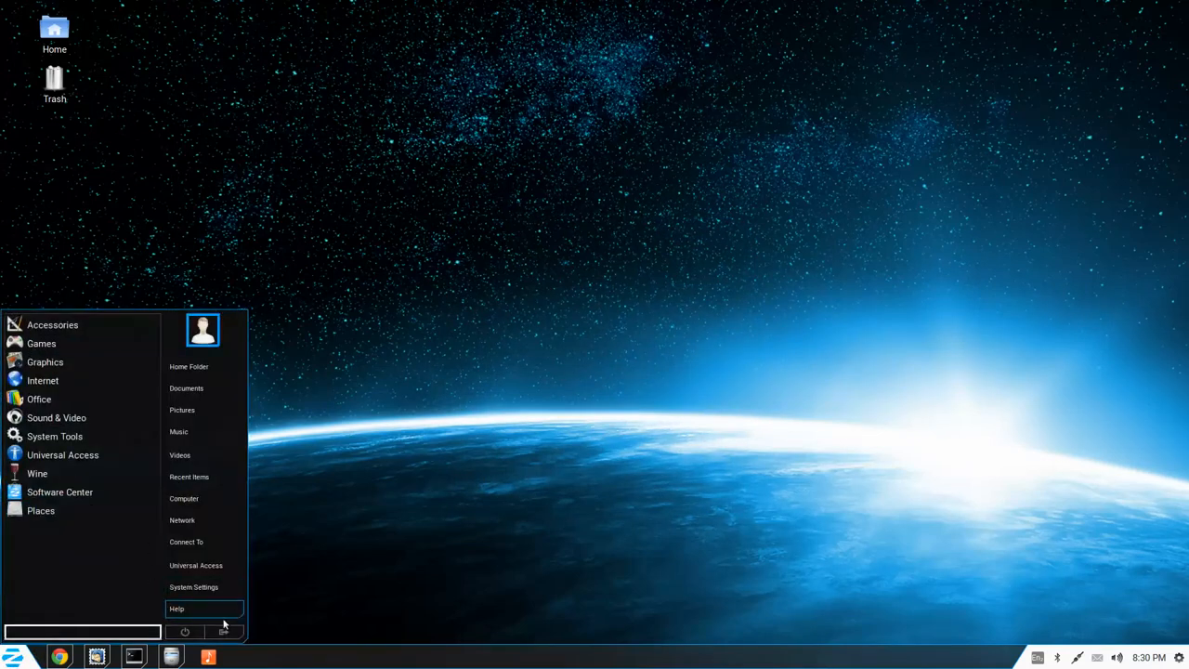
mouse_move(182, 453)
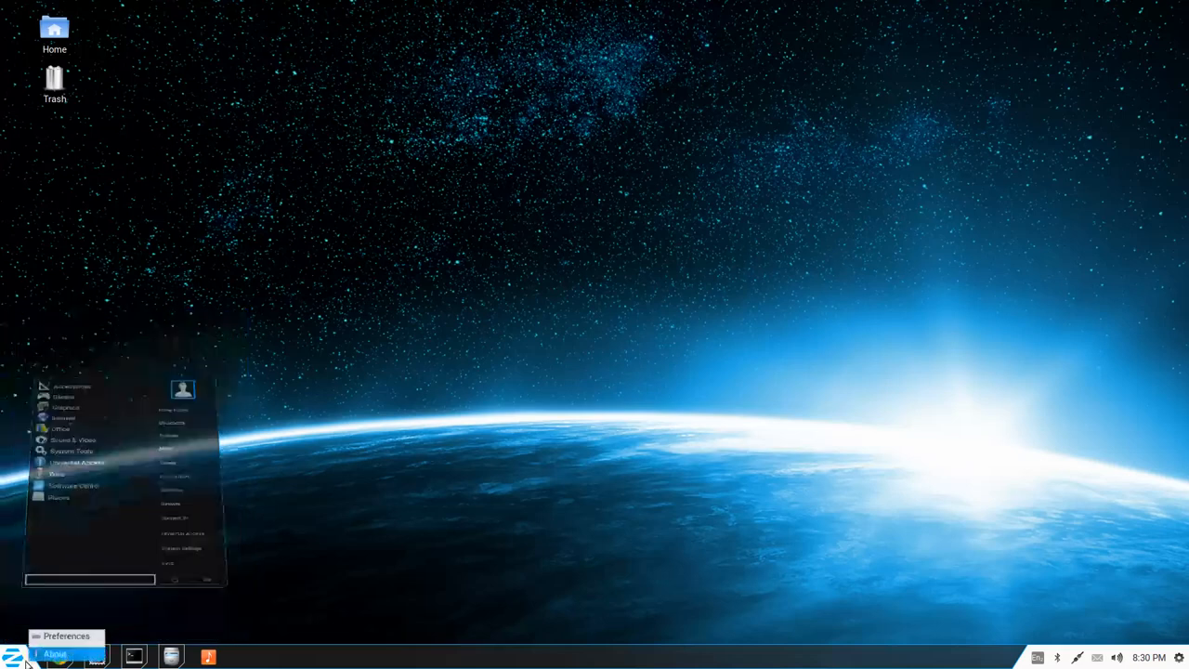
left_click(56, 654)
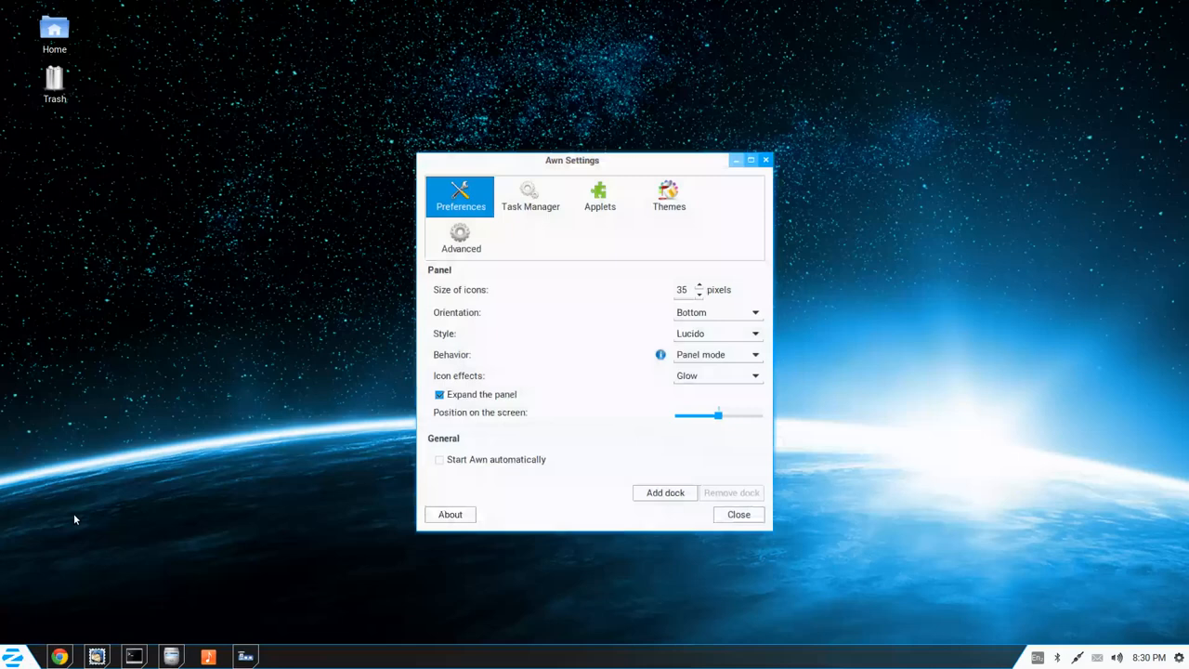
left_click(738, 513)
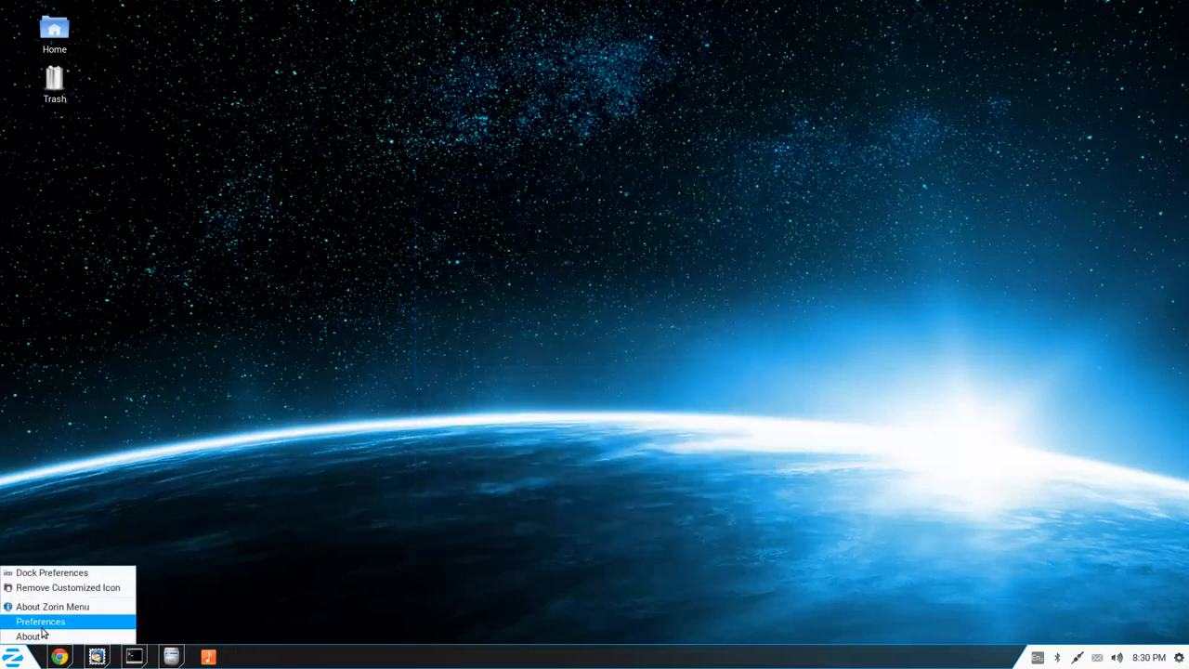
left_click(41, 621)
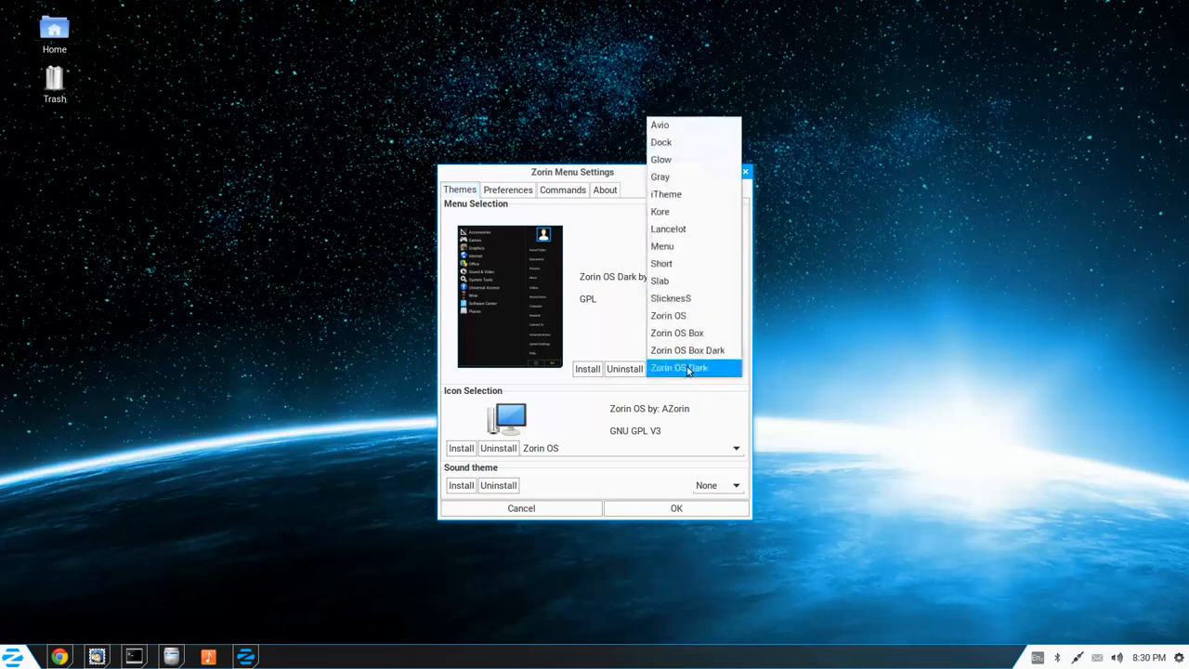
left_click(680, 368)
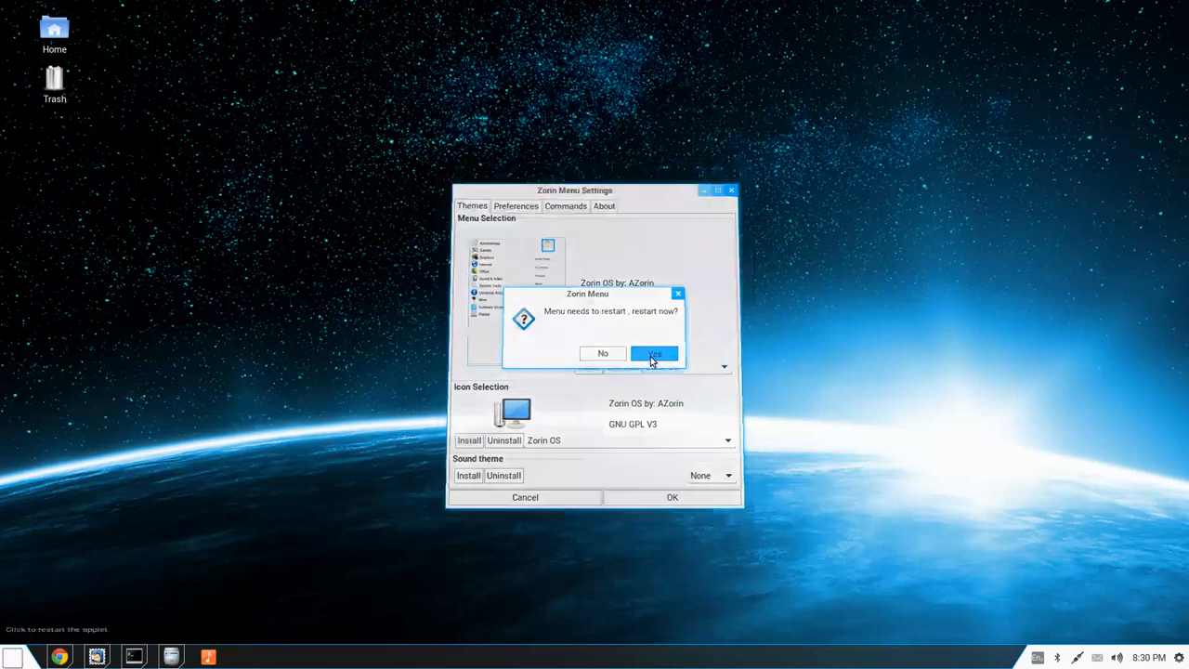
left_click(654, 353)
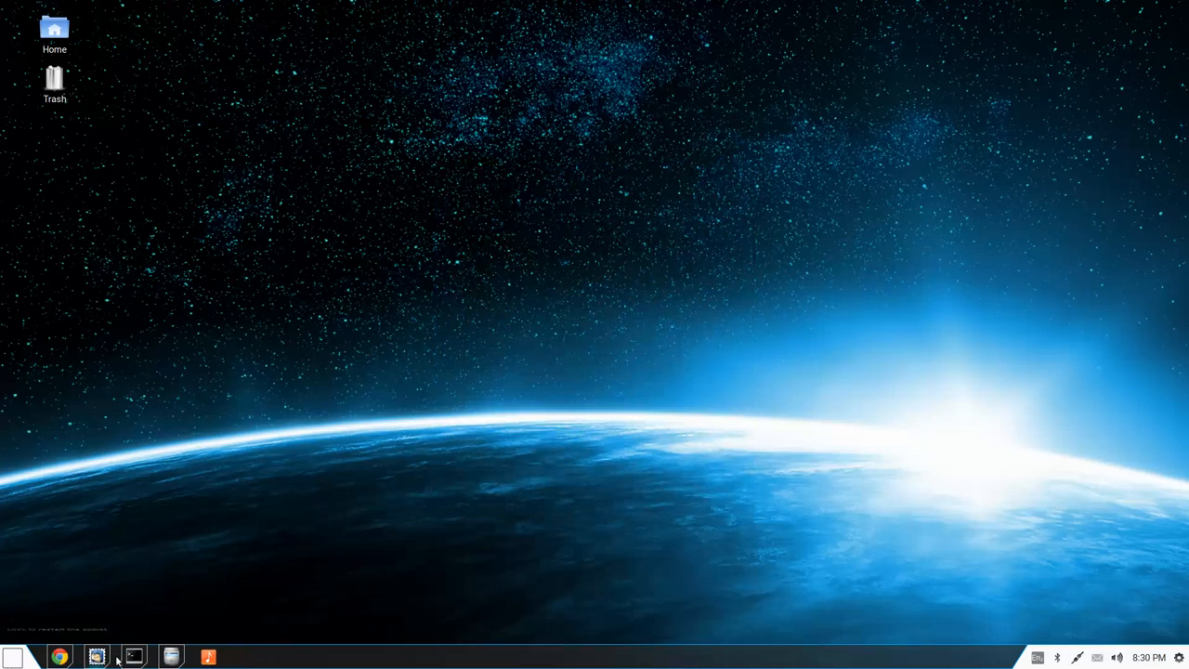
mouse_move(162, 630)
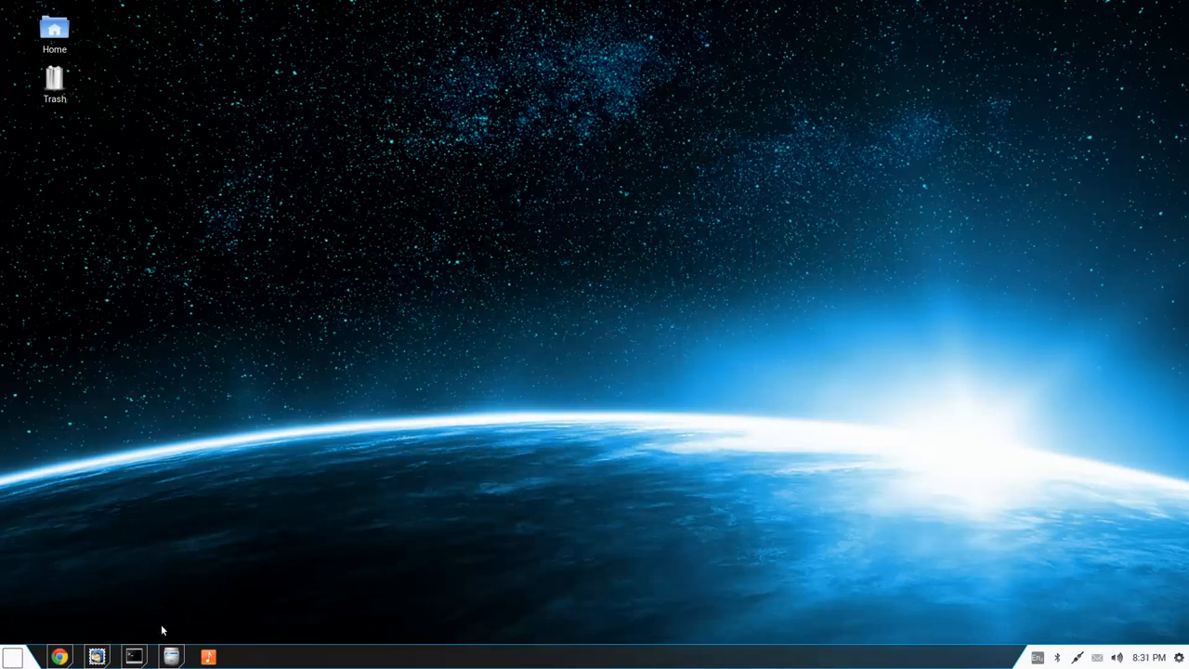
mouse_move(13, 660)
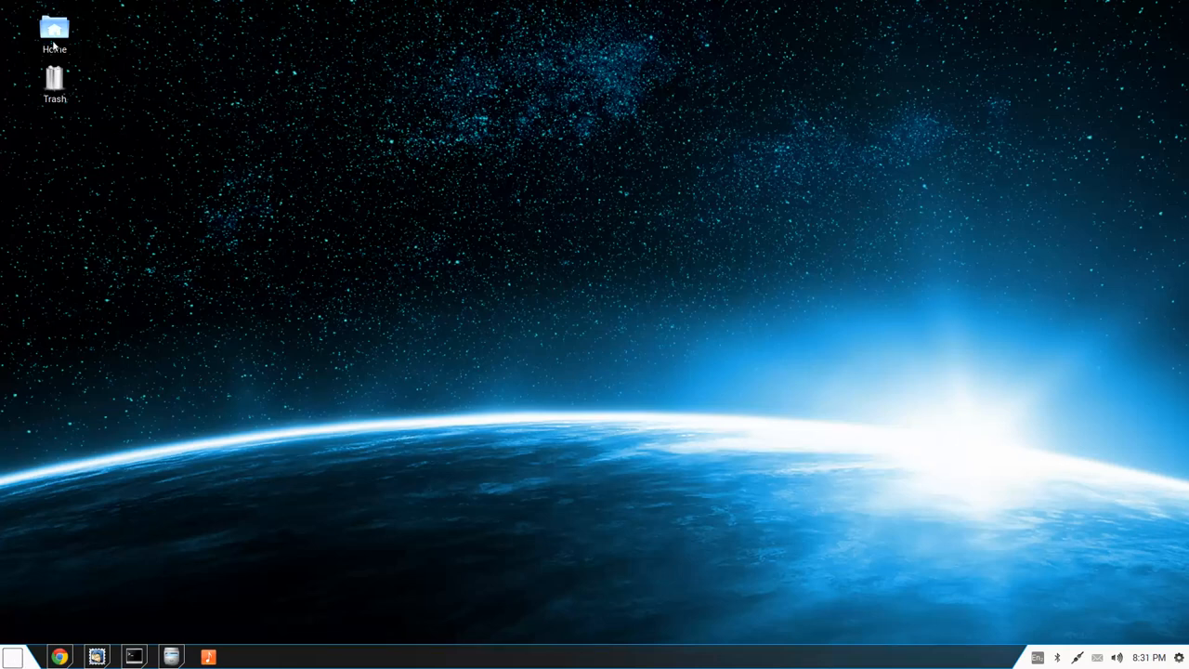
double_click(54, 30)
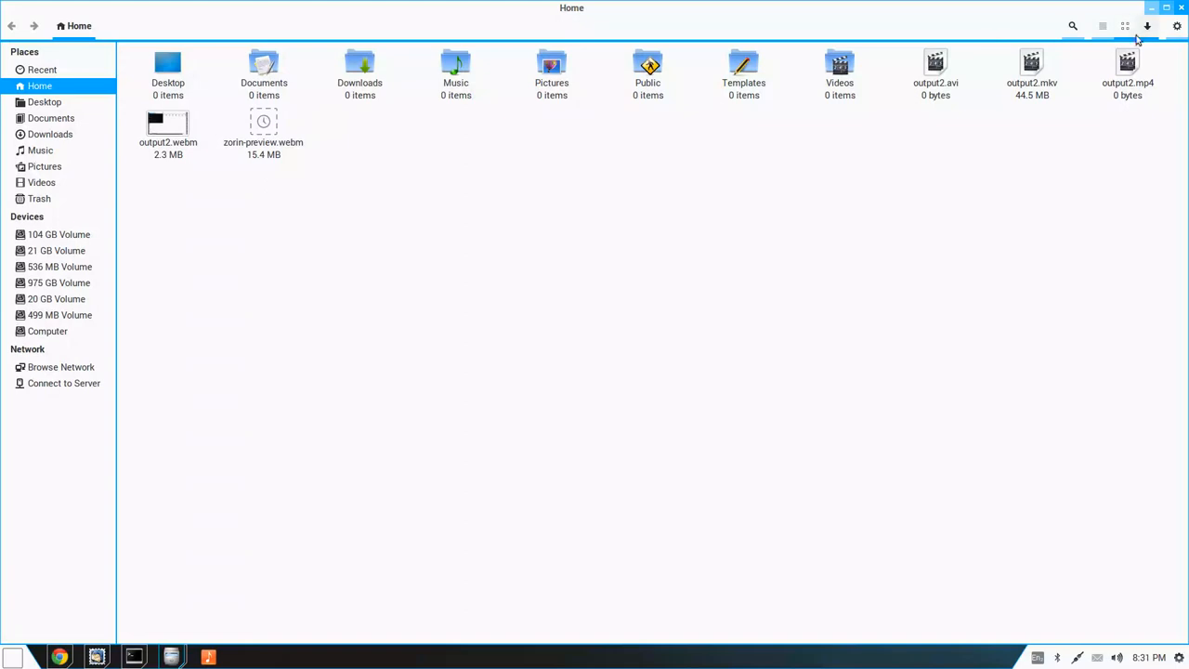
left_click(1147, 26)
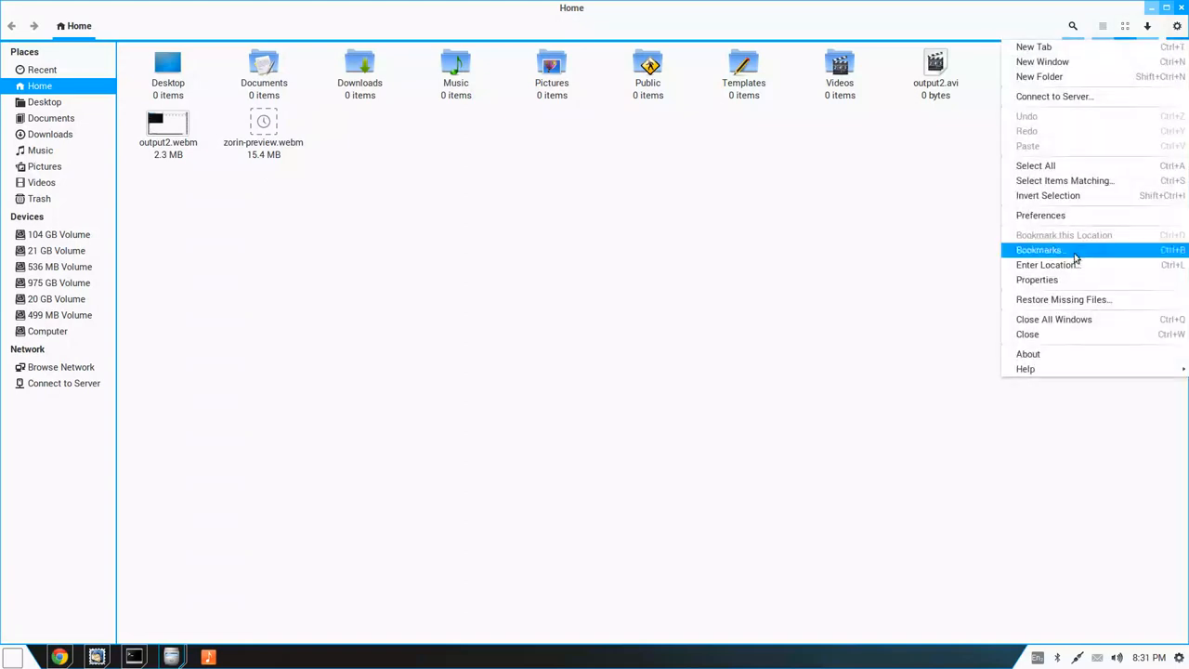
left_click(1029, 353)
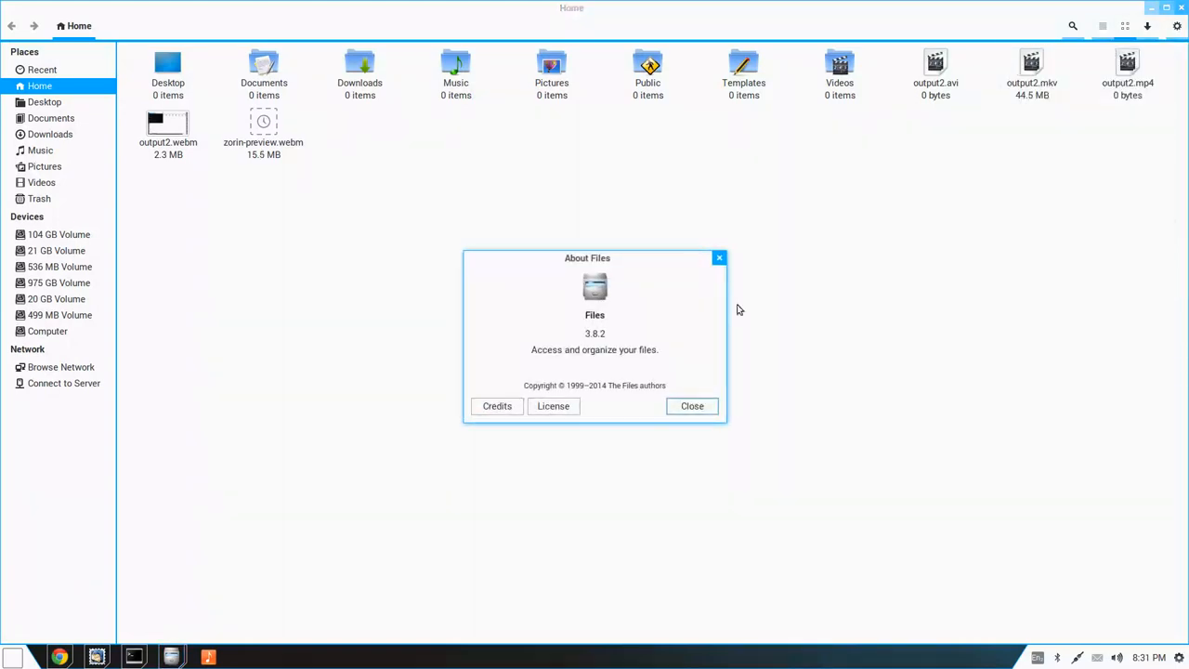
mouse_move(554, 405)
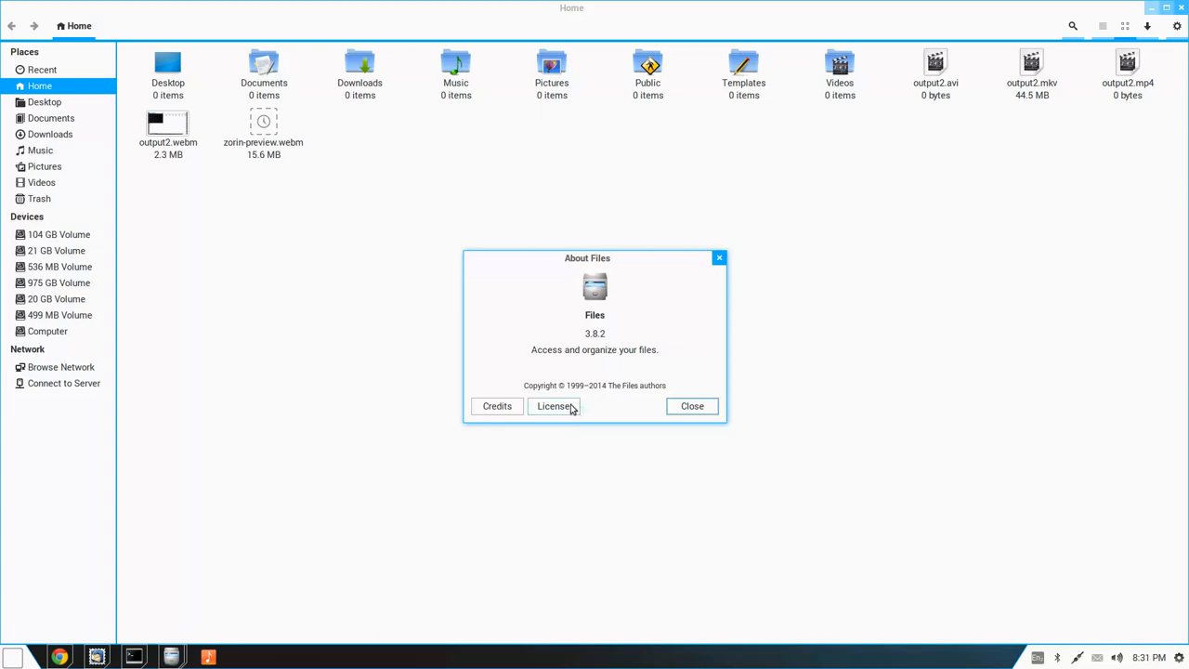
mouse_move(710, 271)
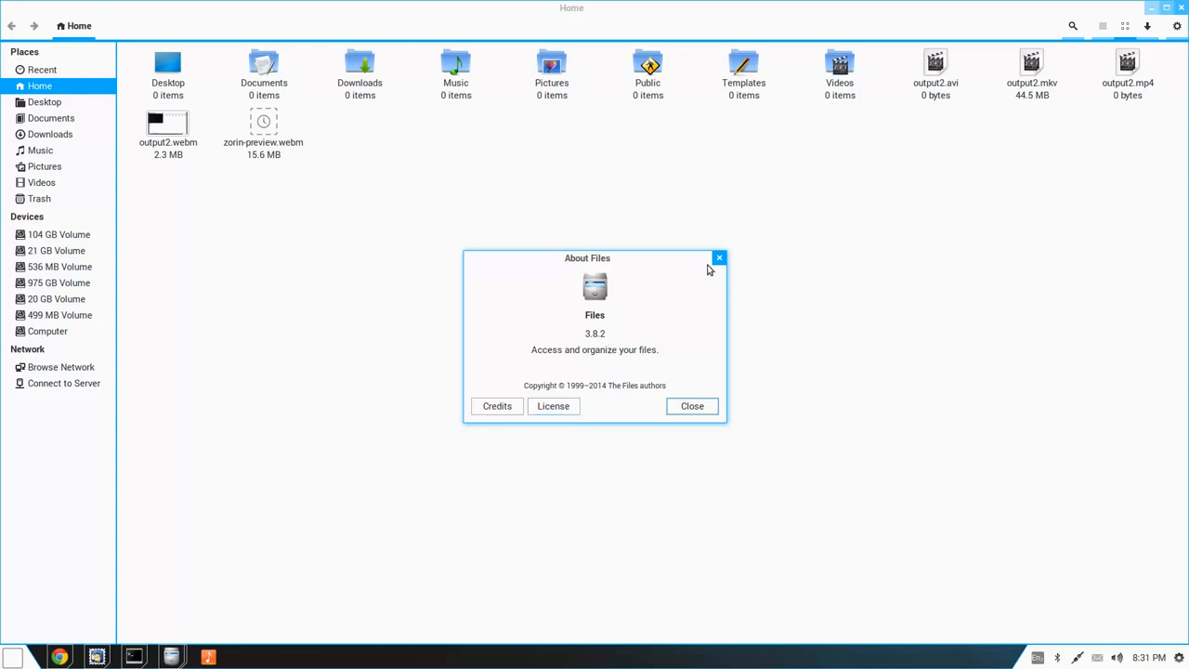
left_click(719, 257)
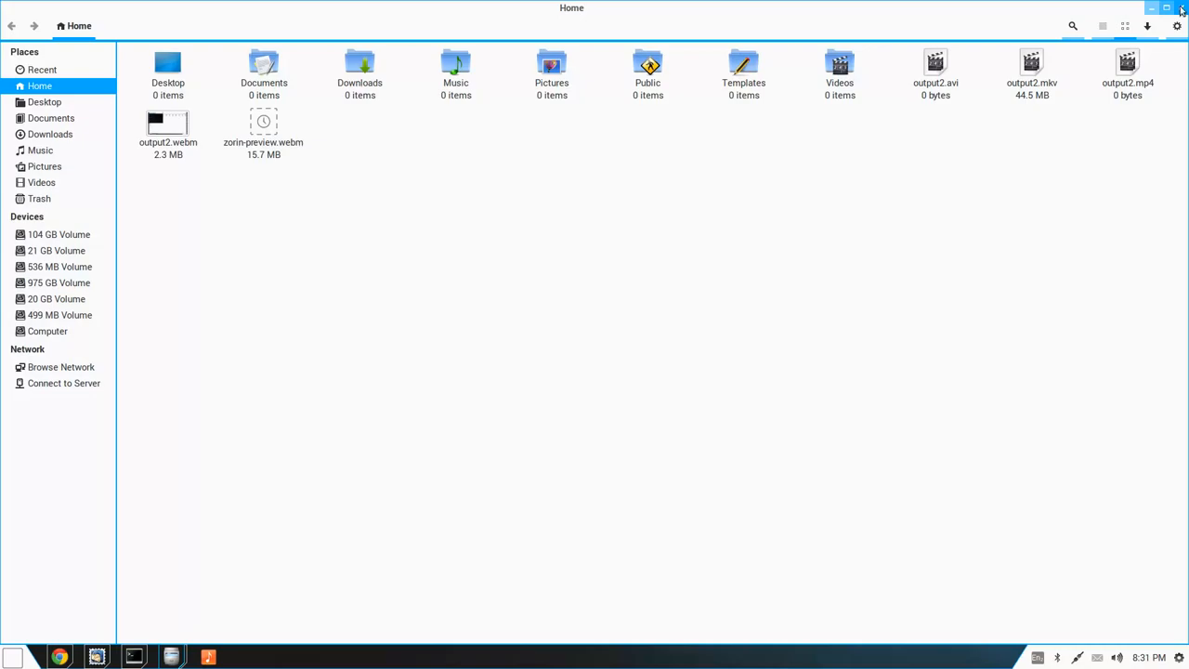
left_click(1181, 9)
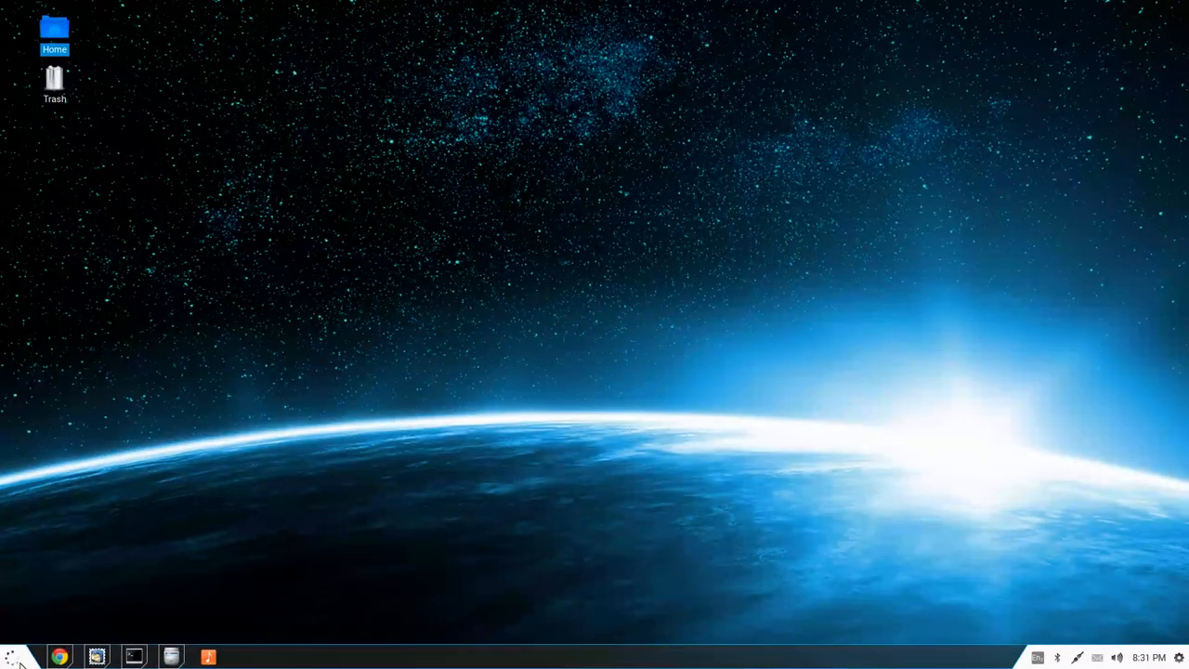
- Launch Text Editor from Accessories, view its About dialog, and close gedit
left_click(13, 657)
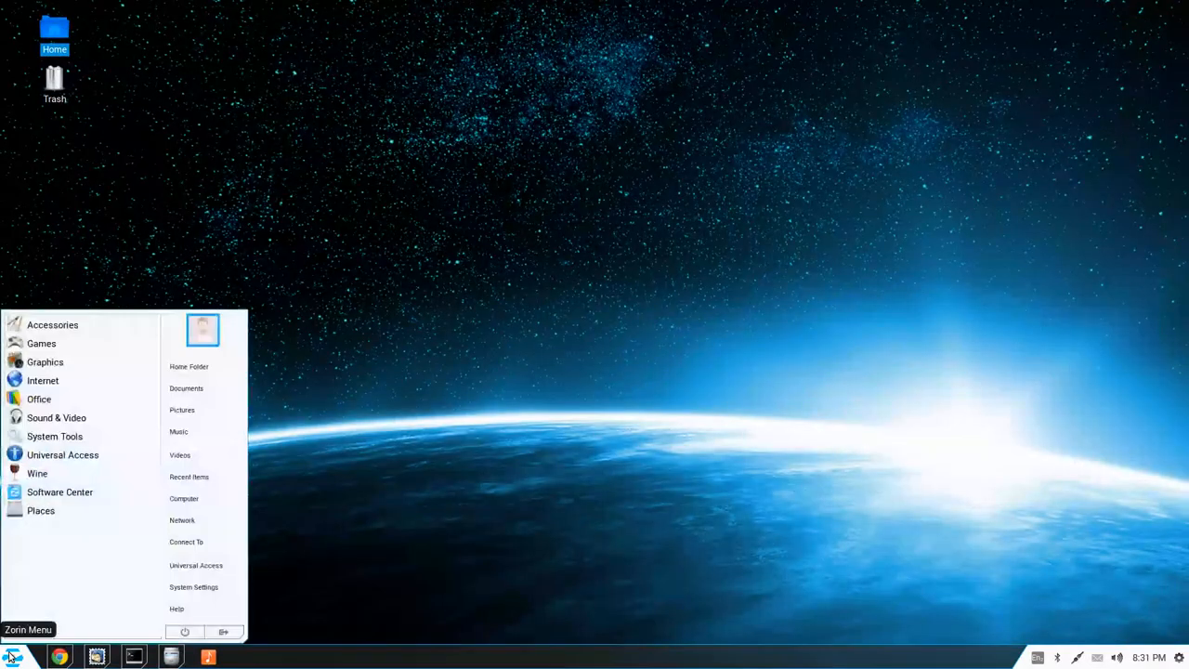
mouse_move(39, 398)
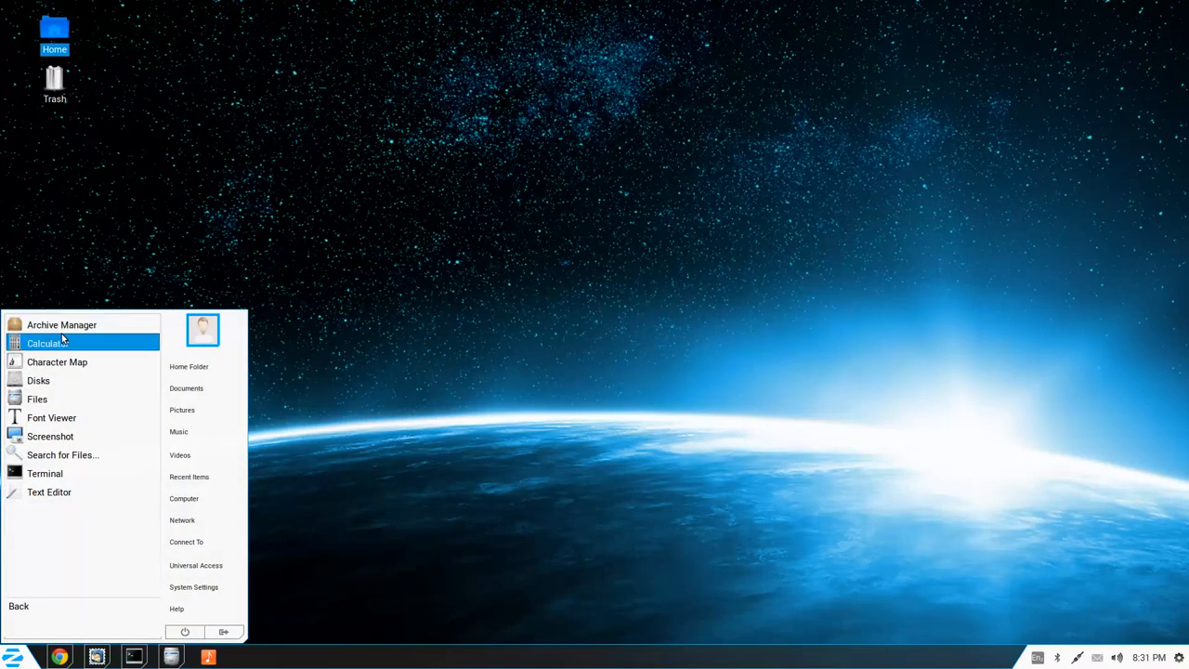
mouse_move(39, 381)
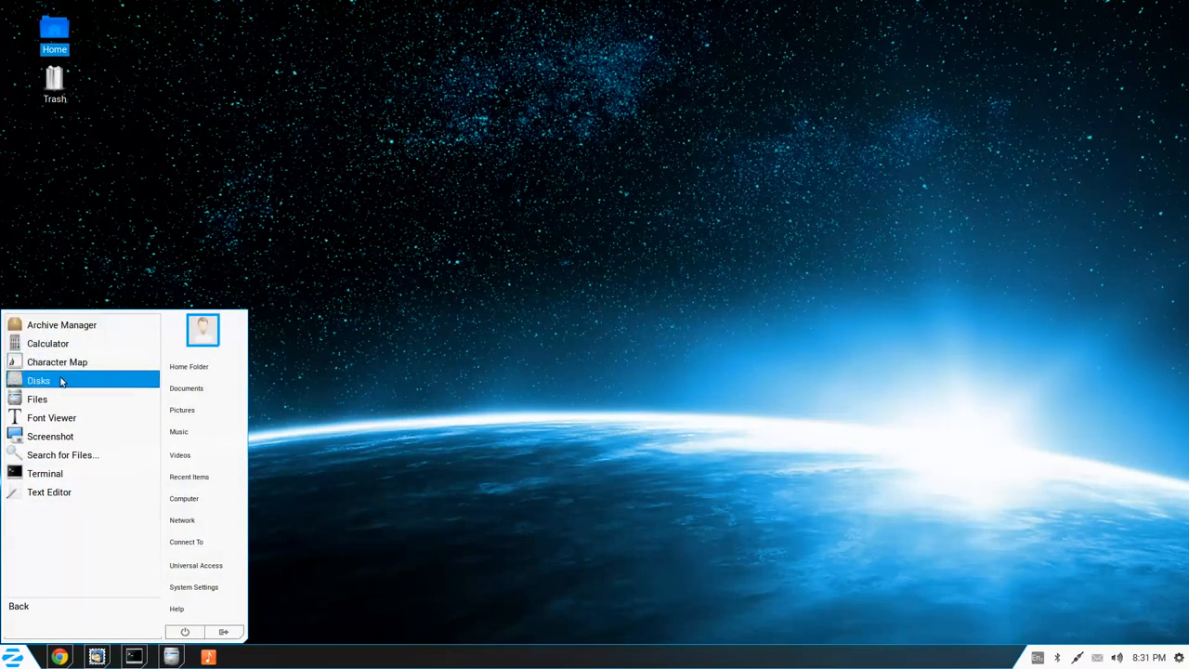
mouse_move(38, 398)
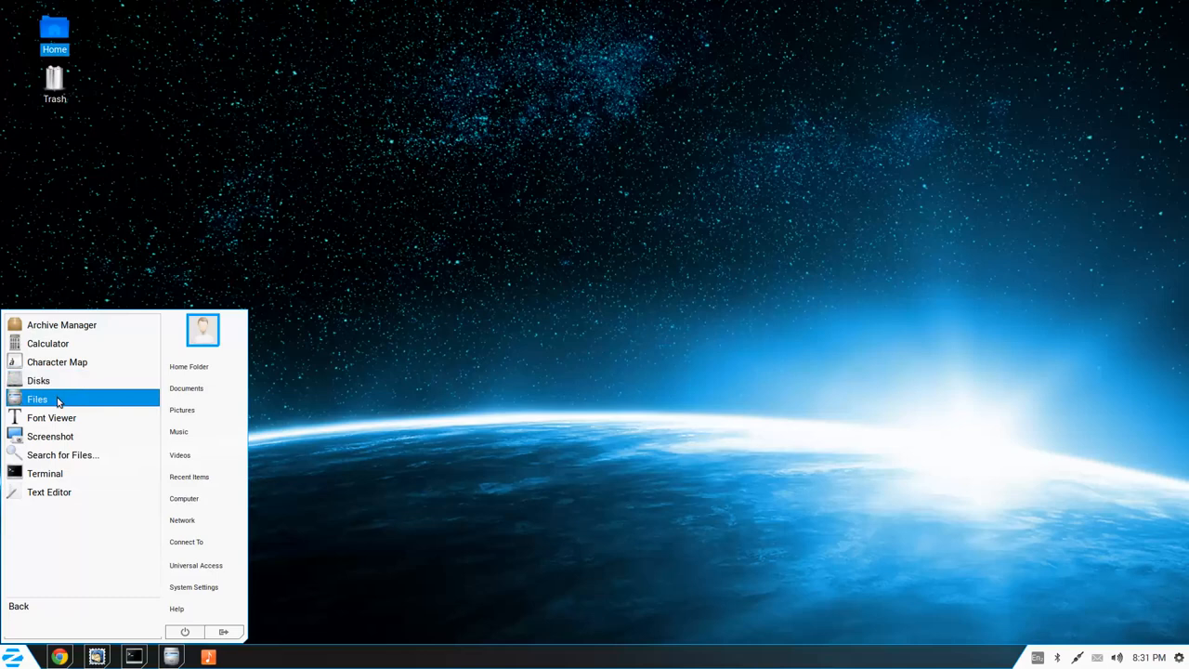
mouse_move(50, 436)
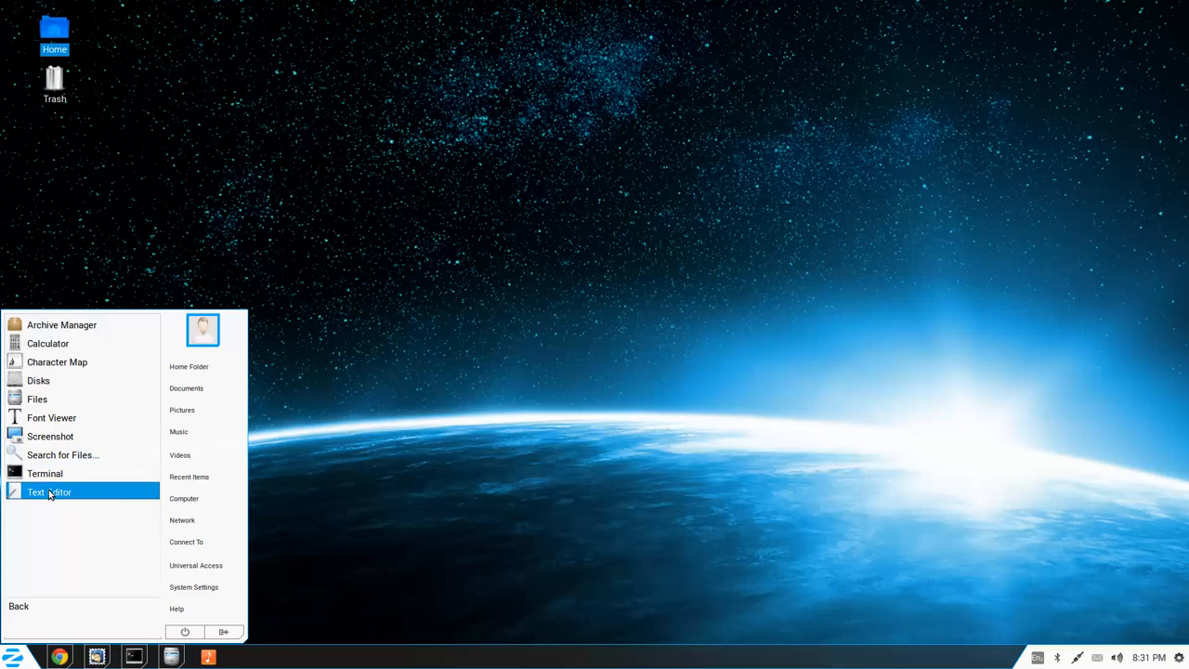
left_click(48, 490)
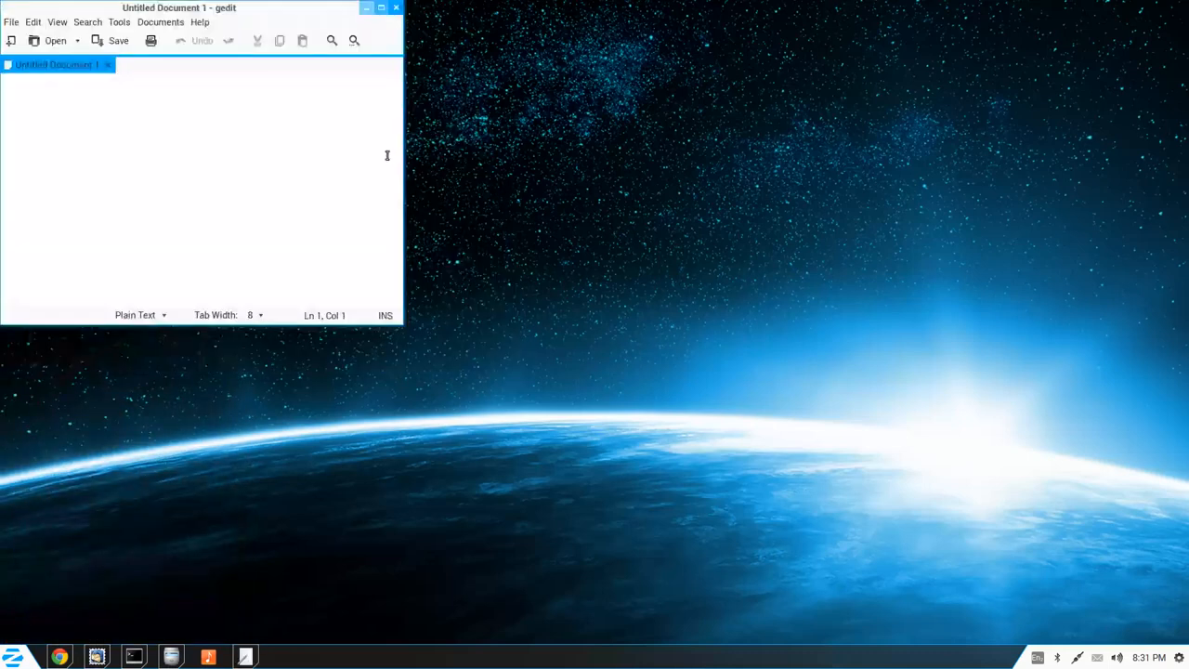
left_click(199, 22)
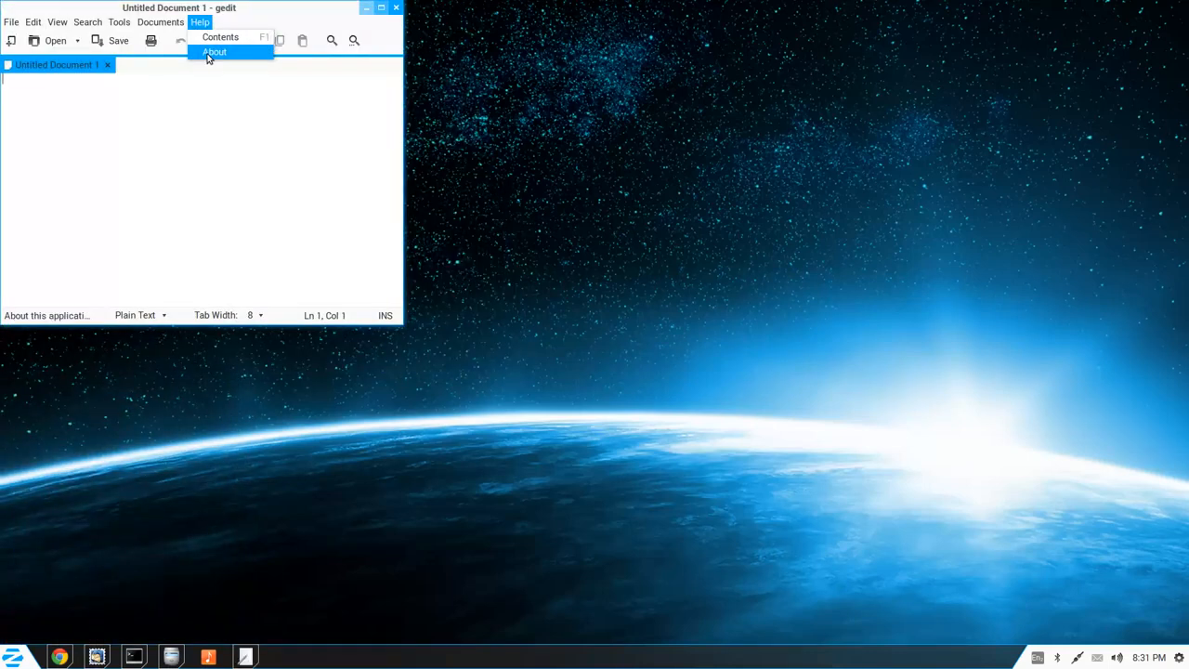
left_click(216, 52)
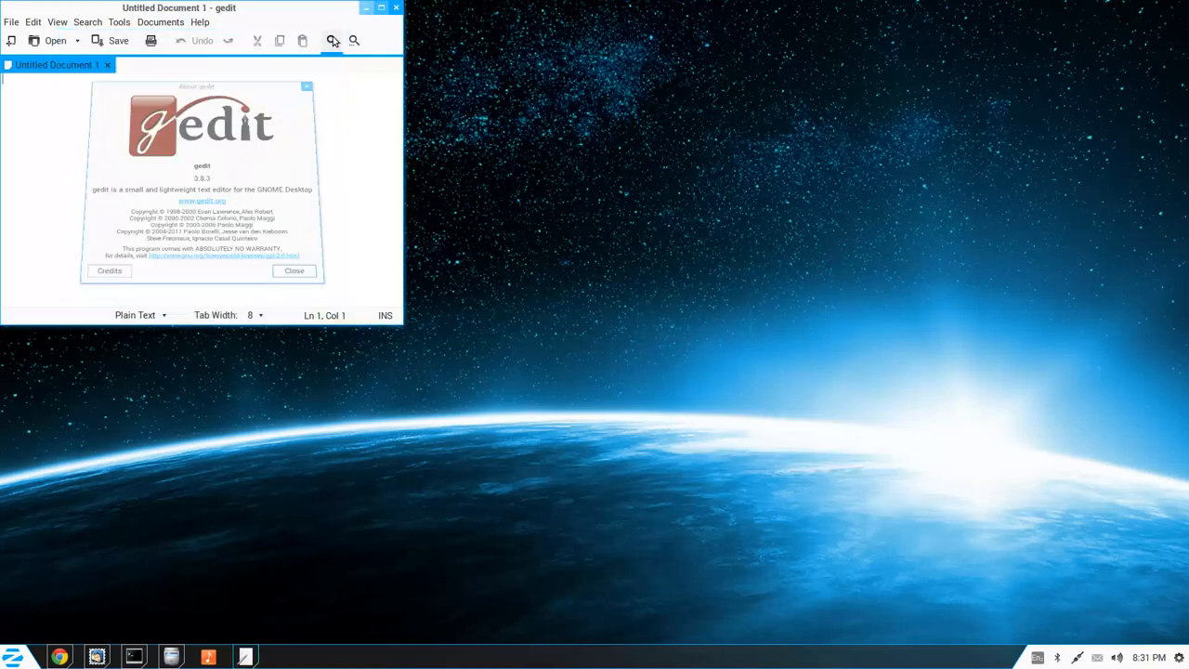
left_click(398, 7)
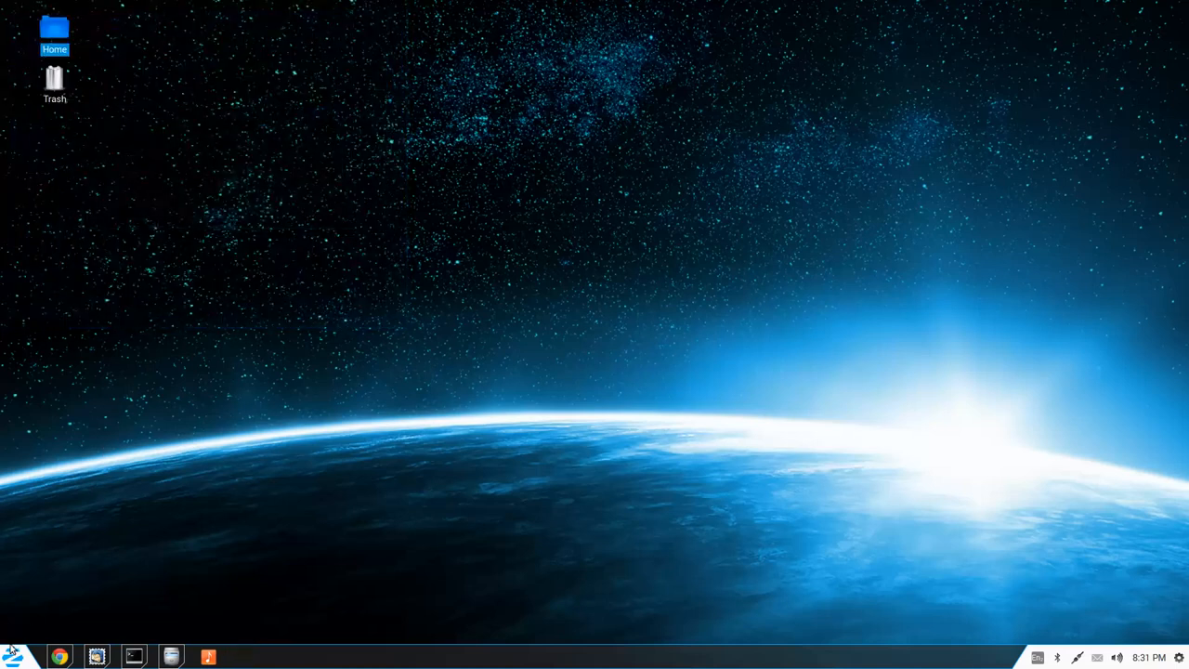
- Browse the Accessories and Games categories in the Zorin Menu, returning to the category list
left_click(11, 658)
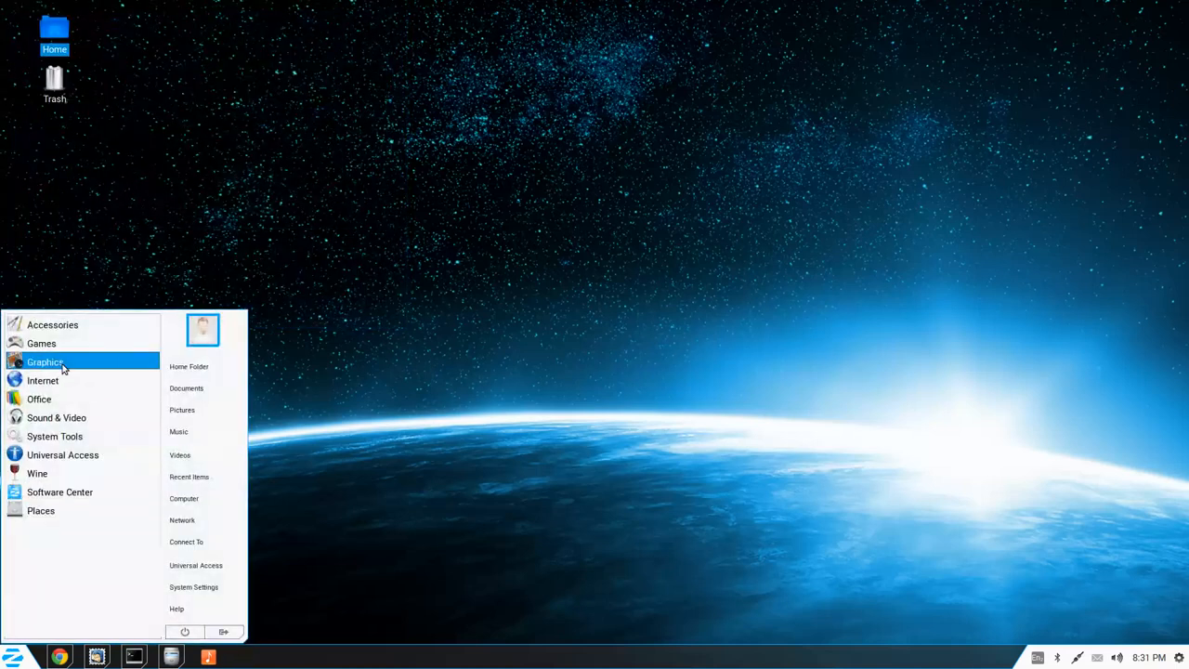
mouse_move(78, 324)
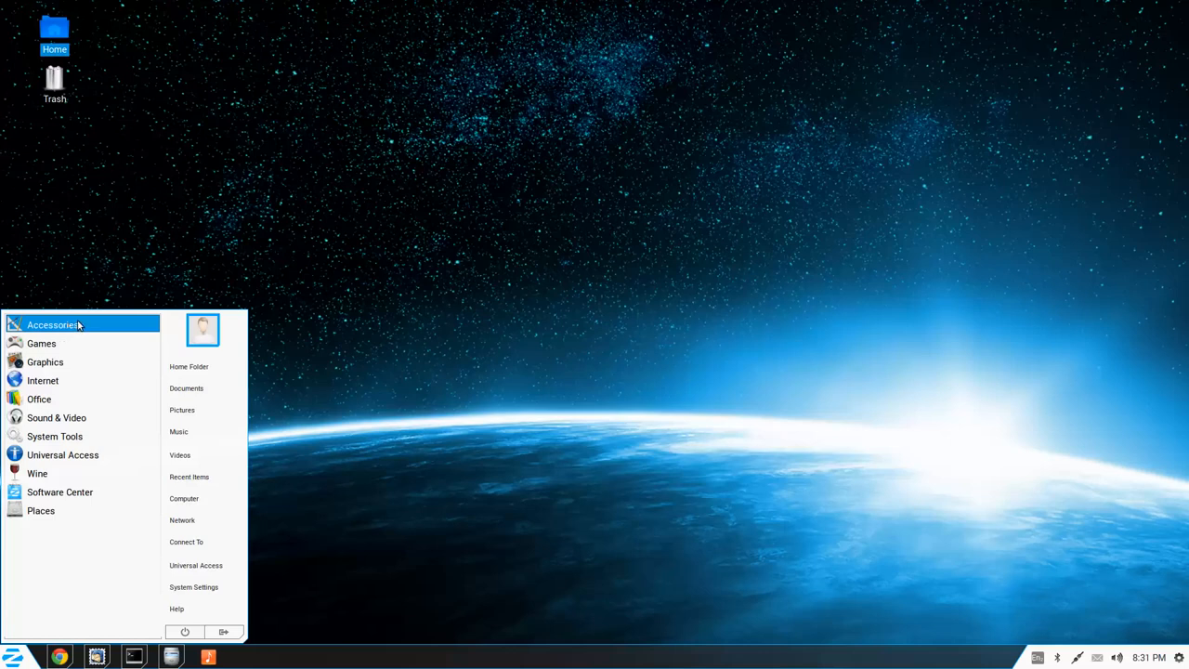
mouse_move(78, 327)
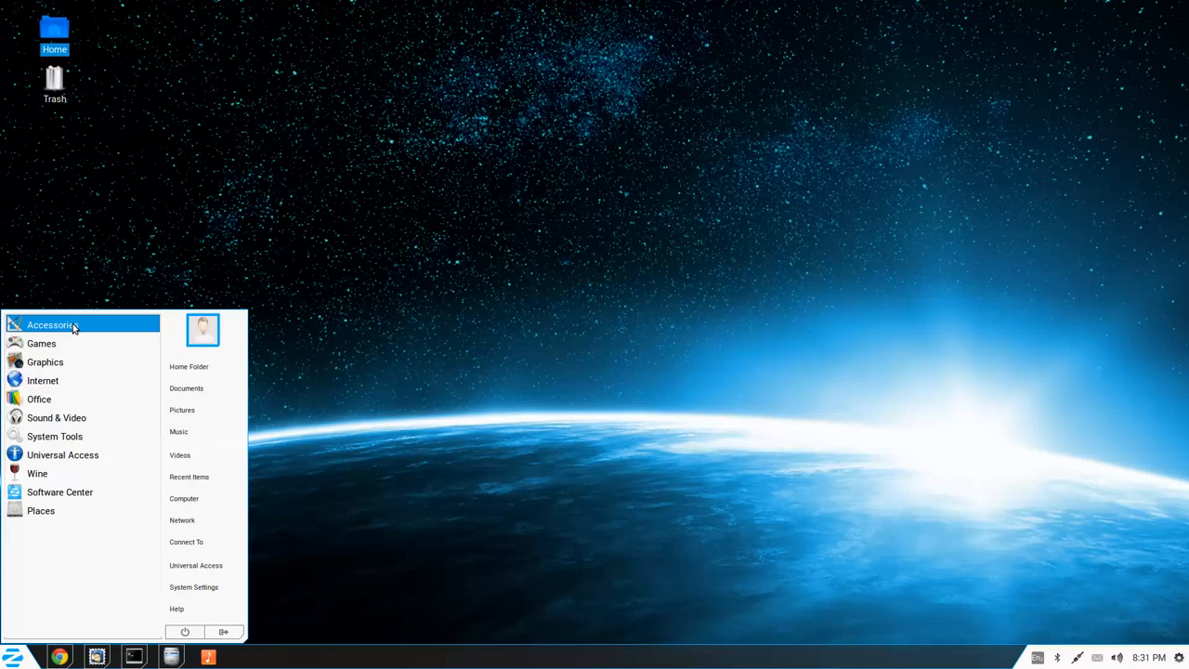
left_click(52, 323)
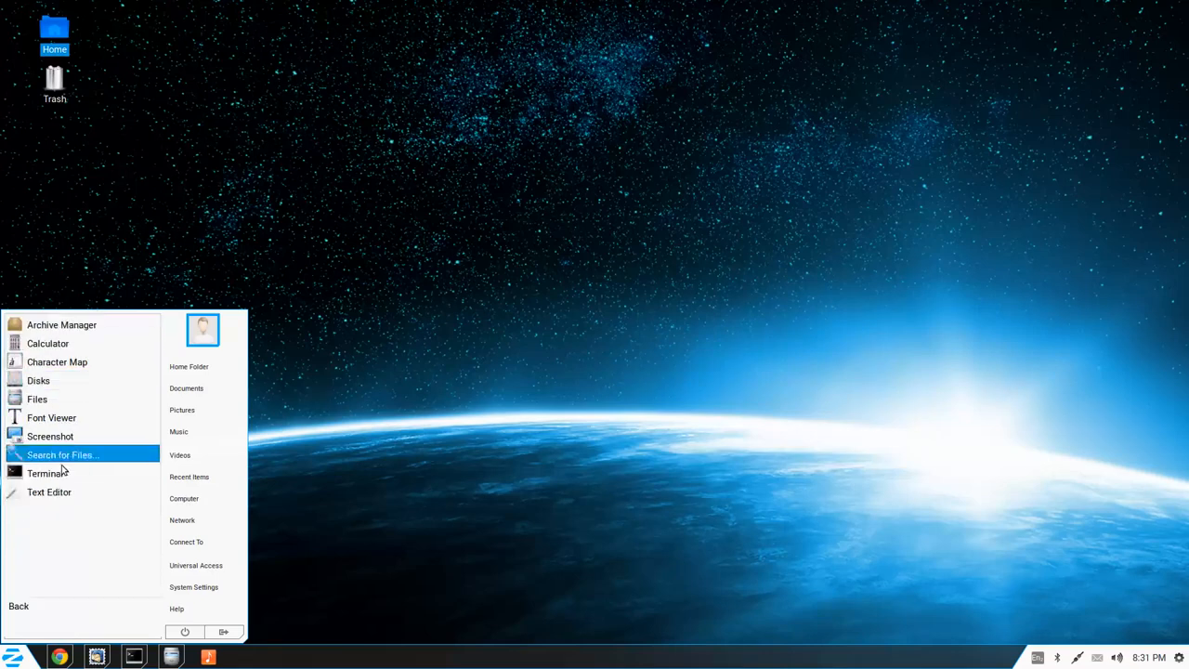
left_click(19, 606)
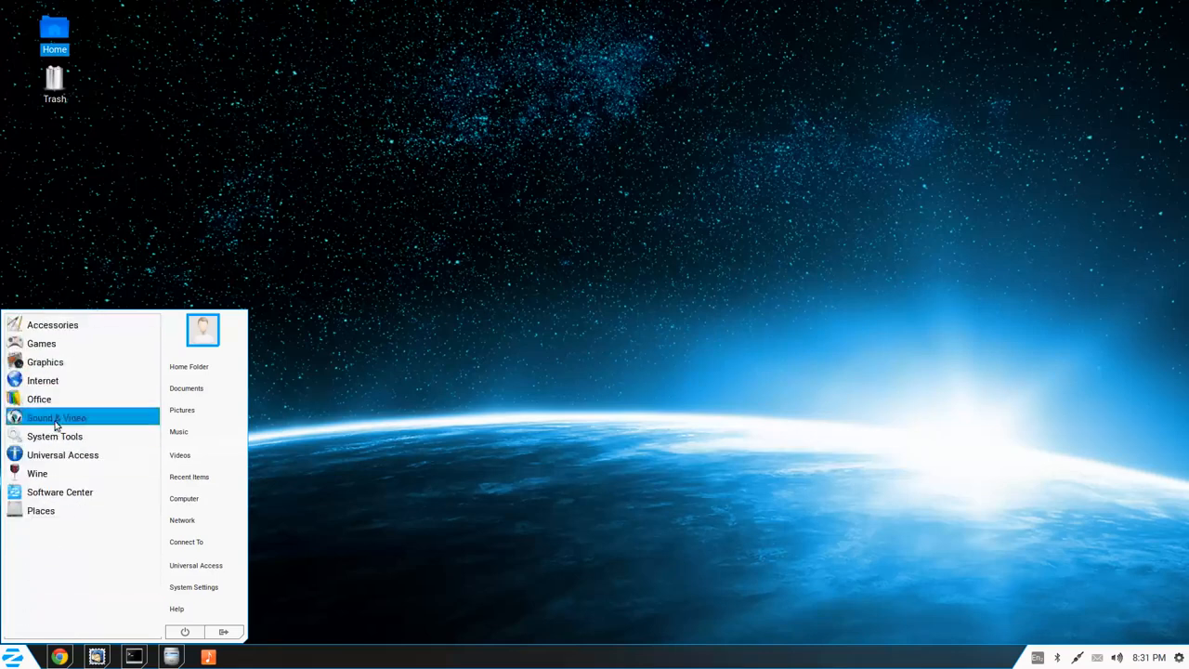
mouse_move(41, 342)
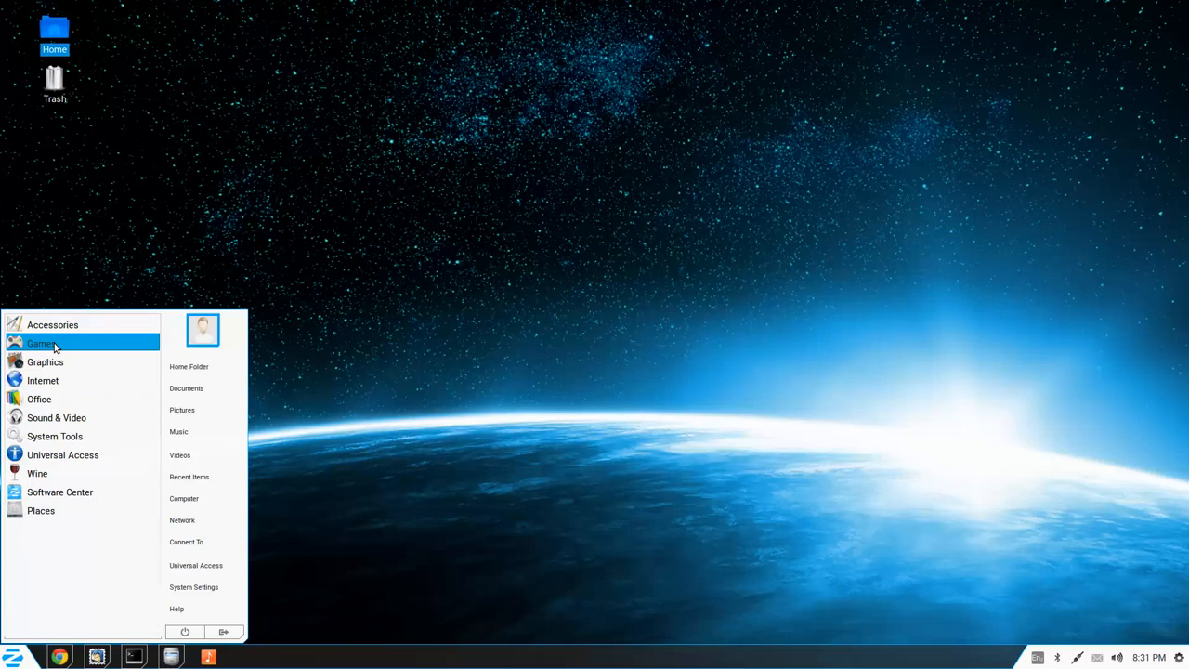
mouse_move(59, 344)
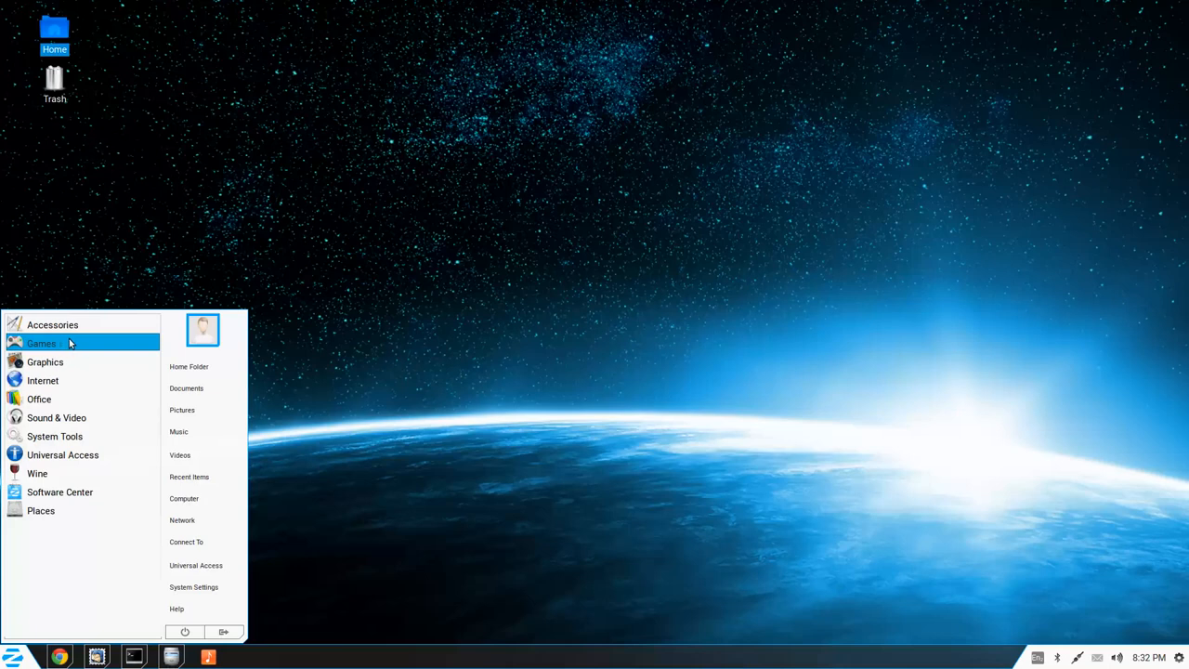
left_click(41, 342)
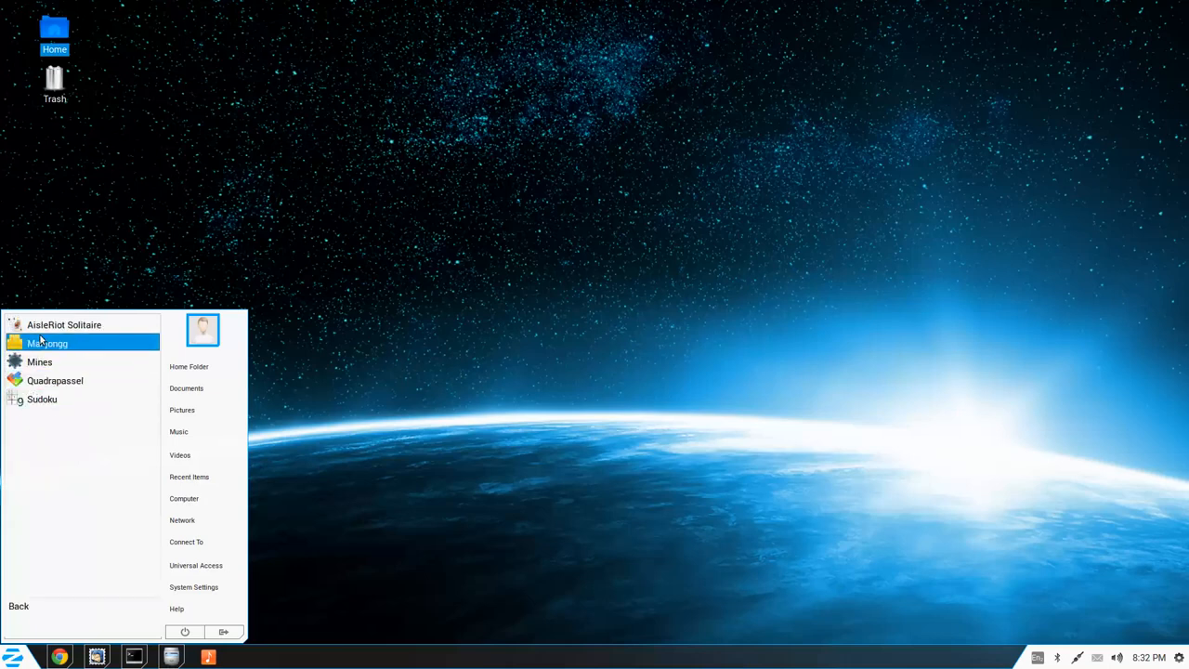
mouse_move(65, 361)
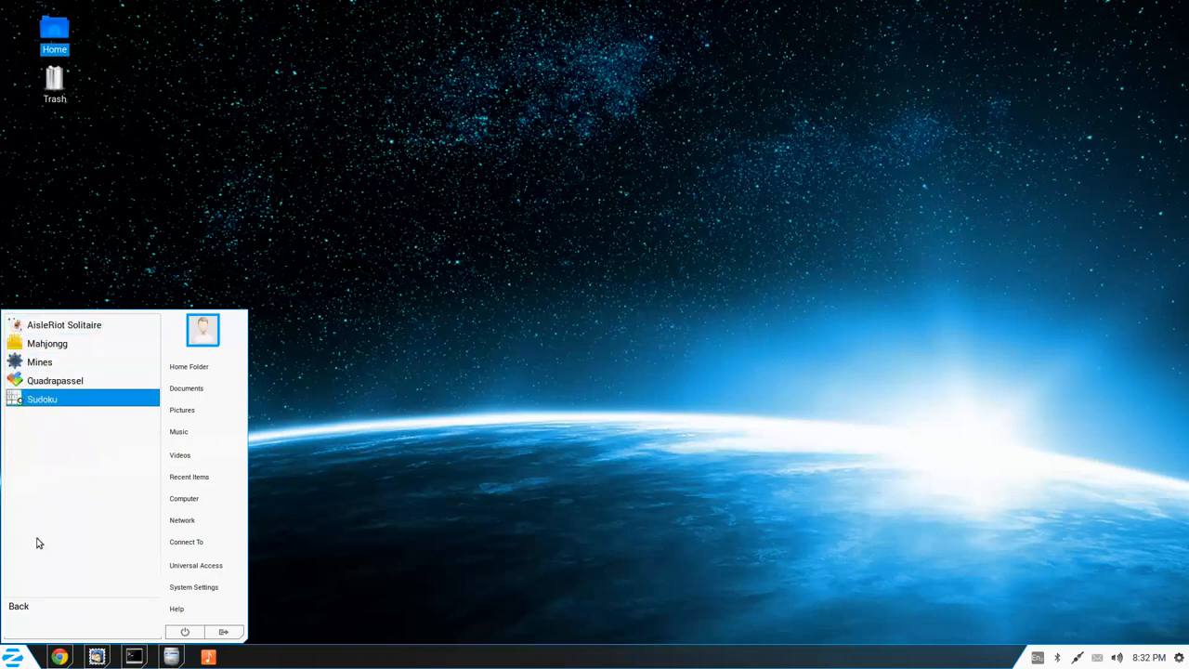
left_click(19, 606)
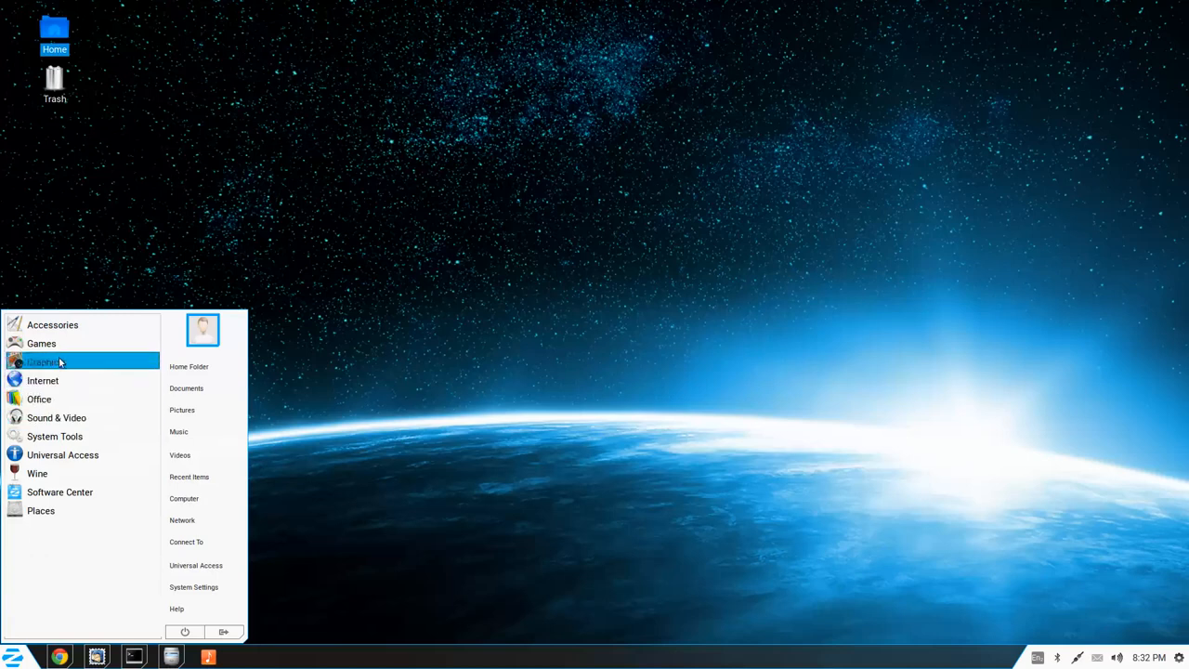
left_click(45, 361)
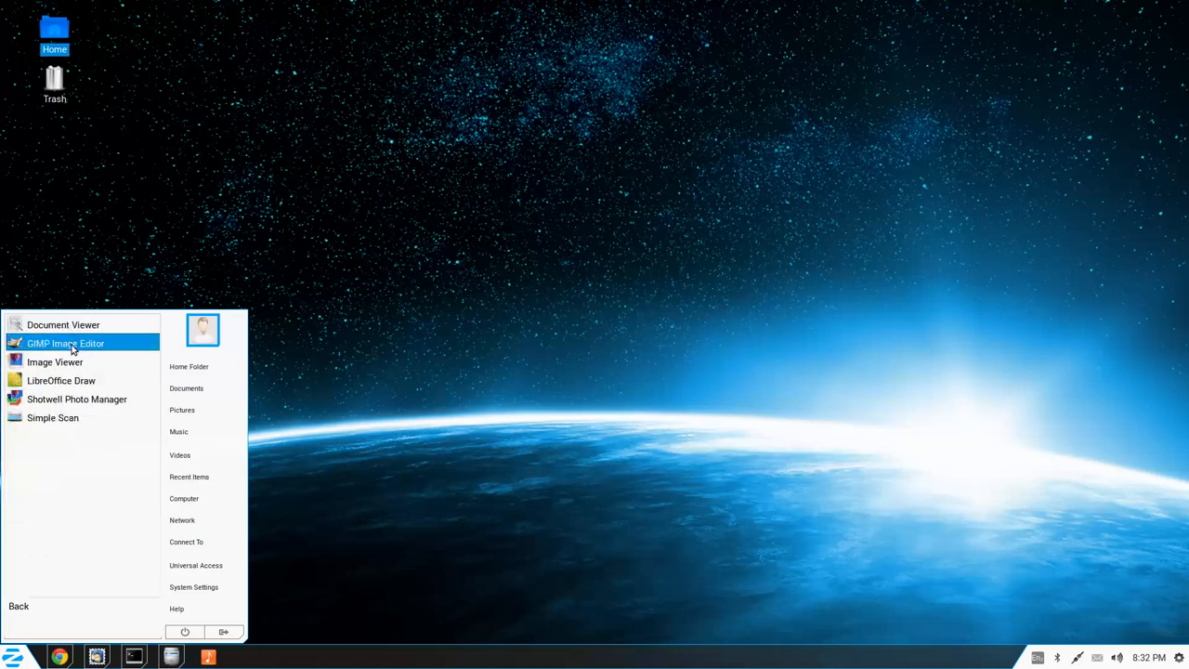
mouse_move(78, 398)
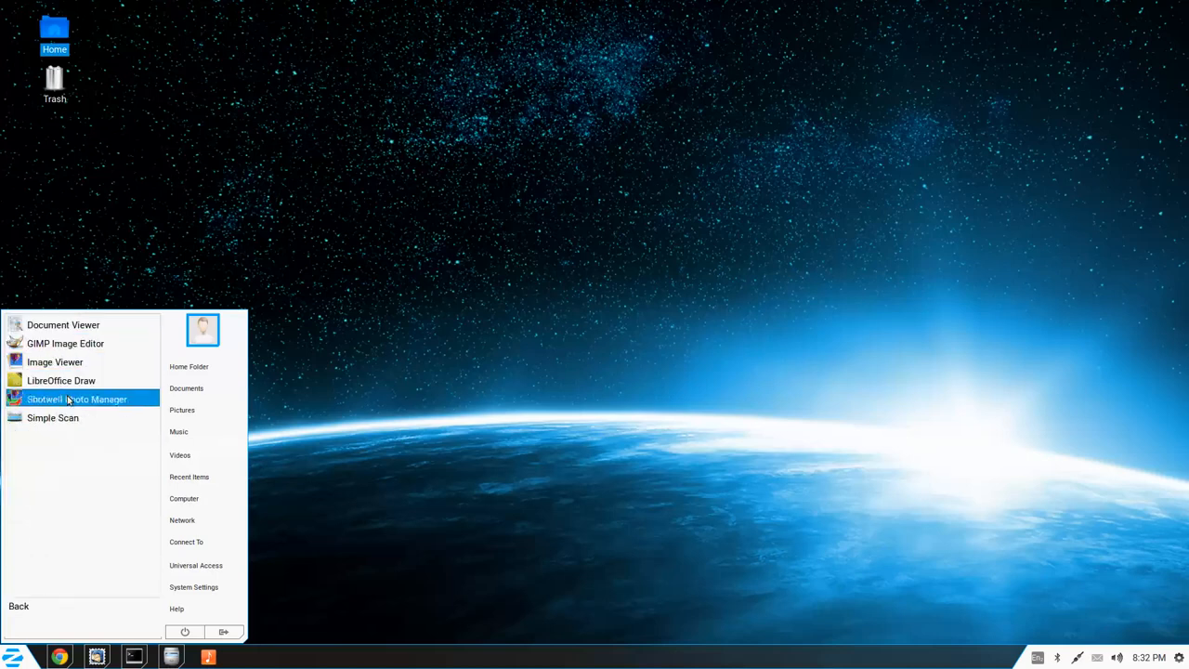
mouse_move(19, 605)
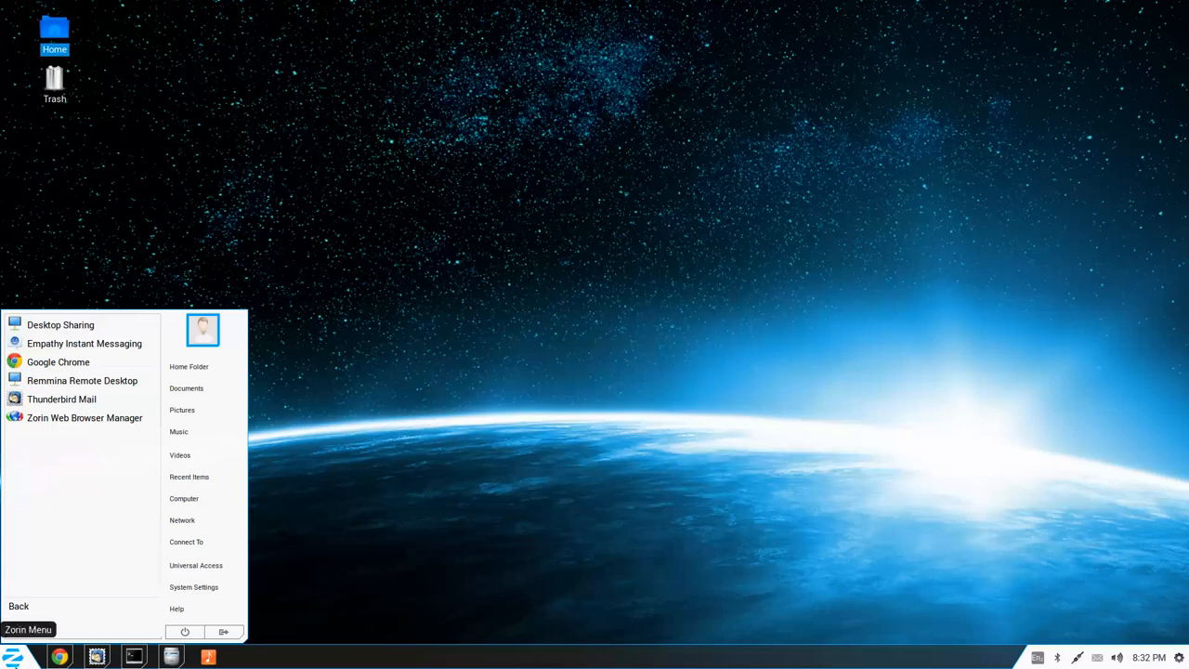
left_click(19, 606)
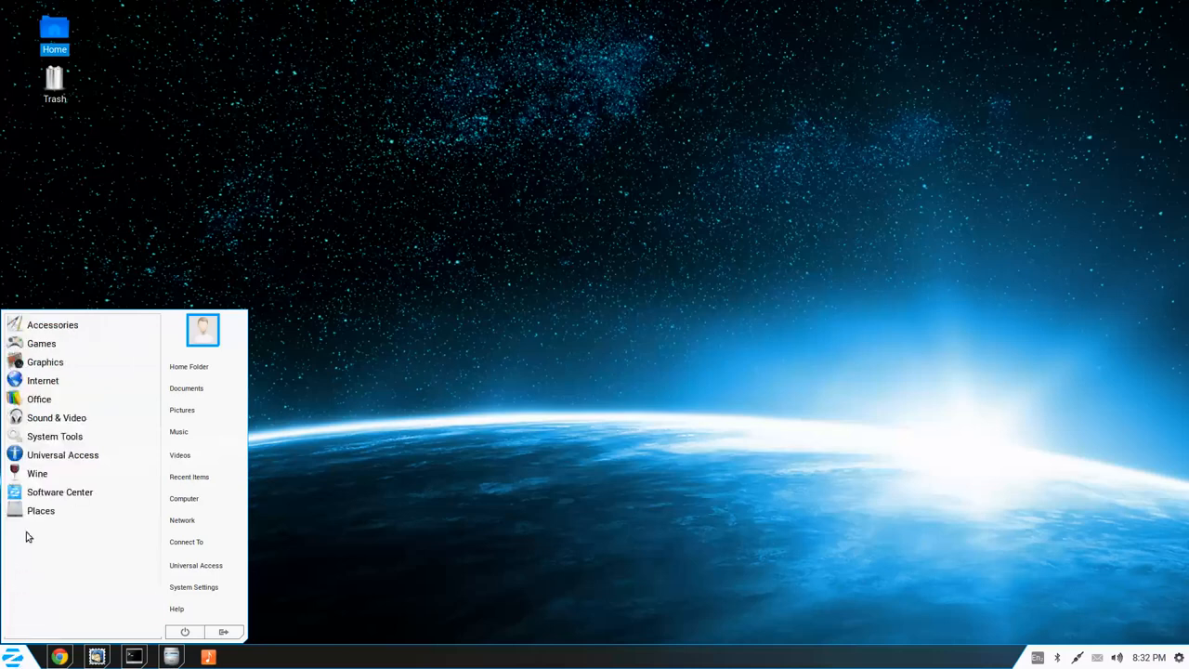
mouse_move(56, 416)
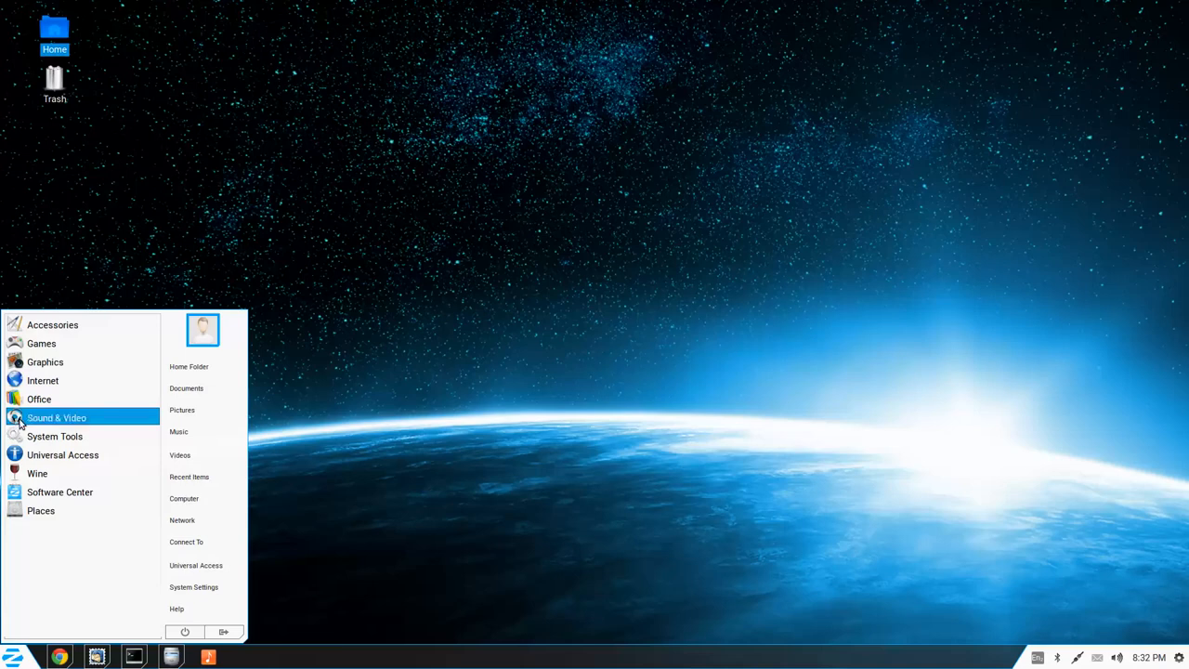
left_click(55, 416)
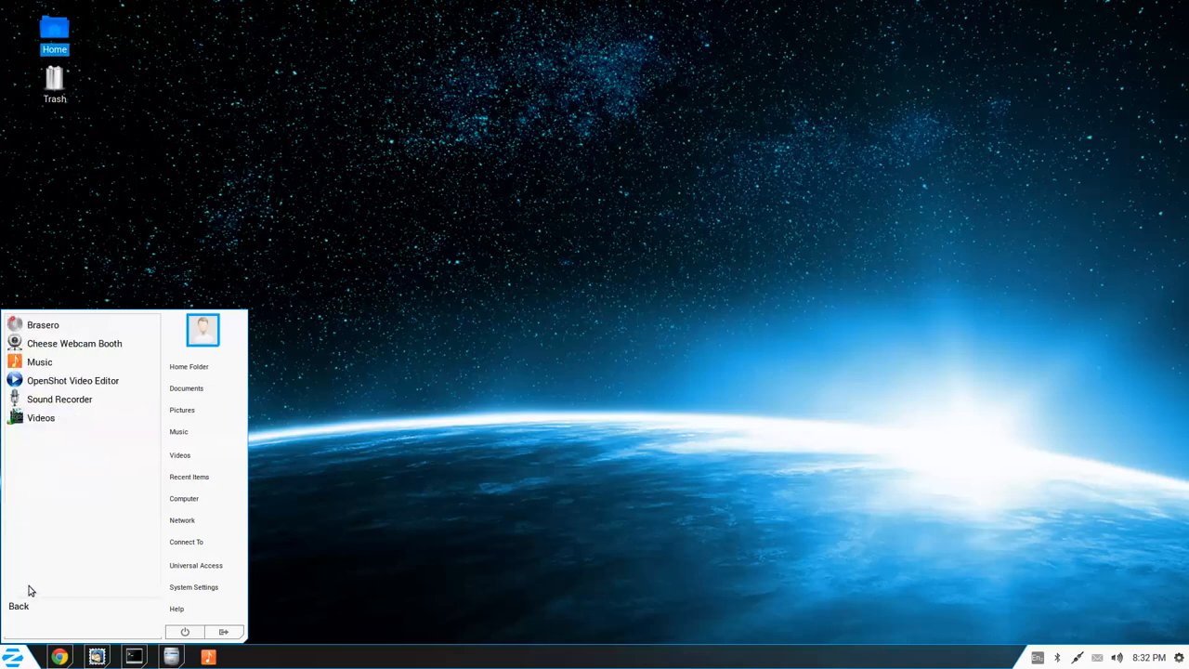
mouse_move(75, 342)
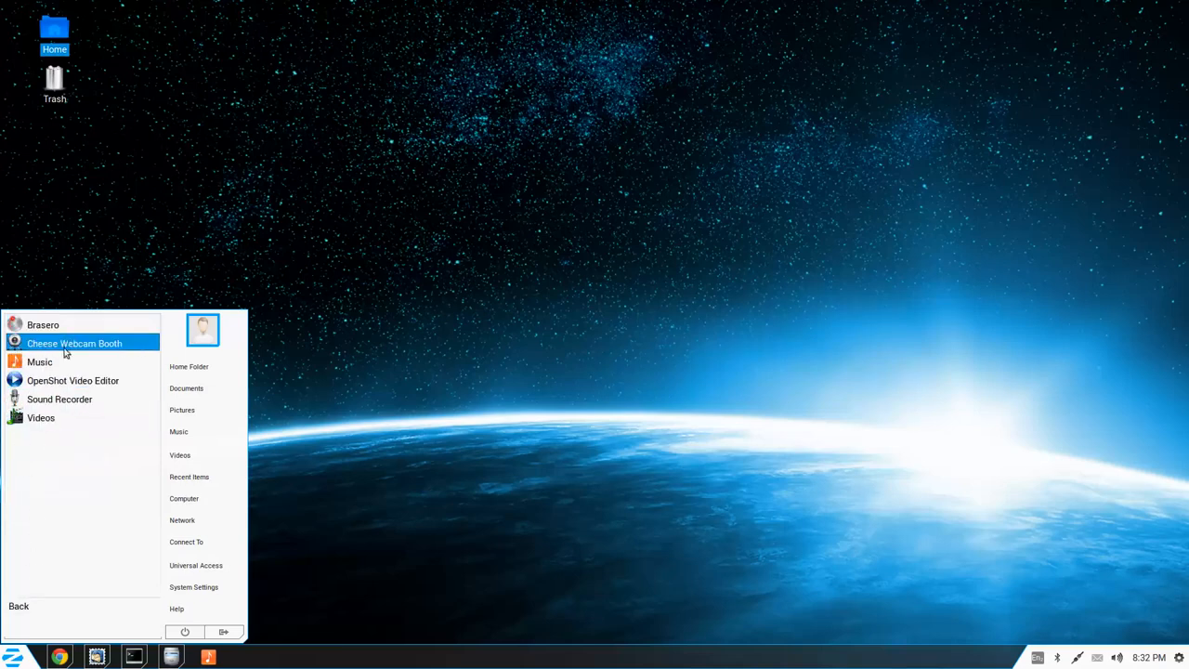
left_click(19, 605)
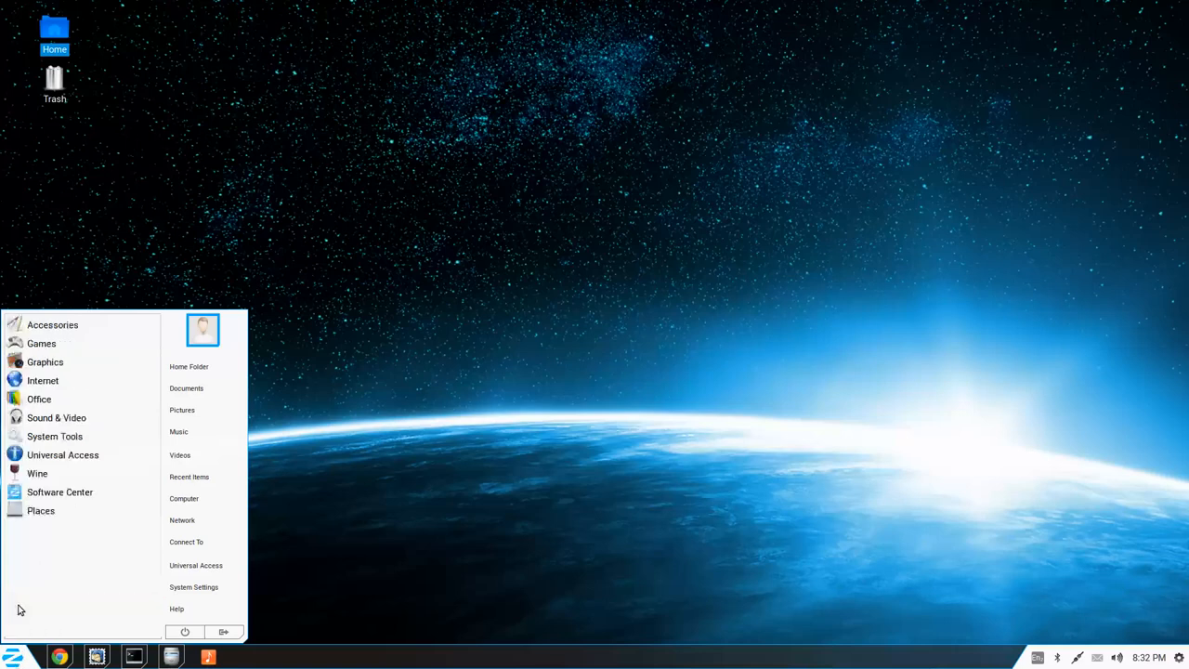
mouse_move(63, 453)
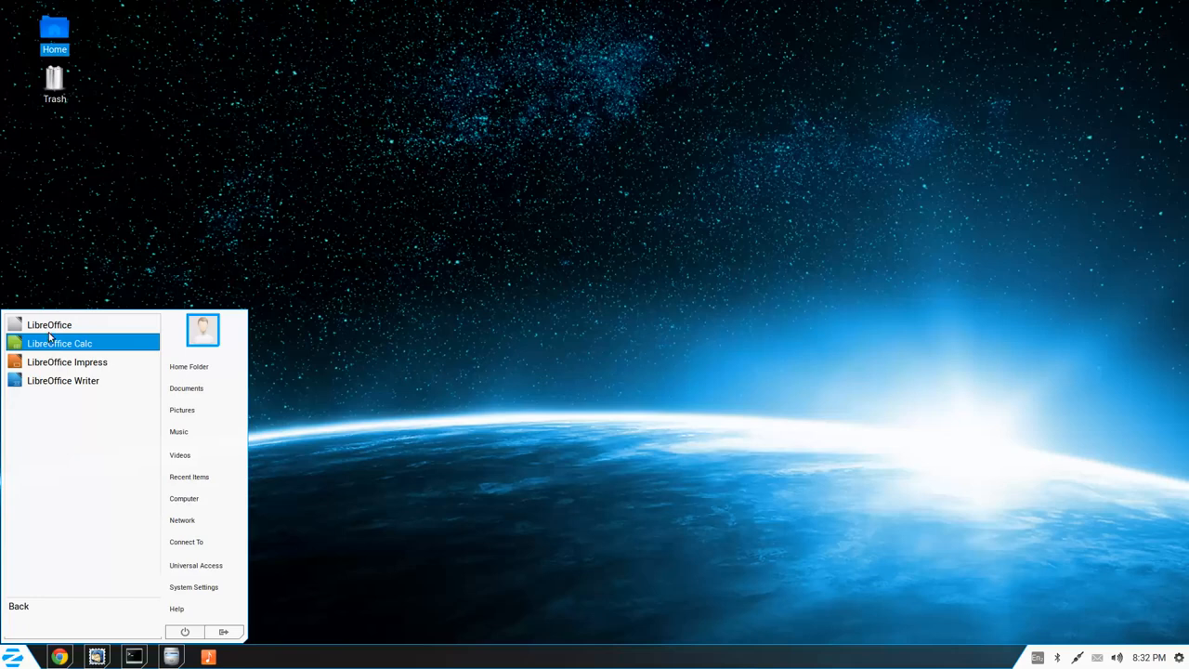
left_click(60, 341)
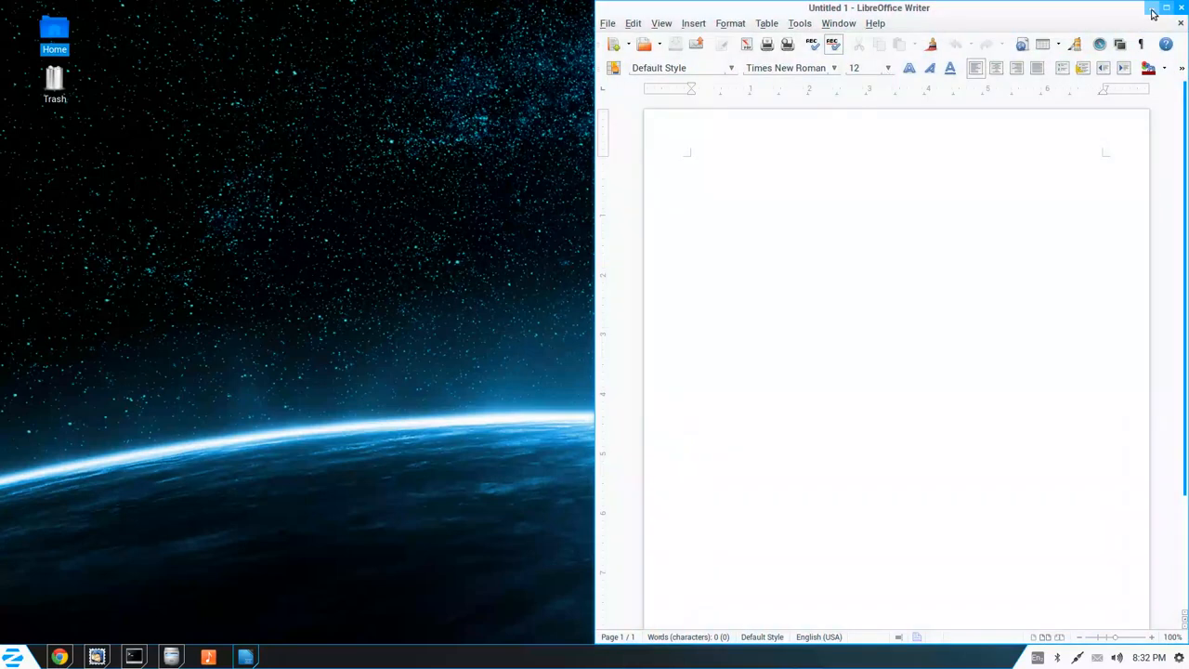
right_click(246, 658)
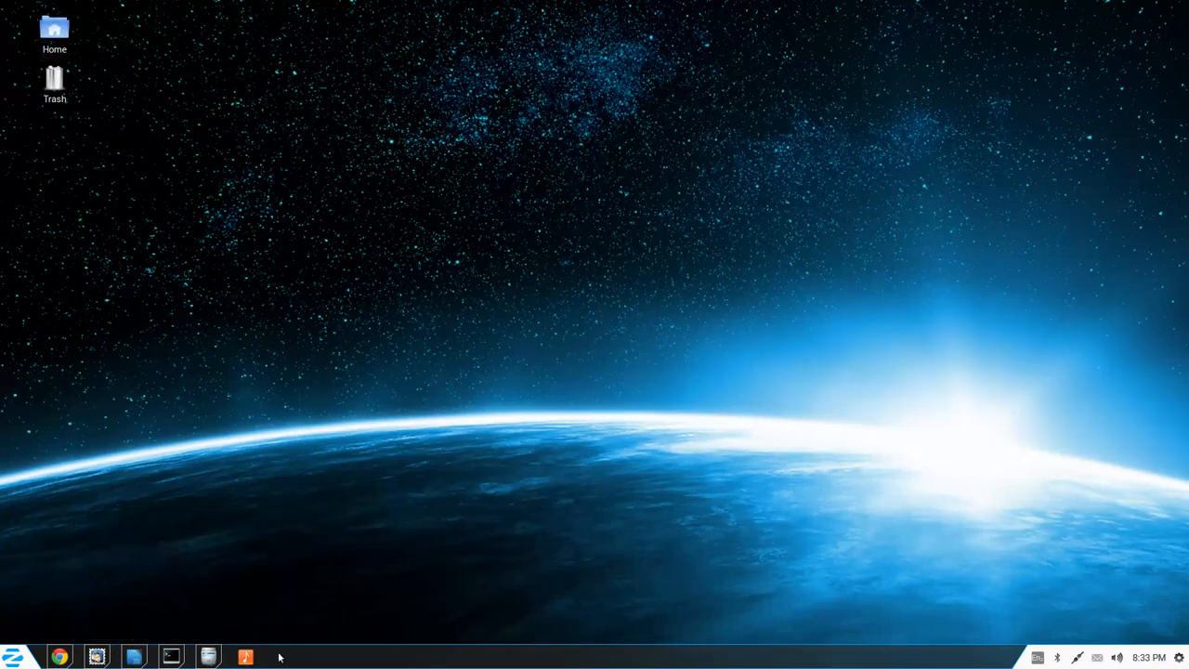
mouse_move(7, 414)
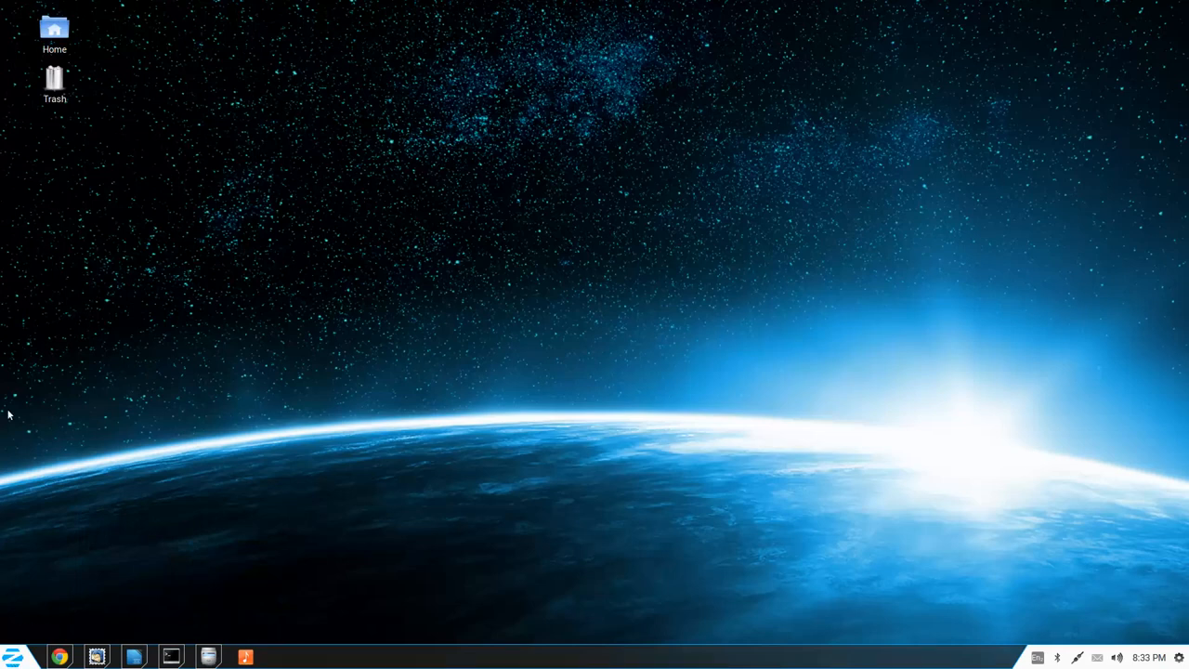
left_click(11, 656)
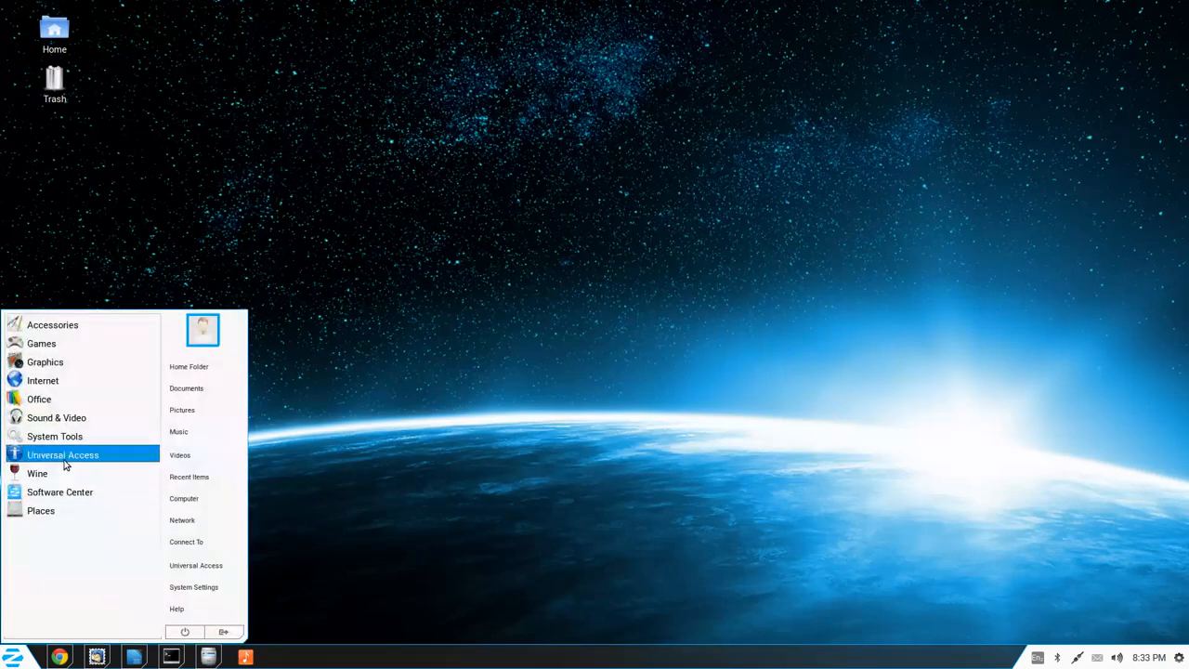
left_click(37, 473)
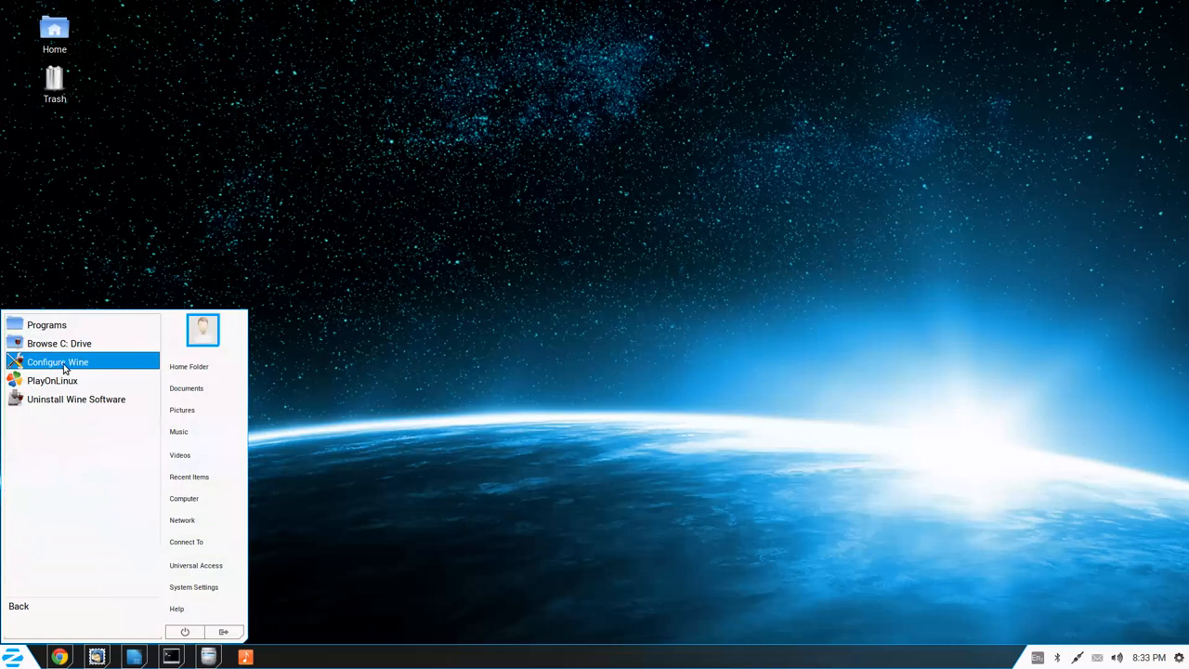
mouse_move(210, 325)
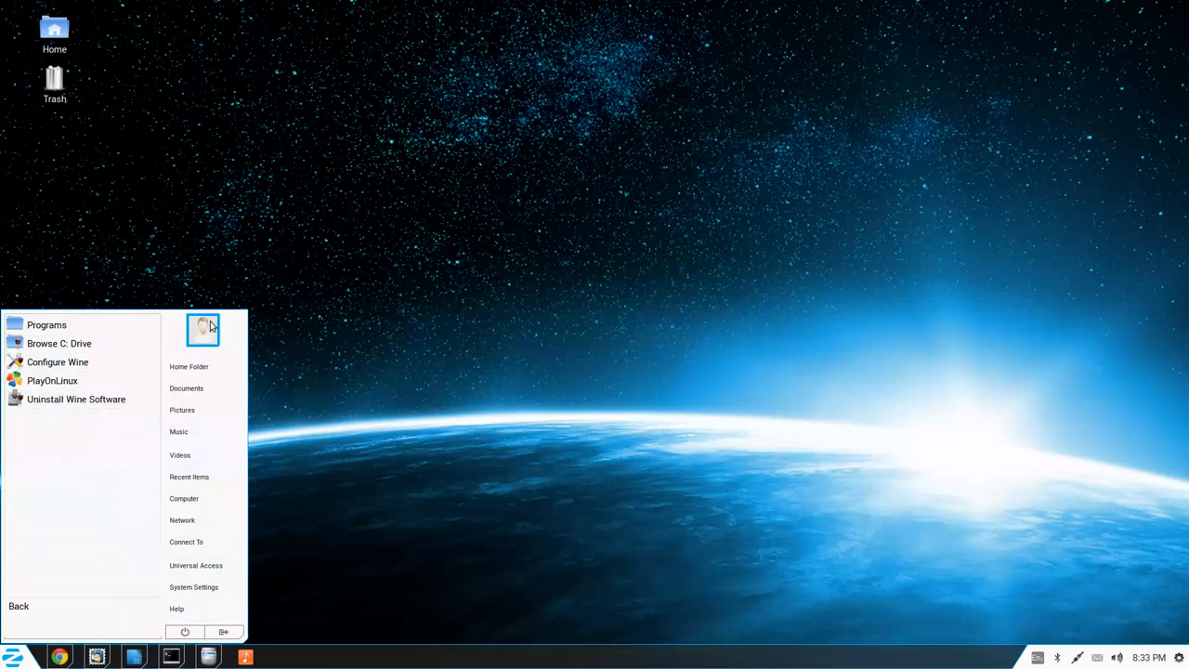
left_click(11, 656)
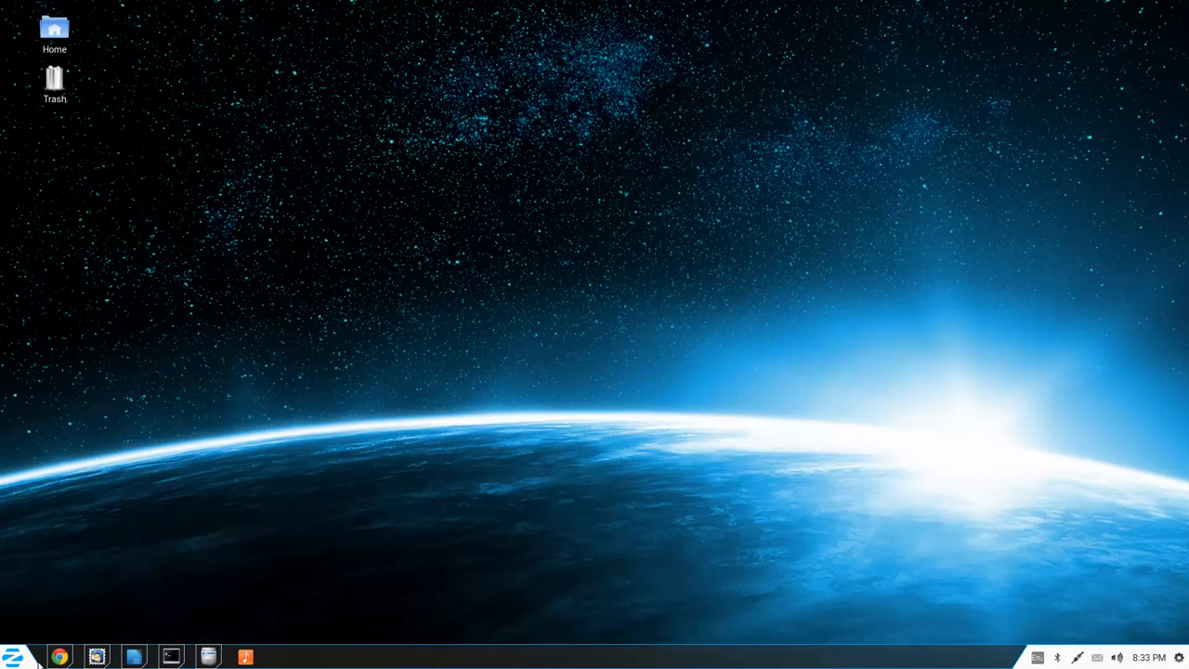
- Launch Zorin Theme Changer from the System Tools category
left_click(13, 656)
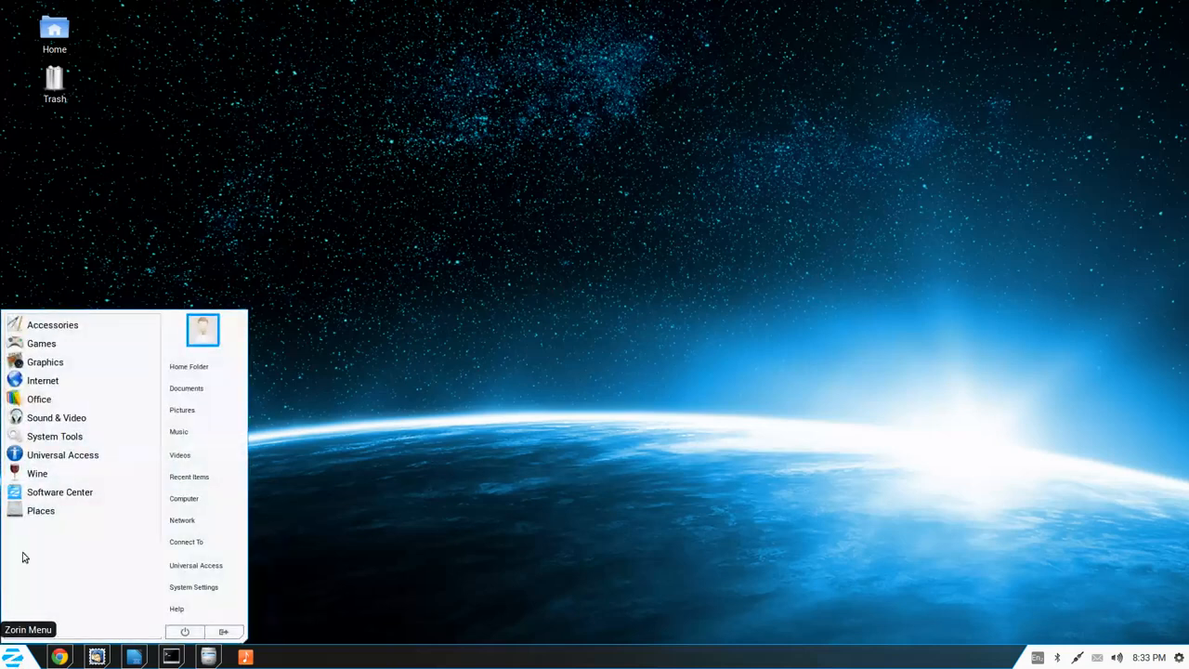
left_click(54, 435)
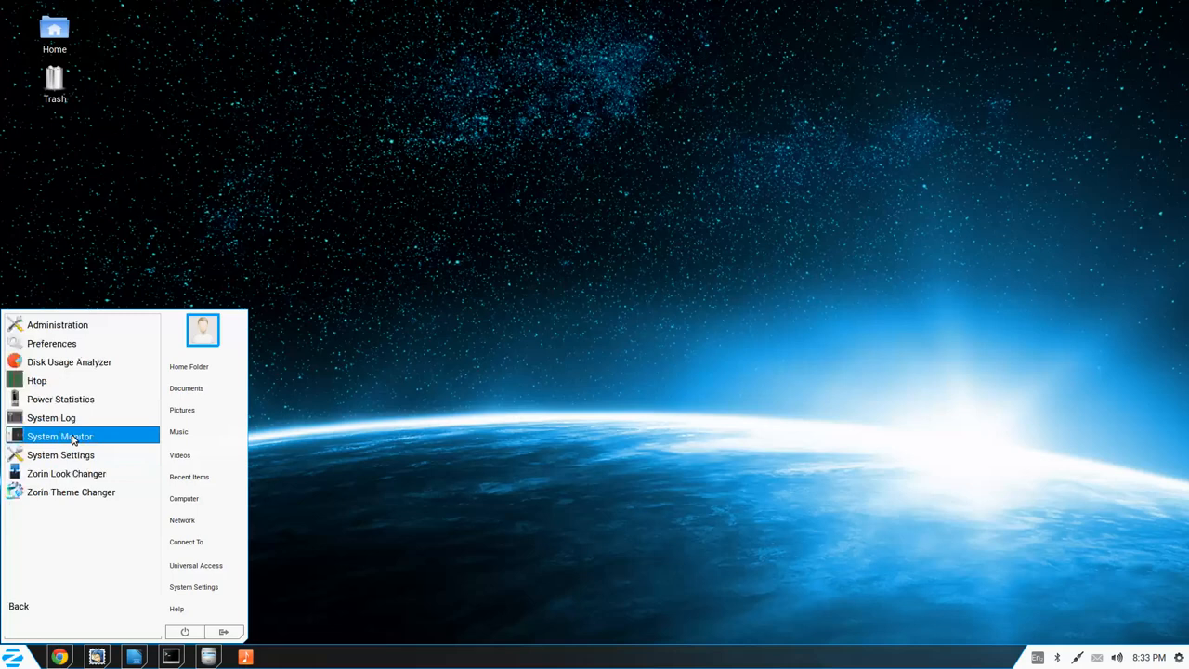
mouse_move(71, 490)
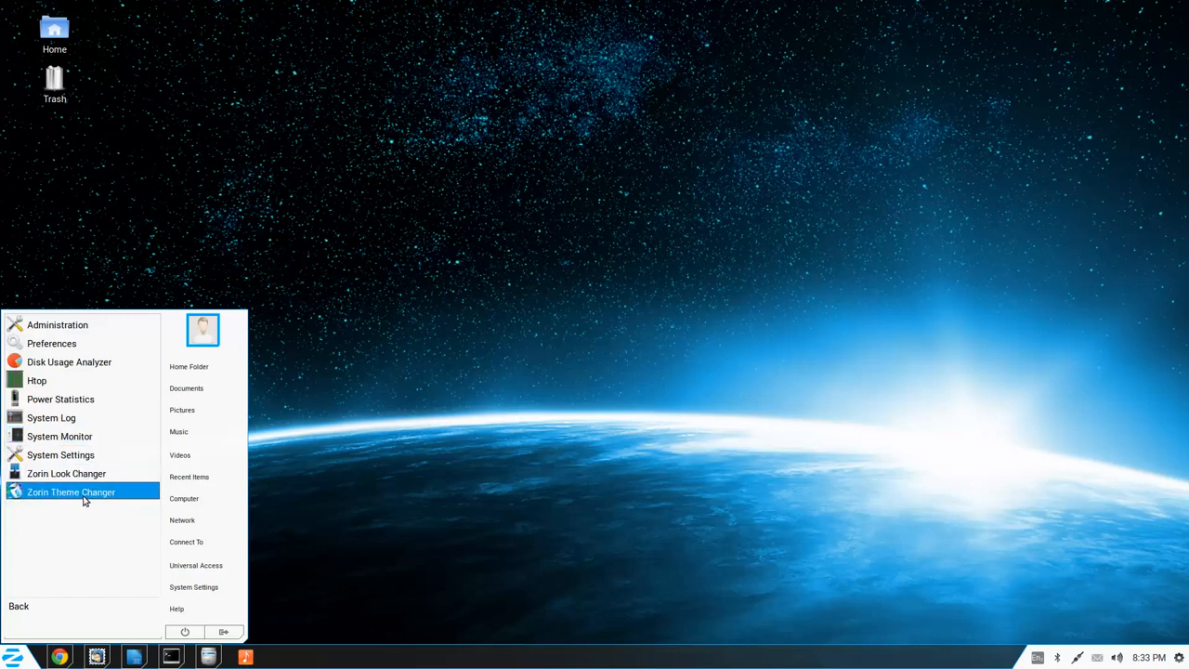
left_click(71, 490)
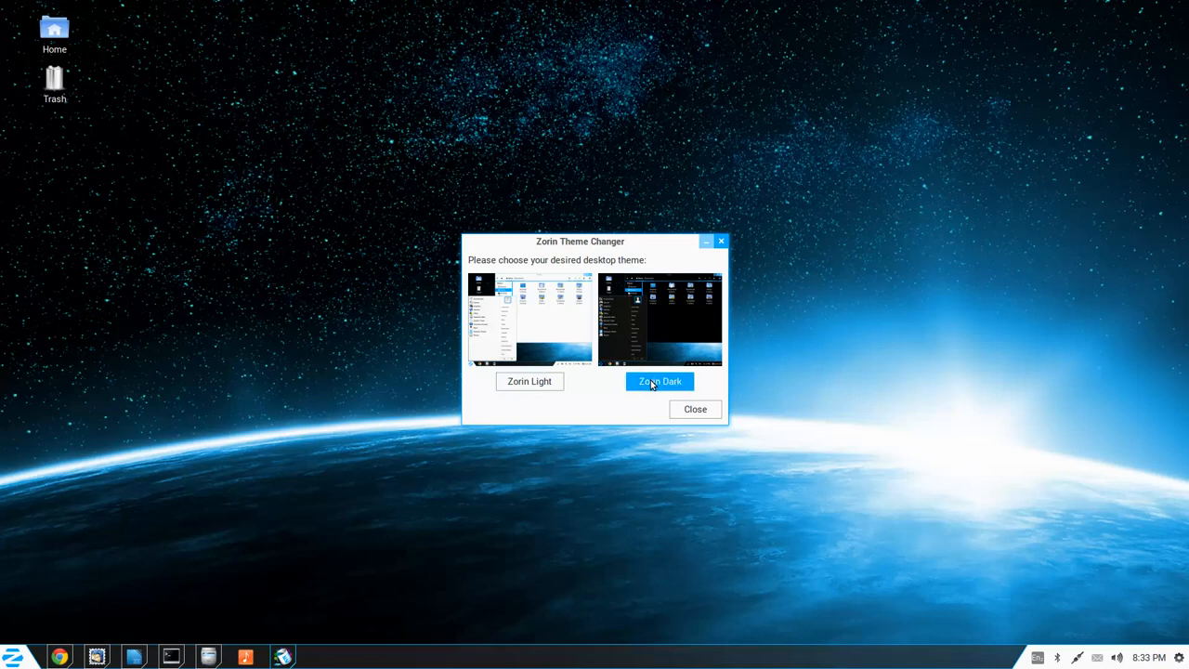
- Apply Zorin Dark, switch to Zorin Light, then apply Zorin Dark again
left_click(657, 381)
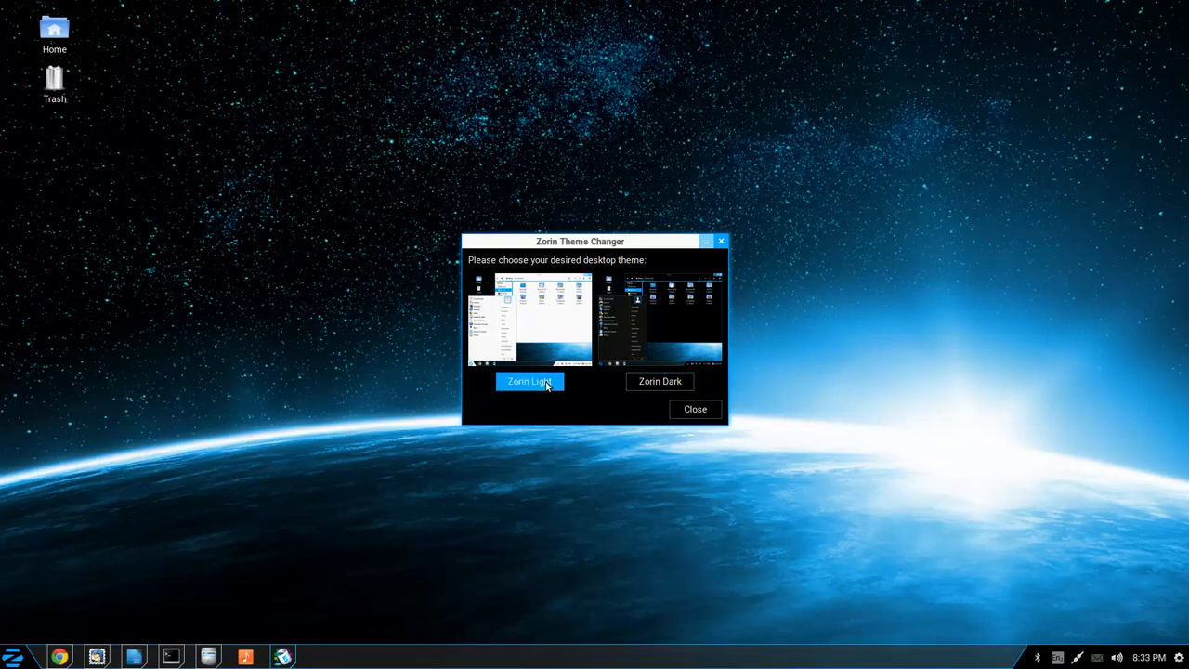
left_click(528, 381)
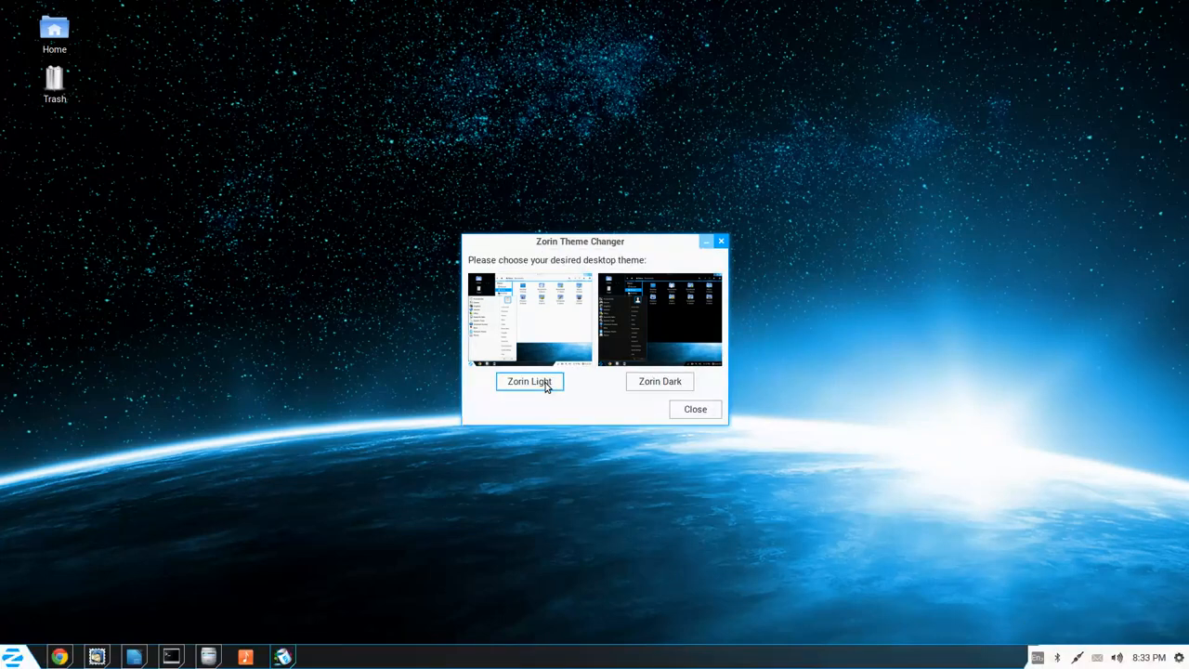
left_click(660, 380)
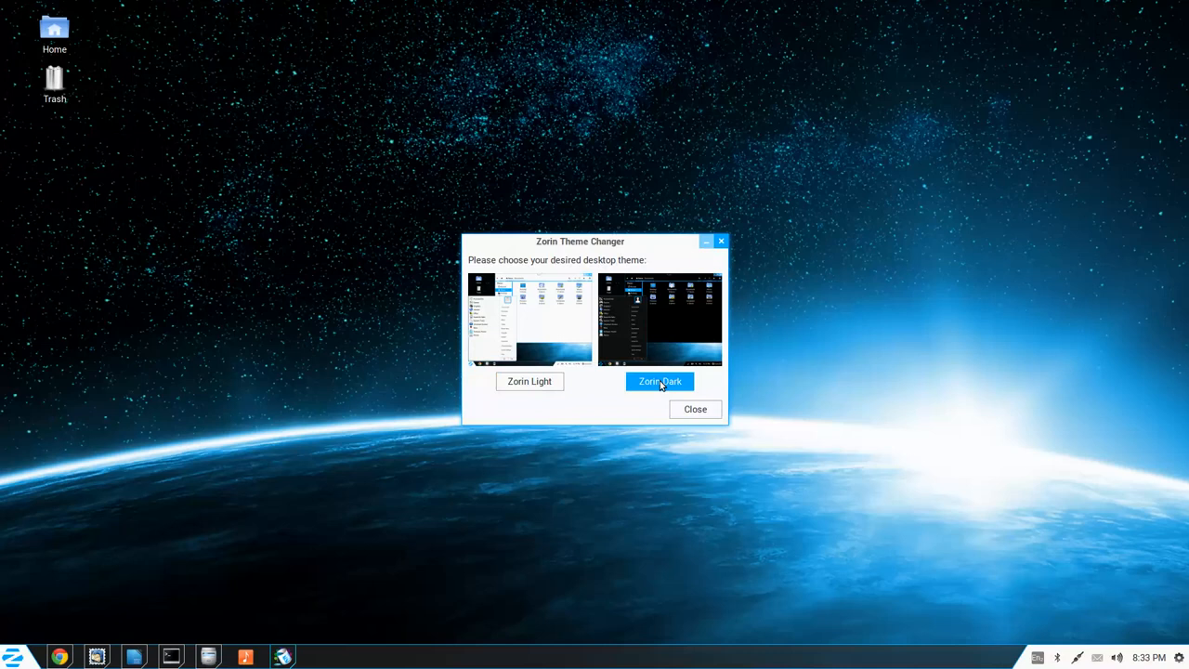
left_click(659, 381)
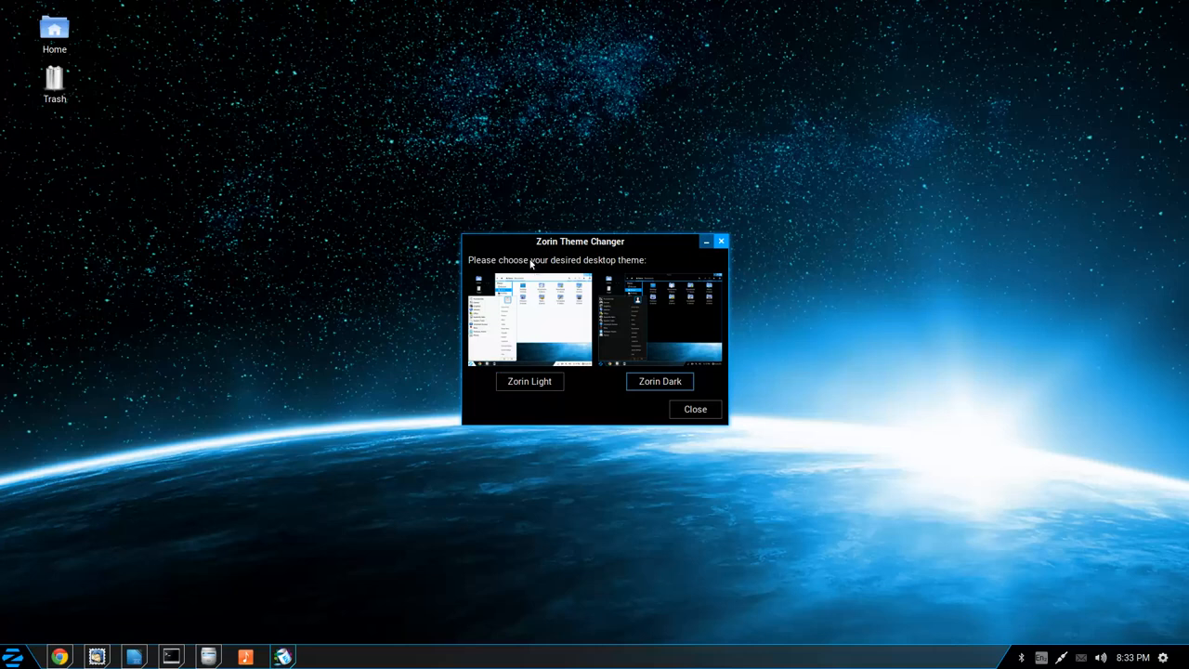
mouse_move(199, 587)
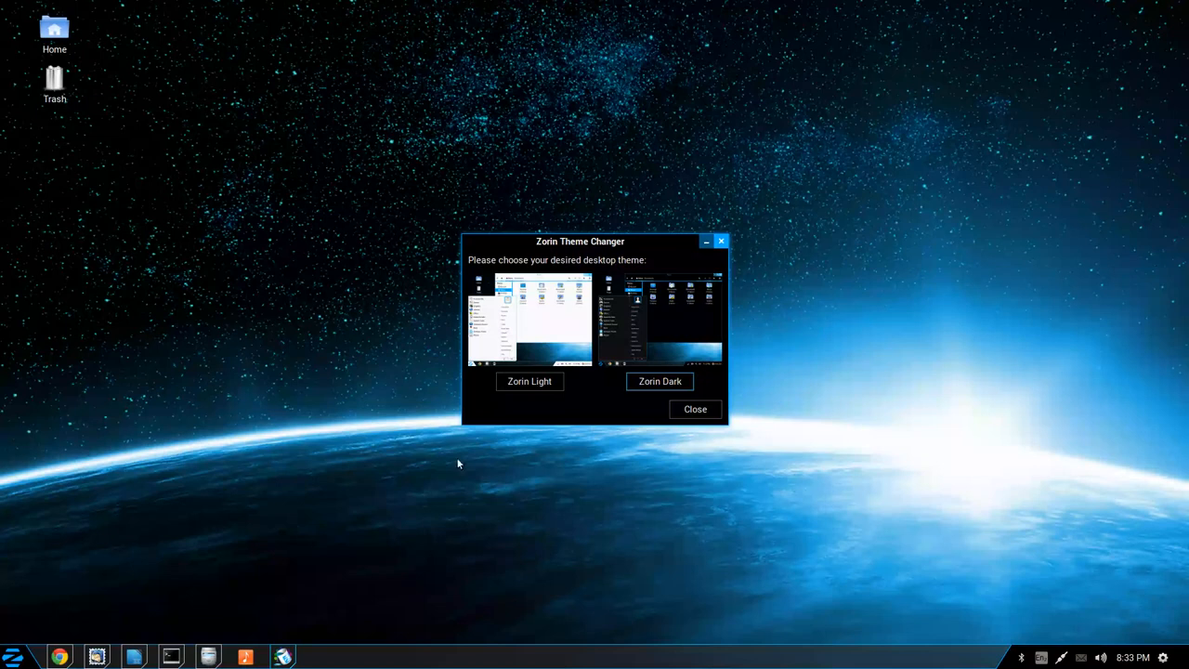
mouse_move(260, 636)
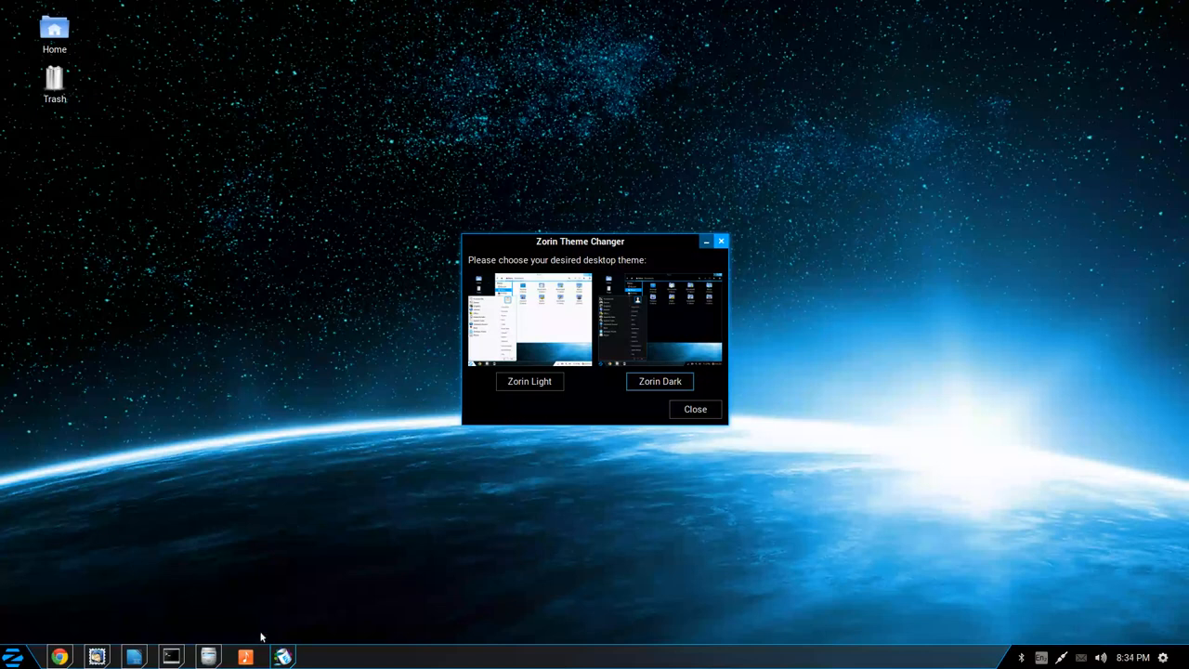
mouse_move(251, 494)
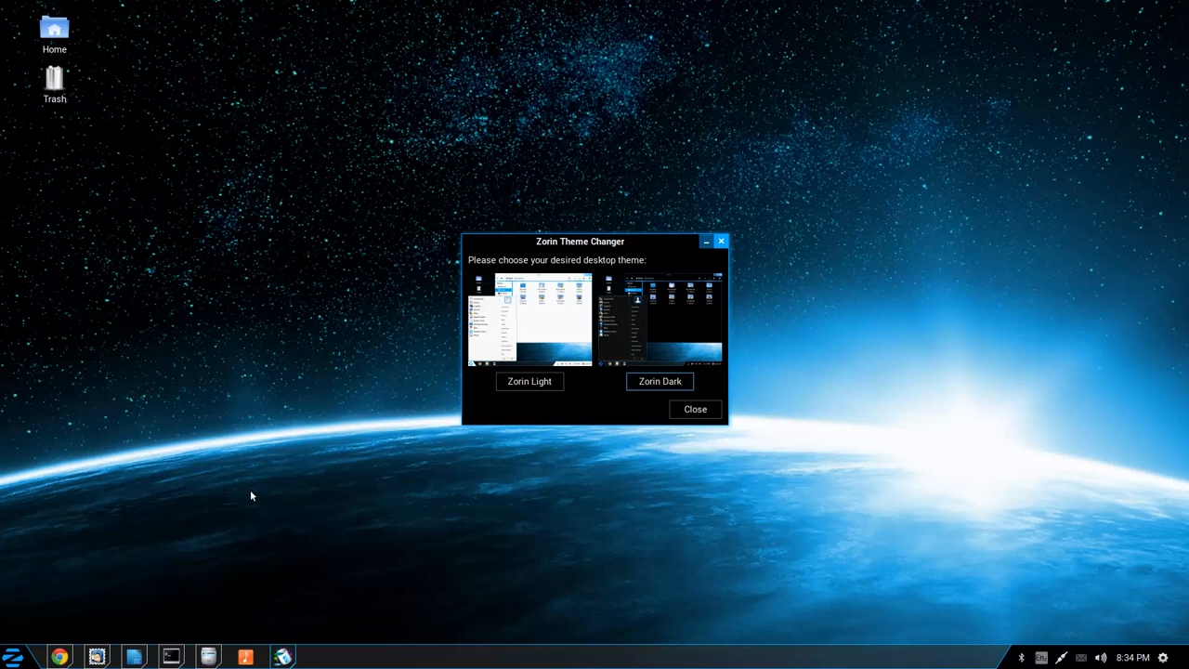
mouse_move(561, 249)
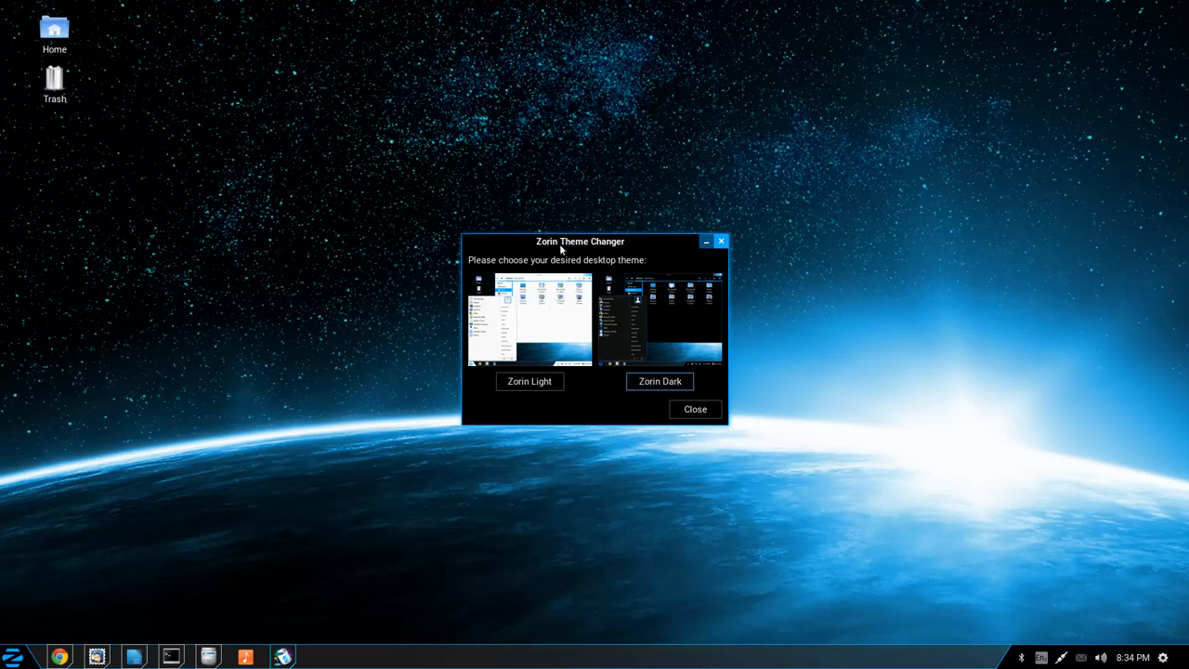
- Move the Theme Changer window right, restore the Zorin Light theme, and show the Zorin Menu
left_click_drag(579, 242, 702, 223)
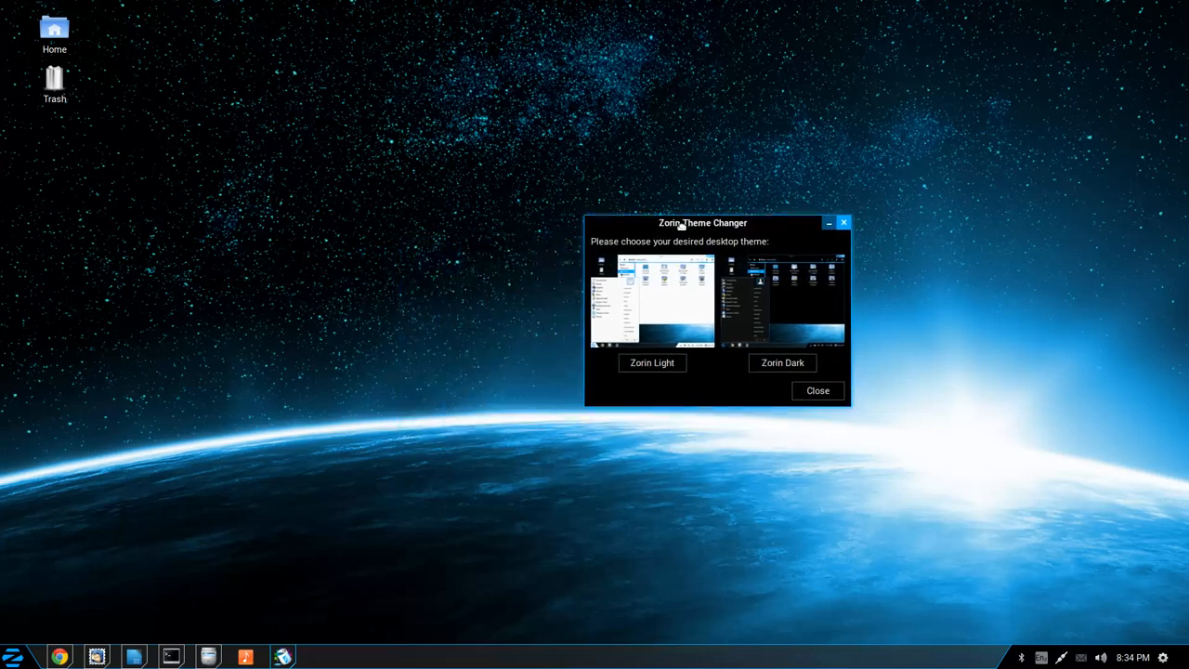
left_click_drag(703, 223, 777, 197)
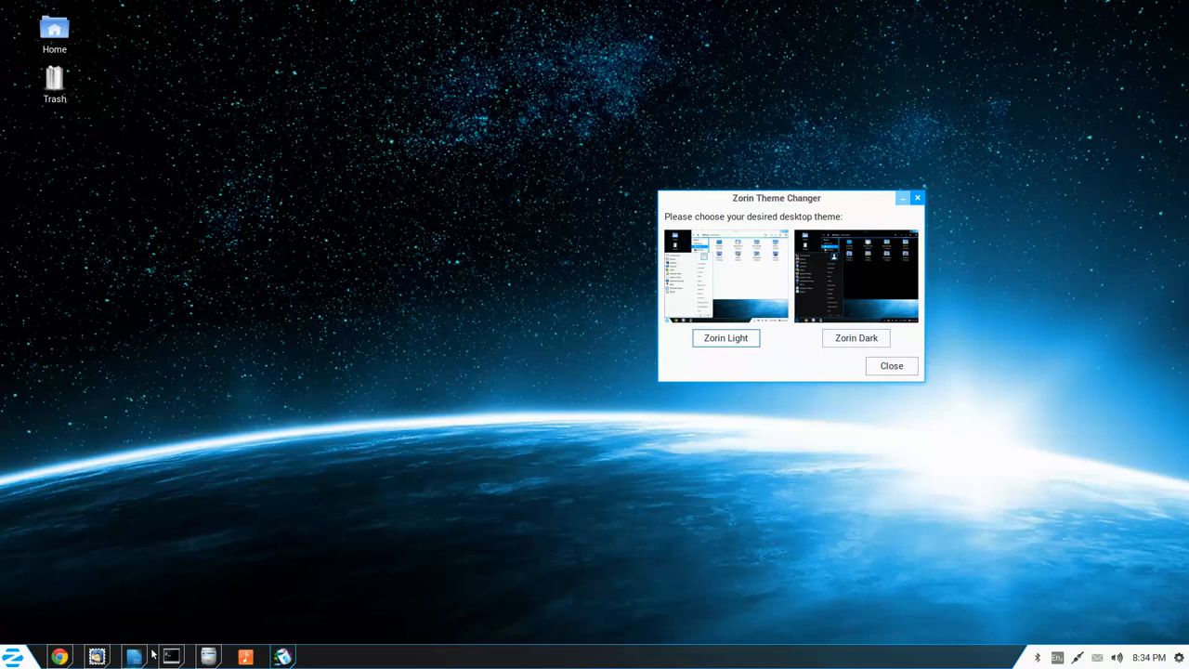
left_click(171, 657)
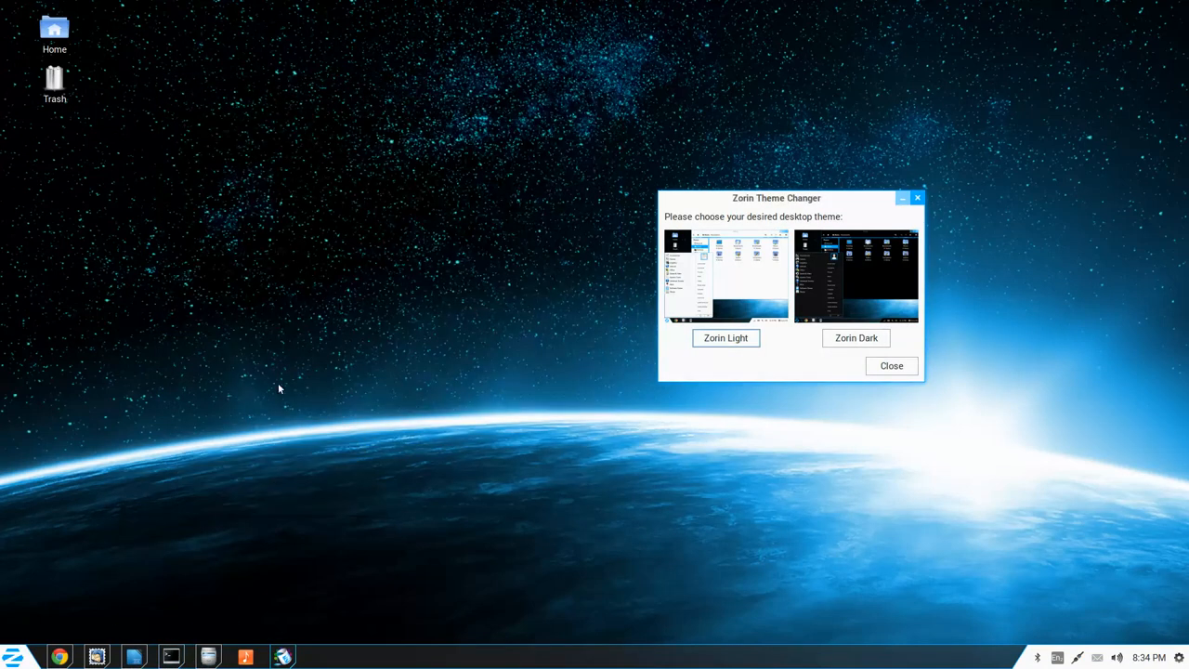
left_click(14, 658)
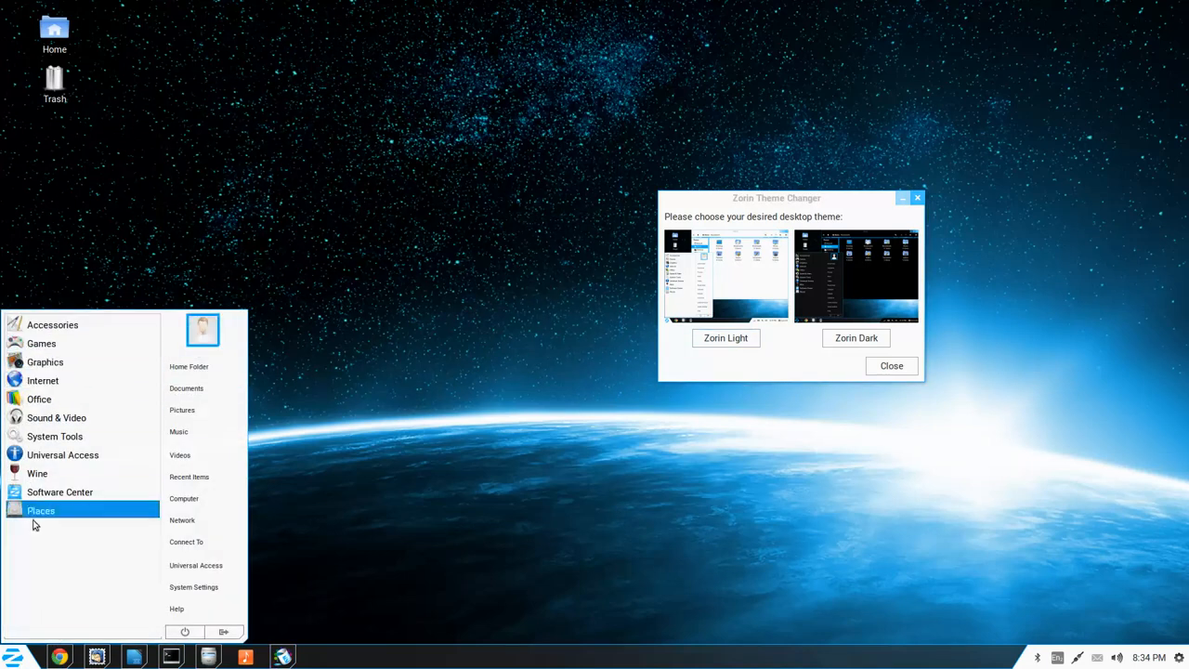
mouse_move(55, 435)
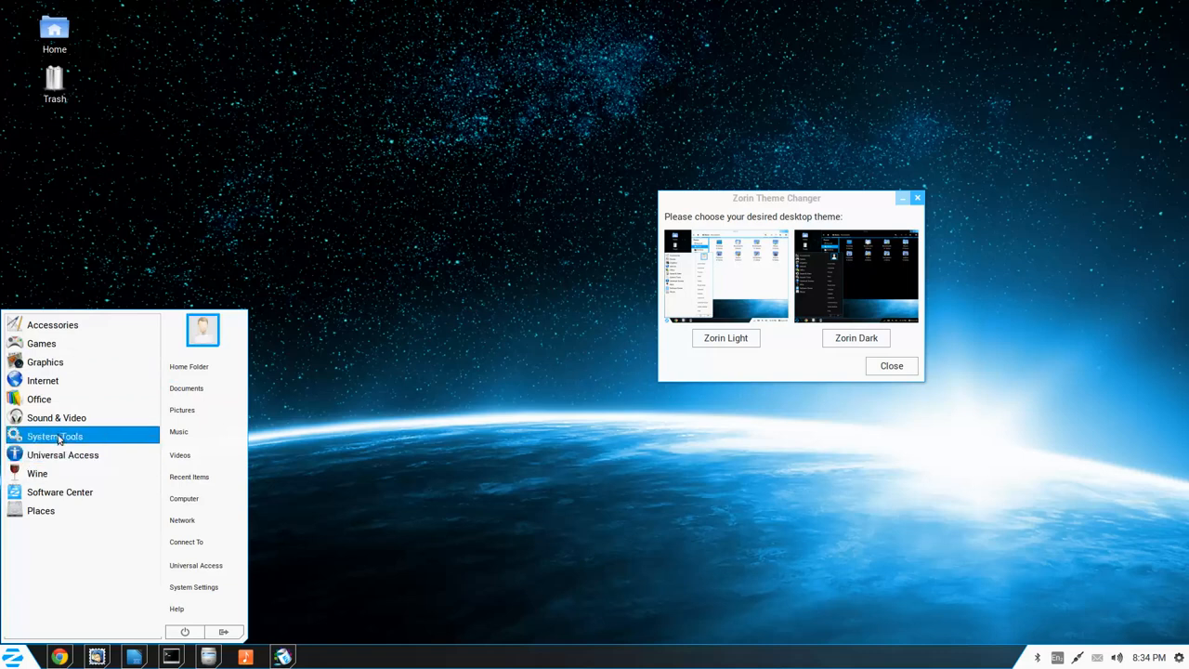
- In Zorin Look Changer apply the Windows 7, Windows XP and GNOME 2 looks, dismissing each success message
left_click(56, 436)
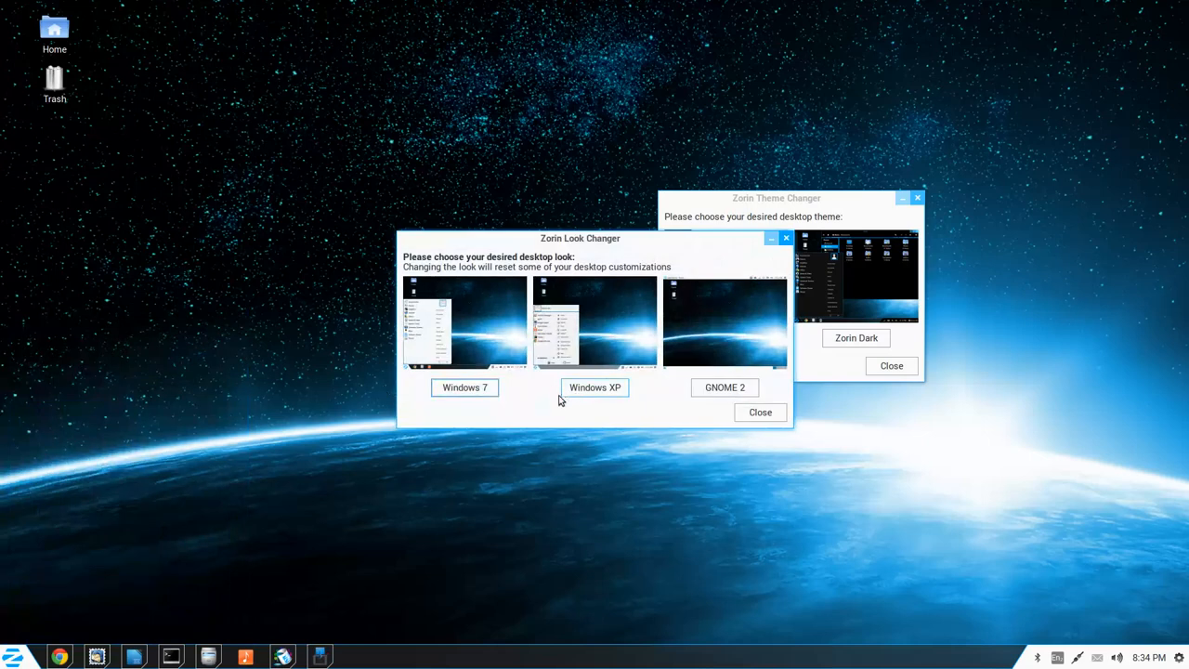
left_click(465, 389)
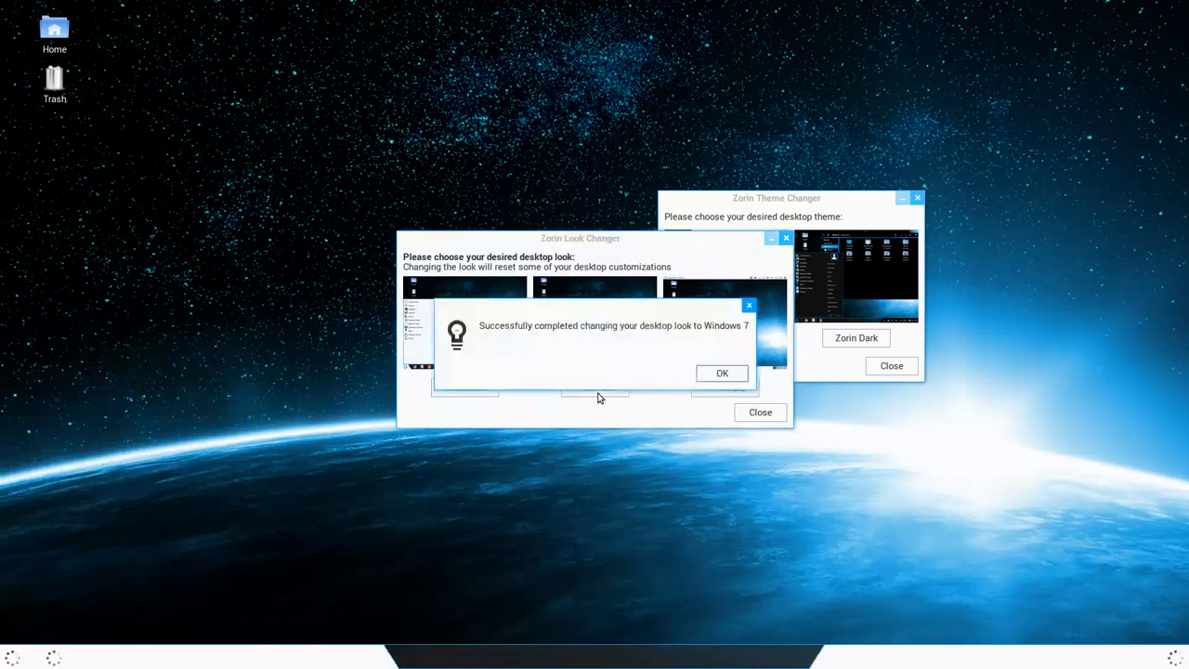
mouse_move(598, 394)
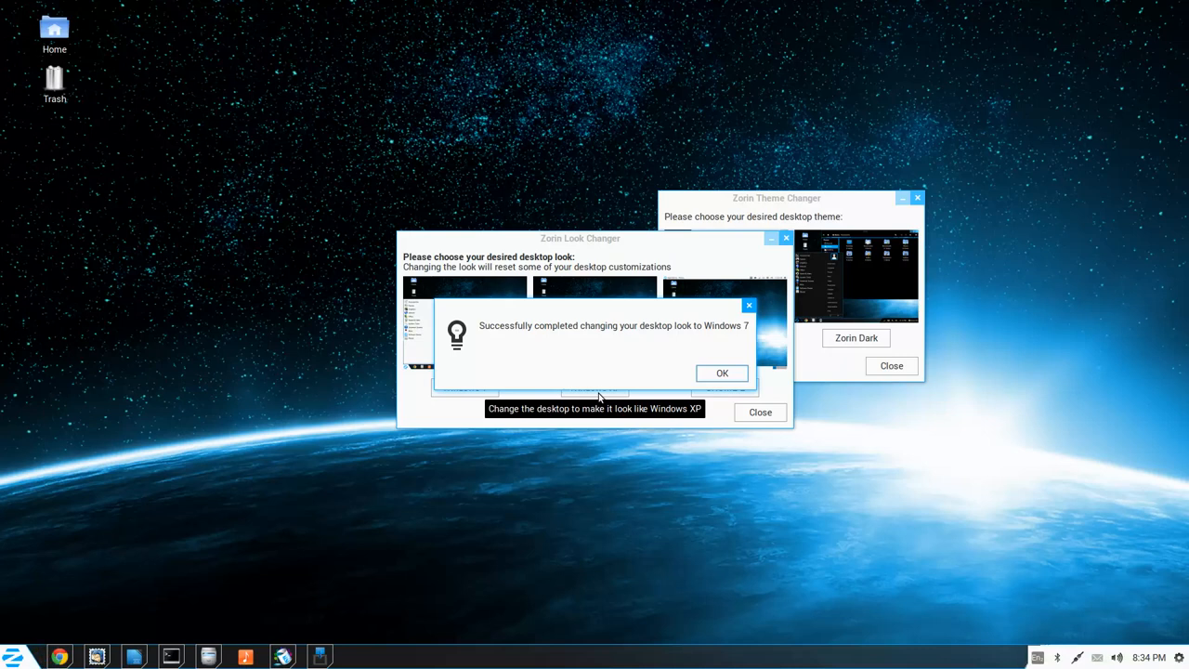
left_click(721, 372)
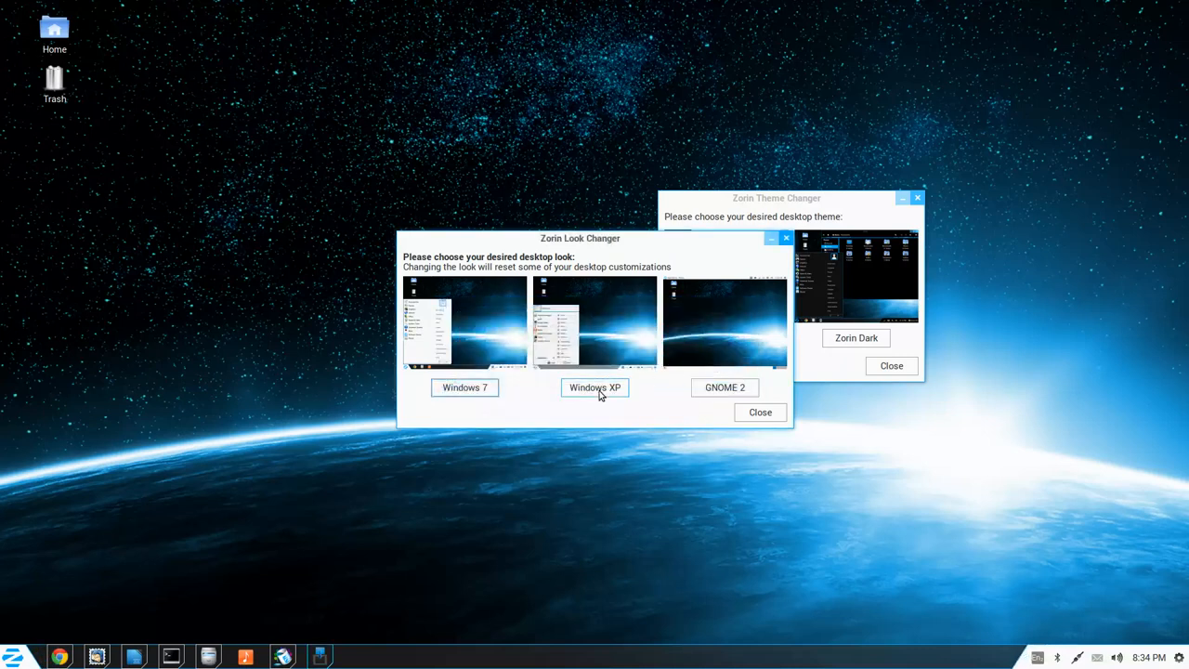
left_click(595, 388)
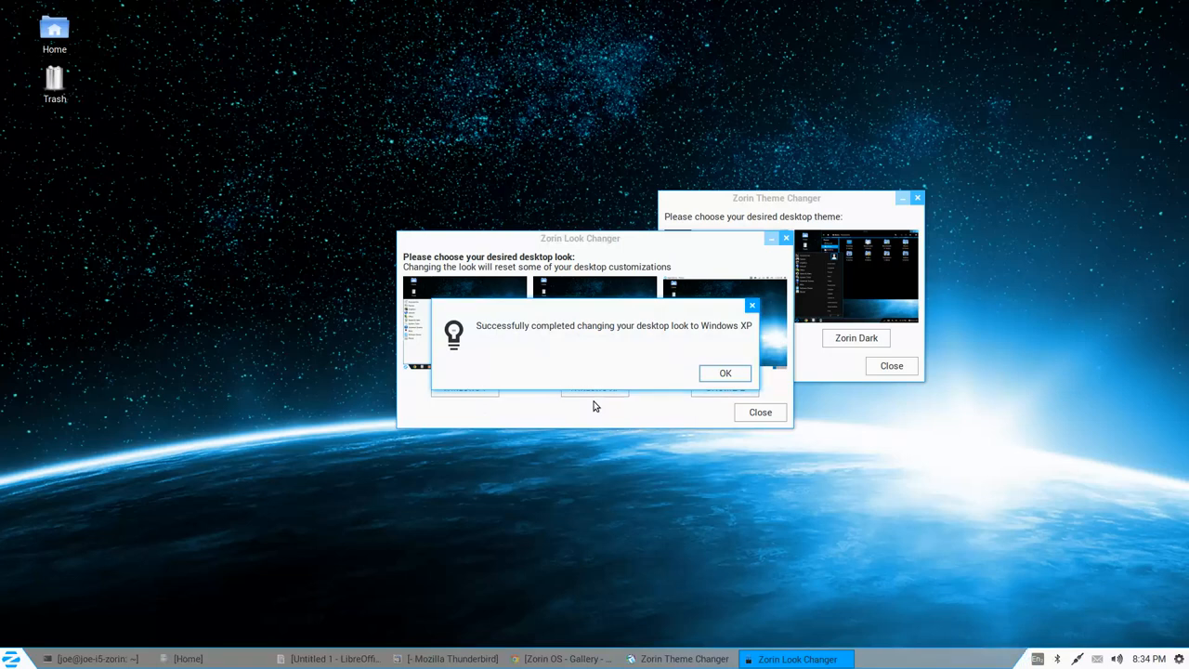
left_click(725, 371)
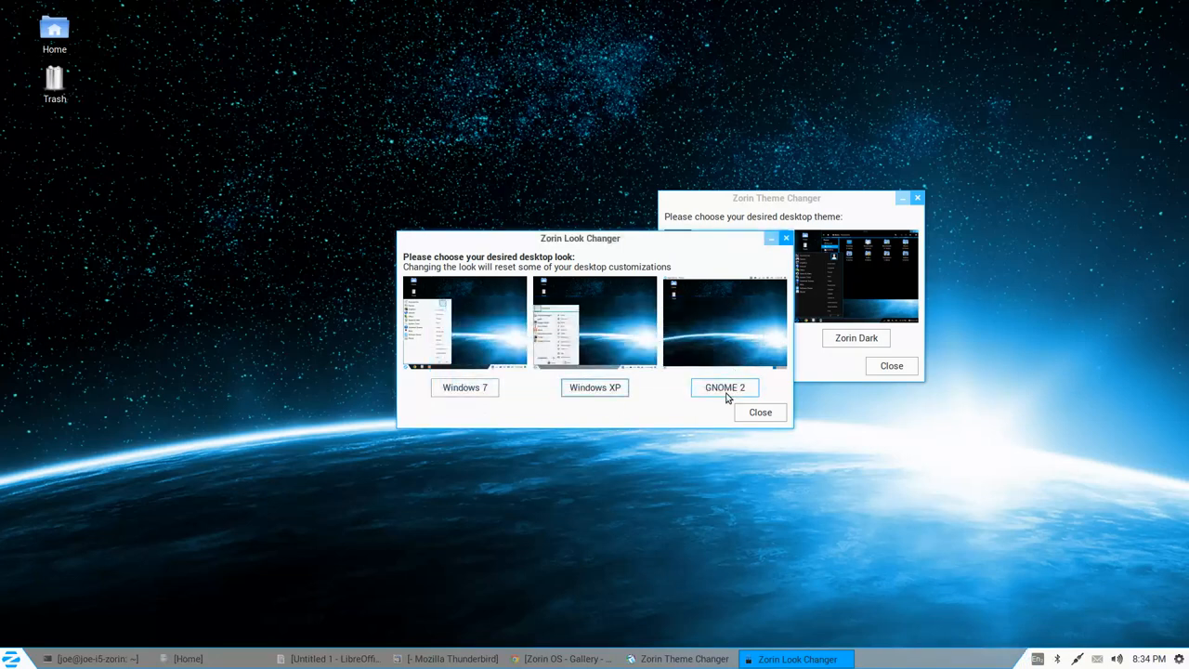
left_click(725, 388)
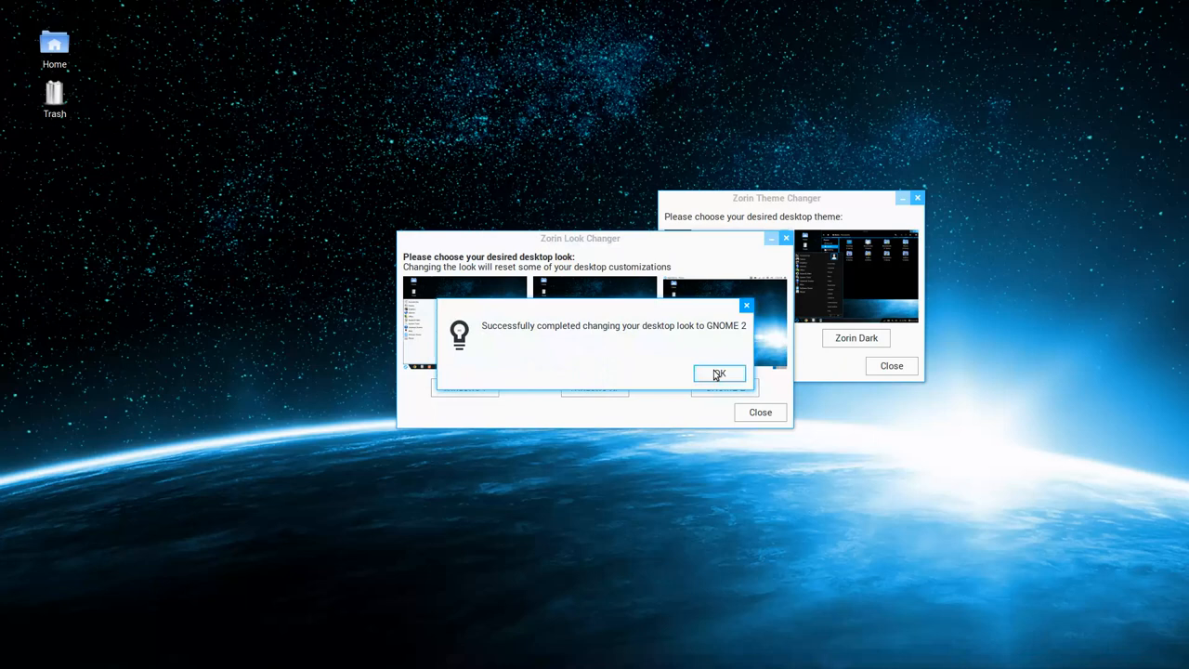
left_click(718, 372)
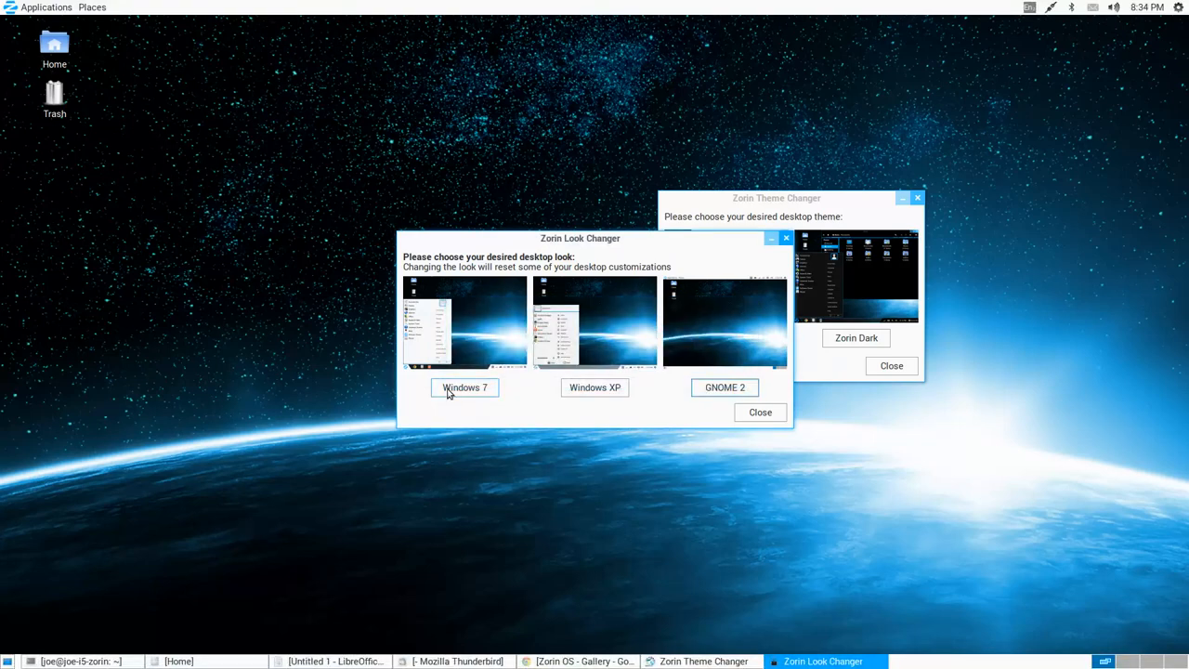
- Apply the Windows 7 look again and dismiss the success message
left_click(45, 8)
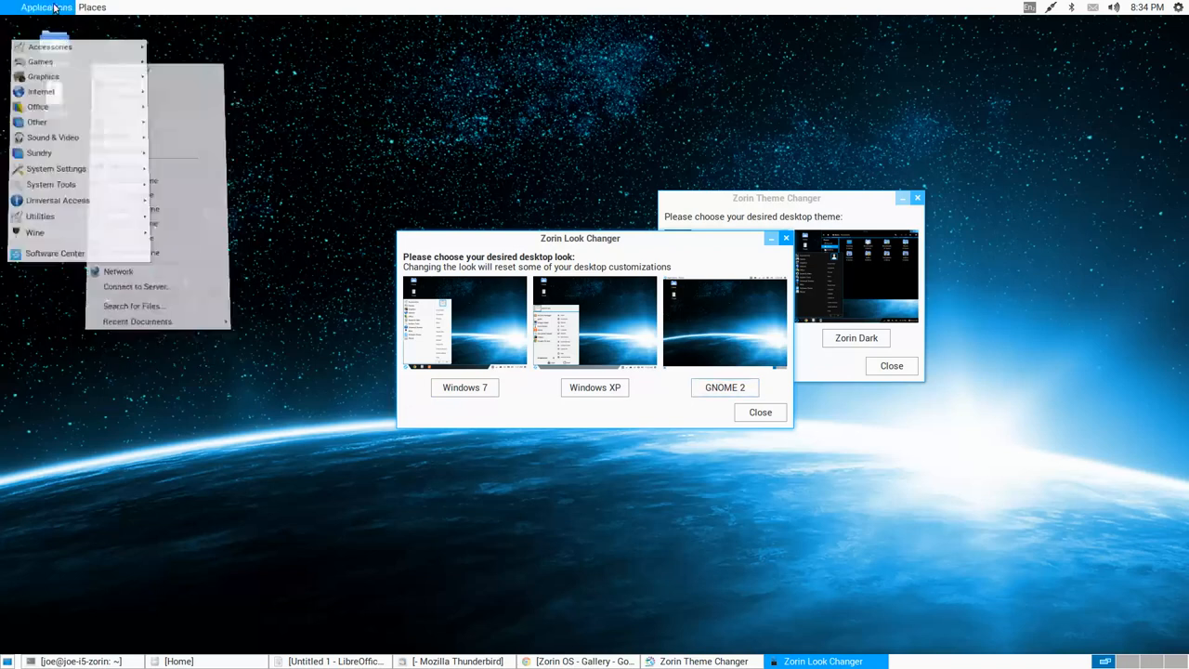
mouse_move(55, 208)
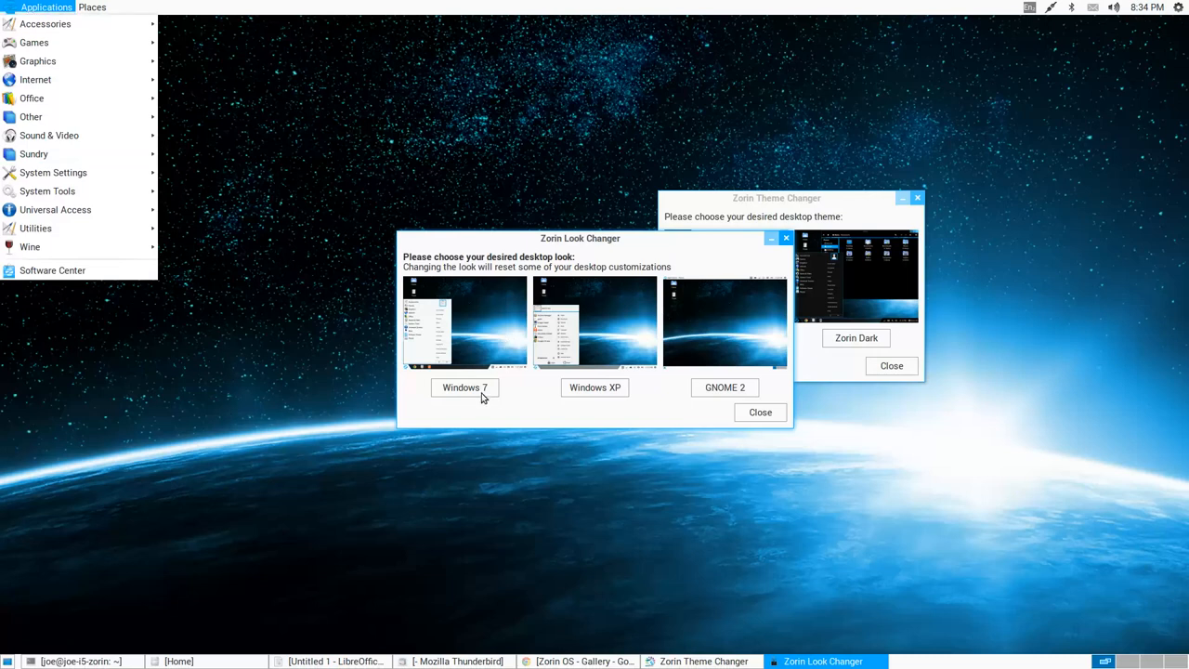
left_click(465, 389)
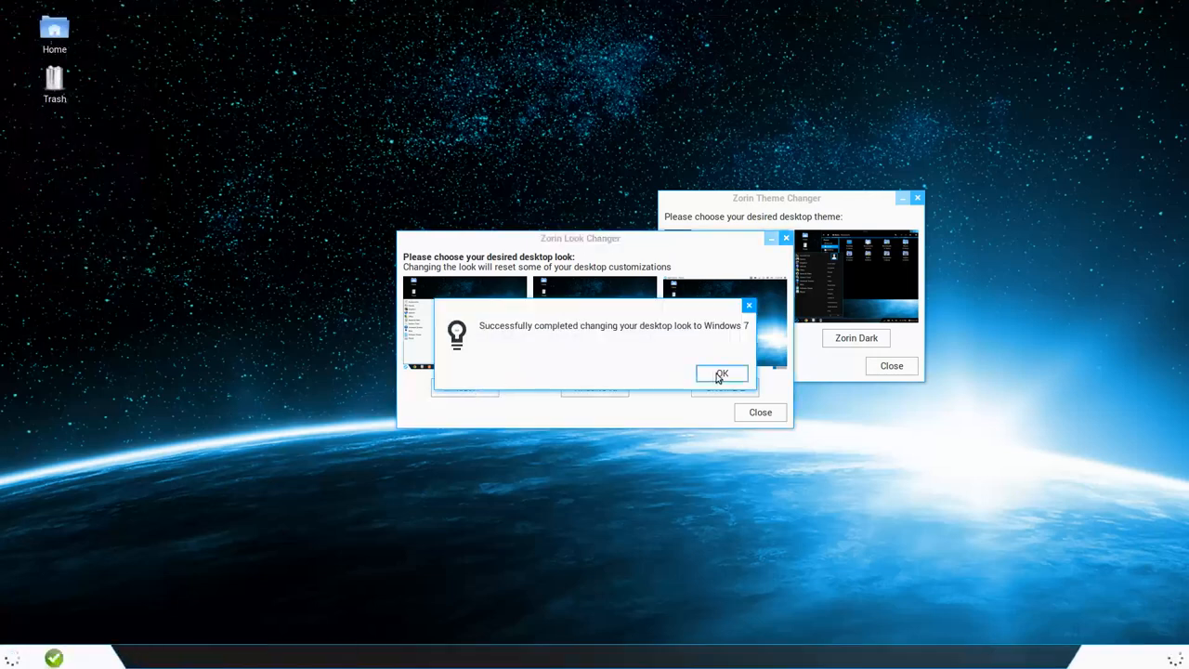
left_click(721, 372)
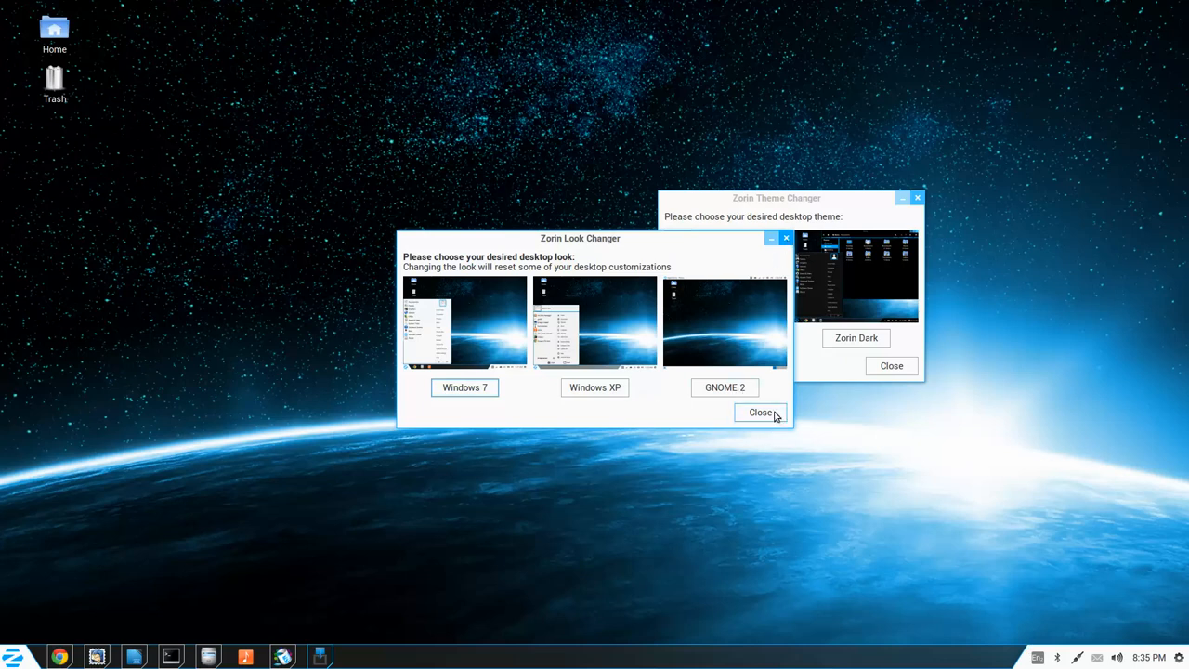
- Close Zorin Look Changer and the Home folder window, leaving Theme Changer open
left_click(760, 412)
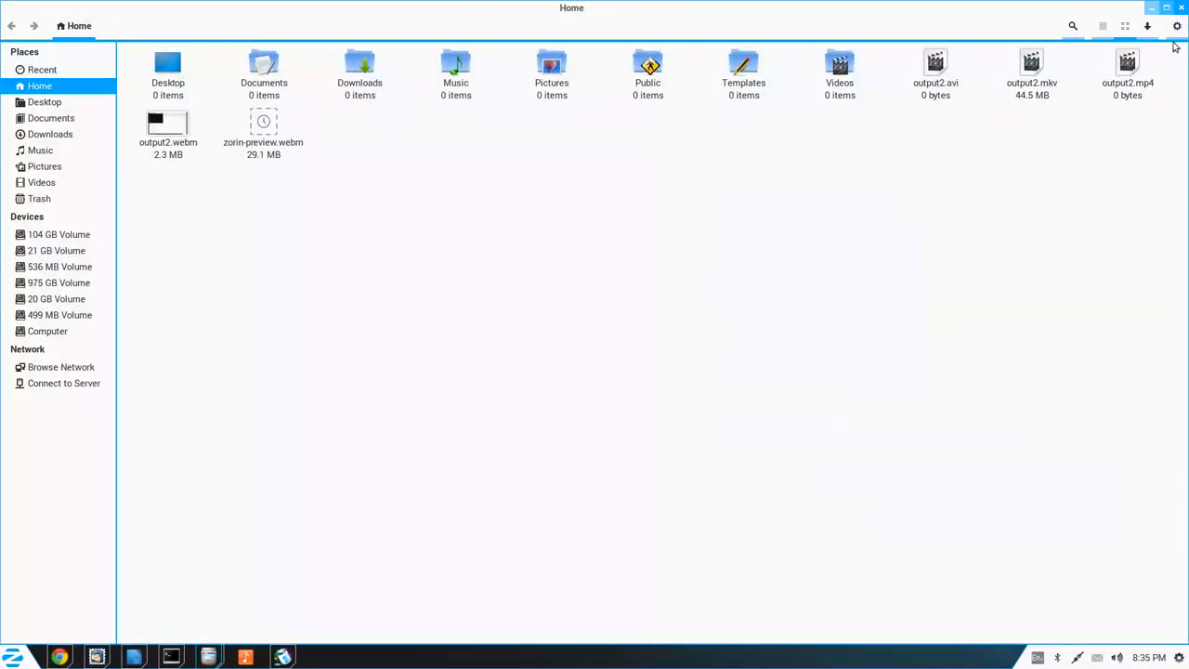
left_click(1124, 26)
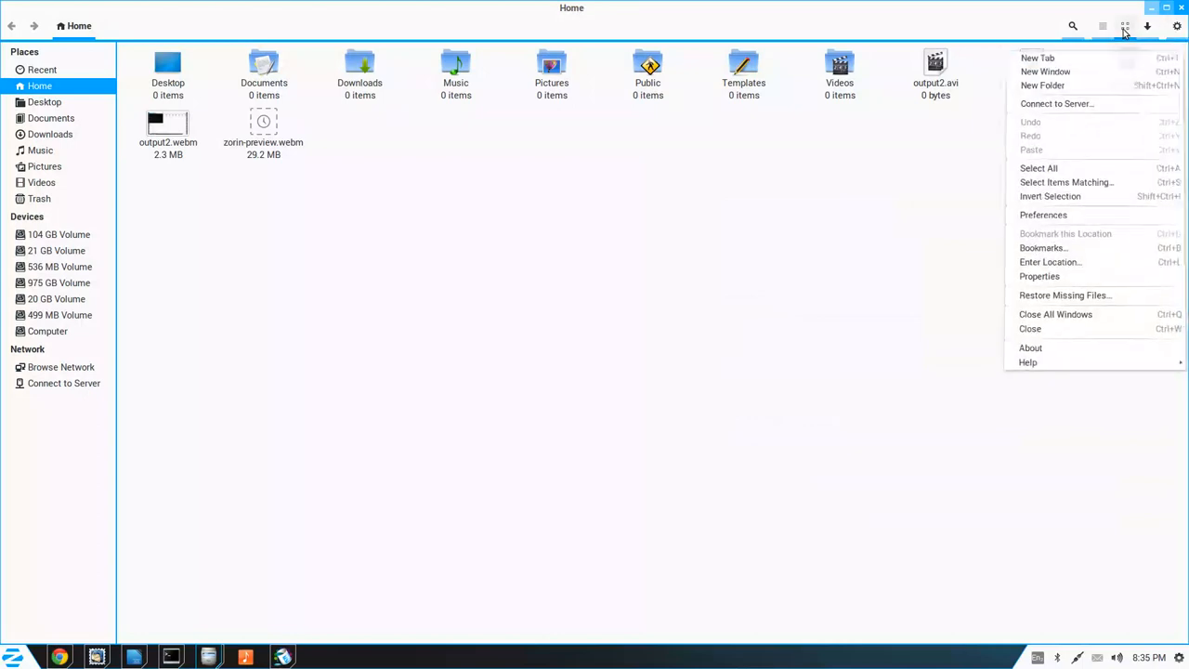
left_click(1104, 26)
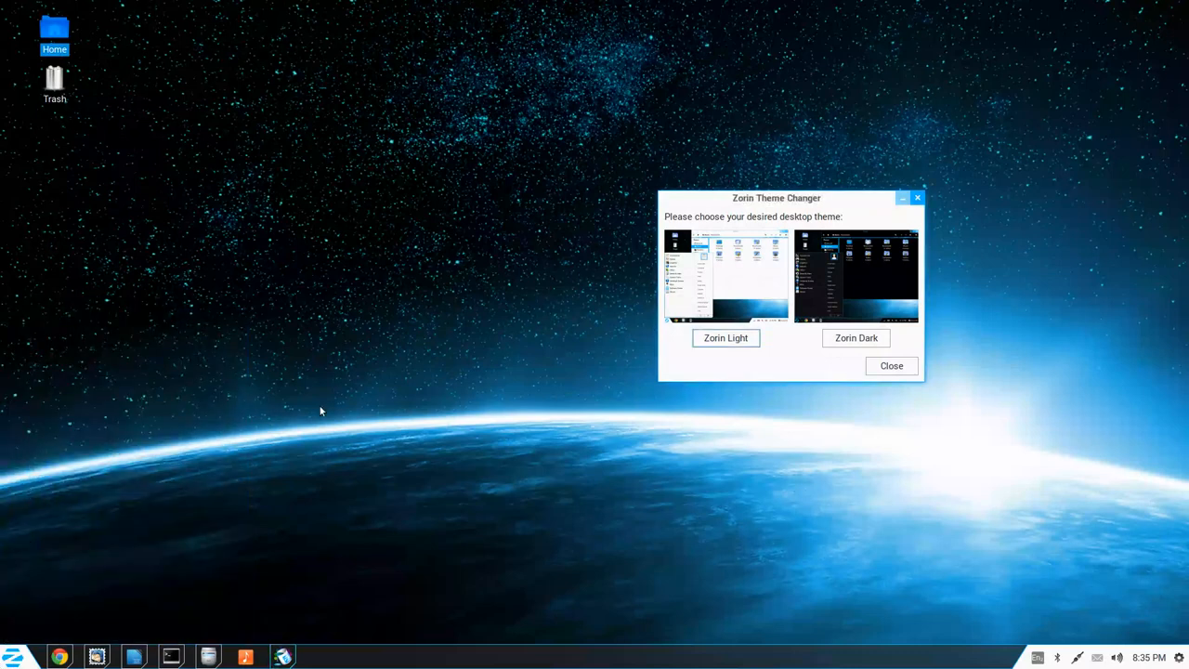
mouse_move(920, 201)
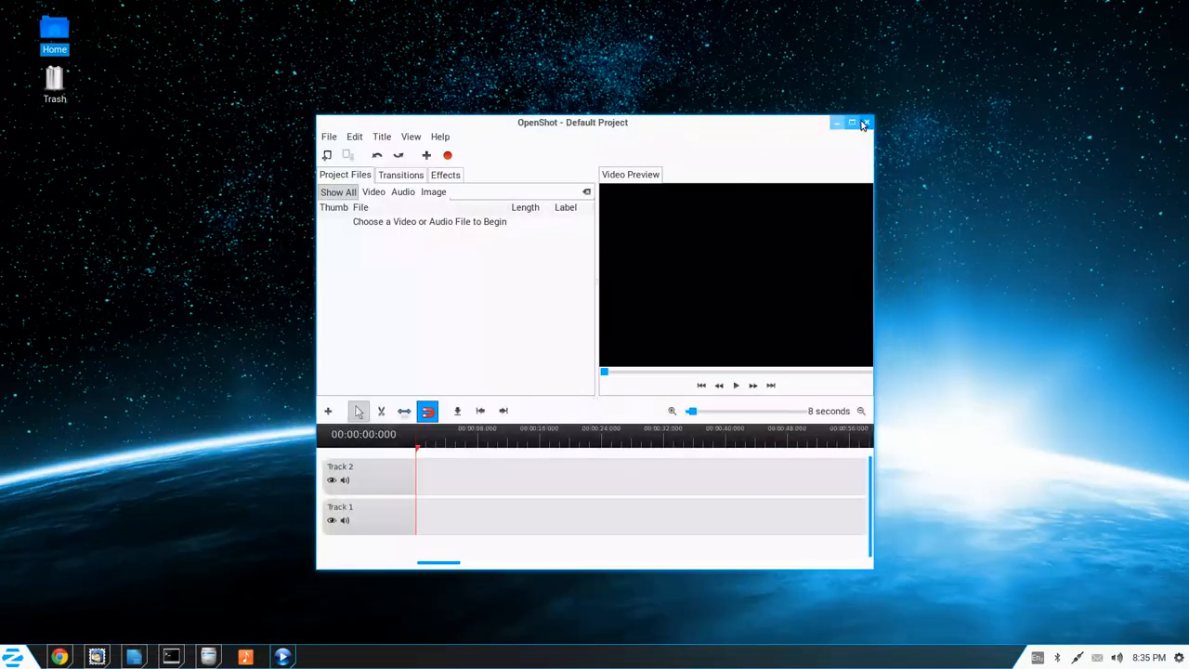
- Close OpenShot and bring up the Zorin application menu
left_click(866, 122)
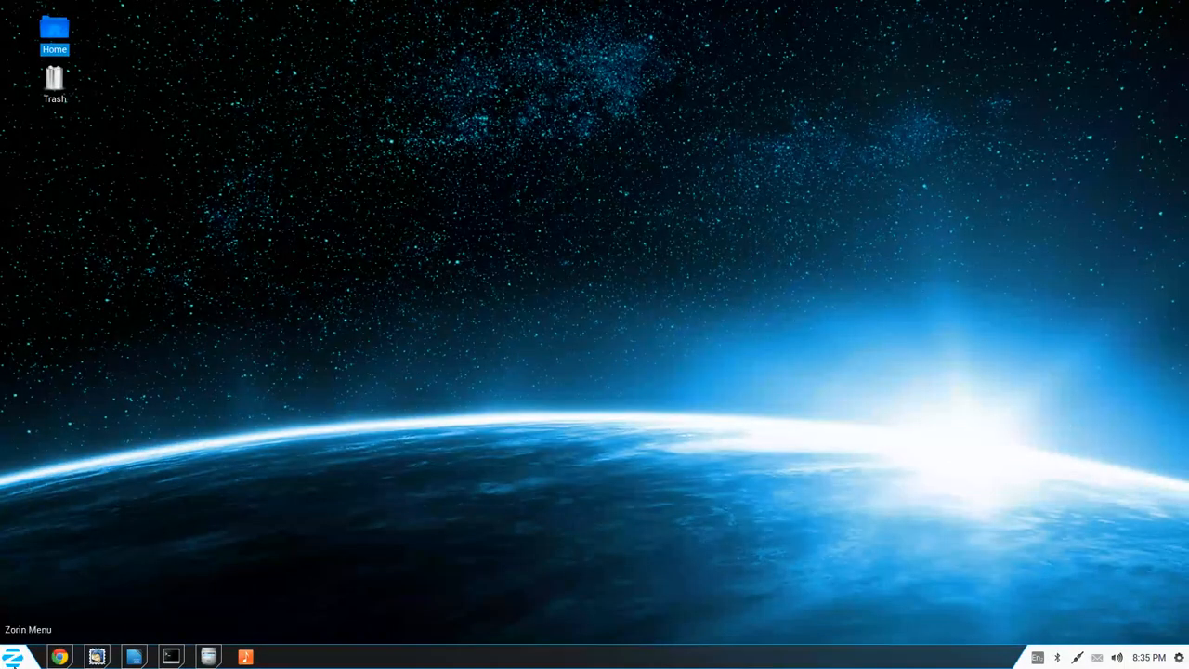
left_click(15, 657)
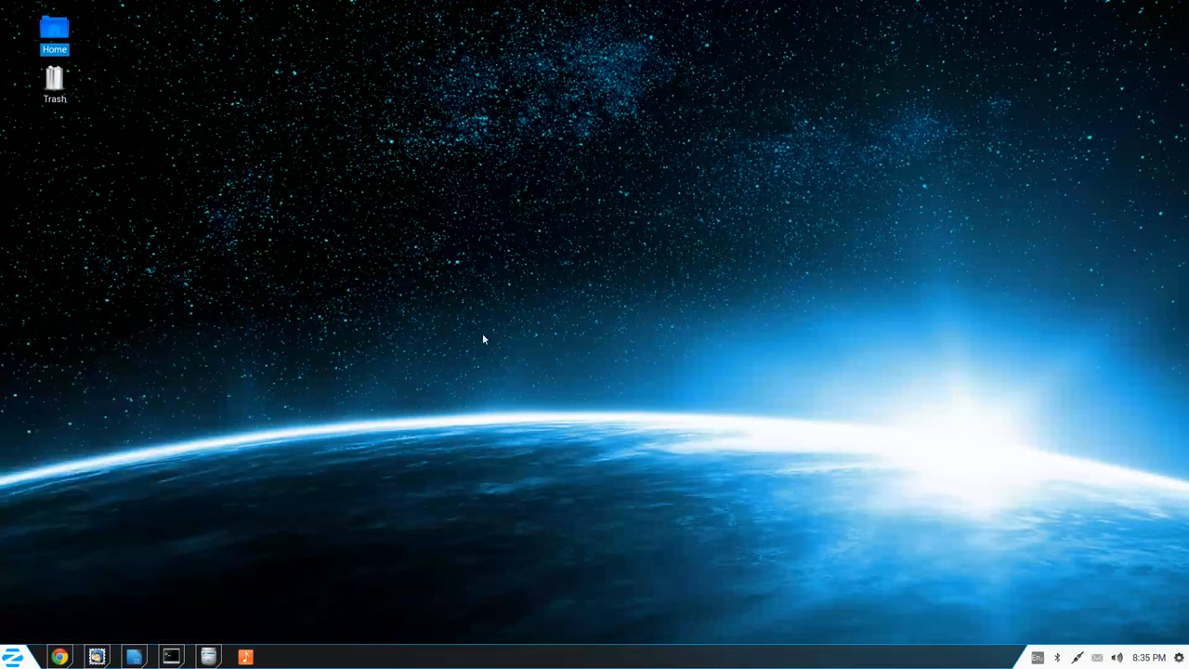
mouse_move(430, 361)
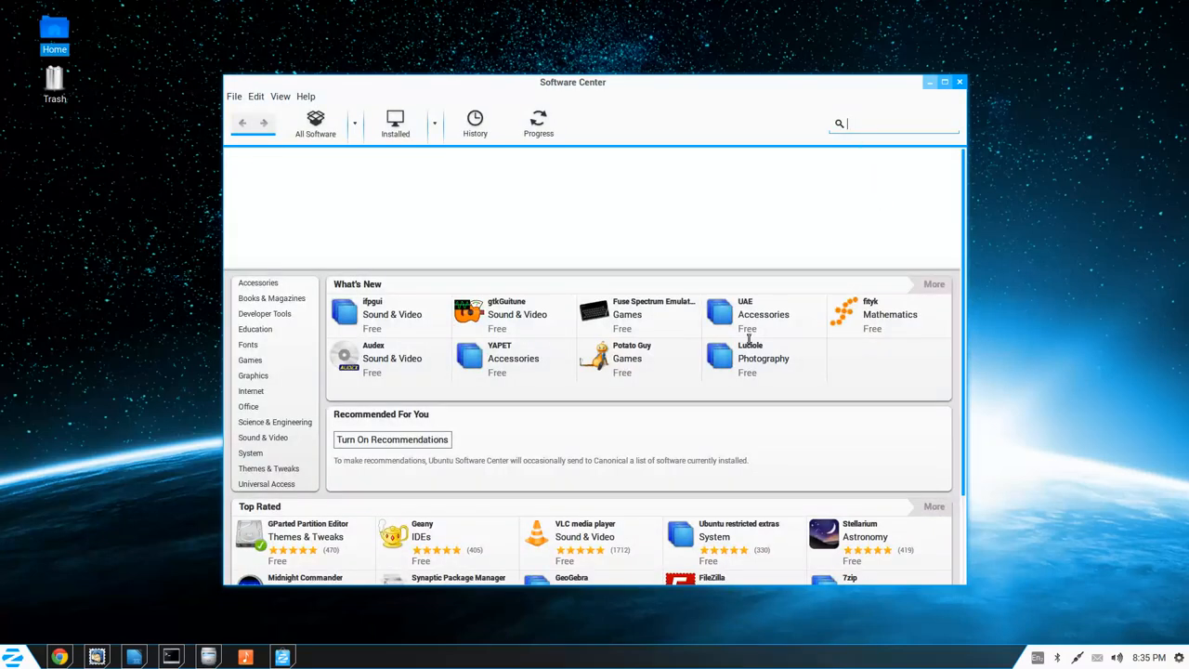
mouse_move(758, 473)
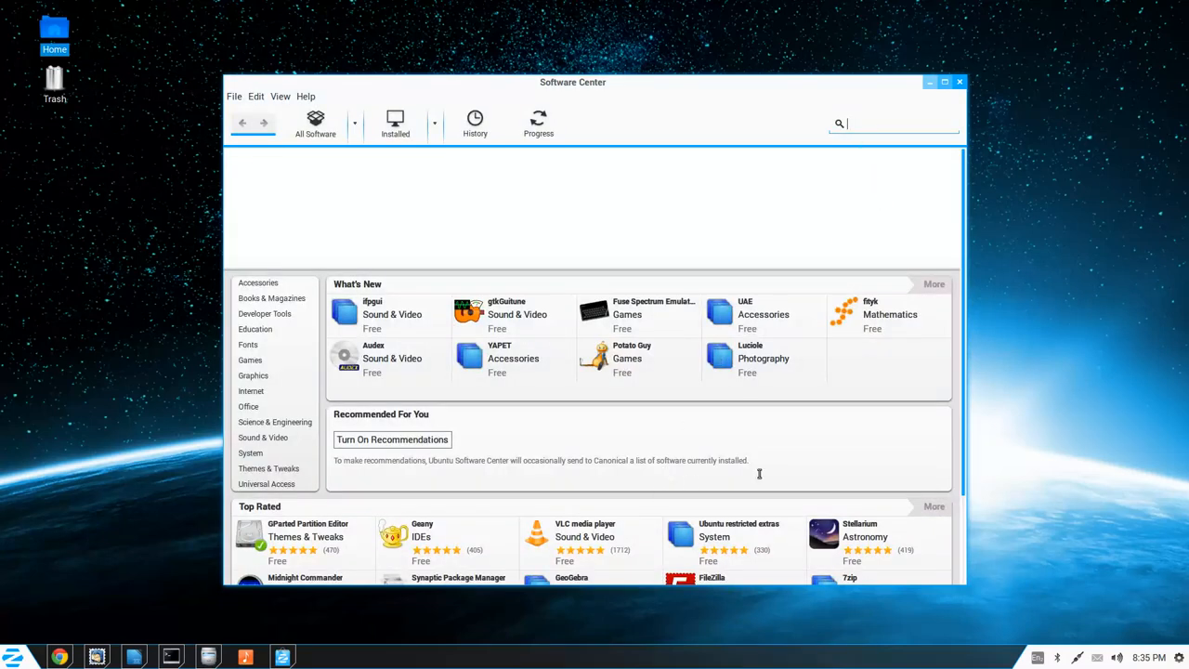
mouse_move(825, 461)
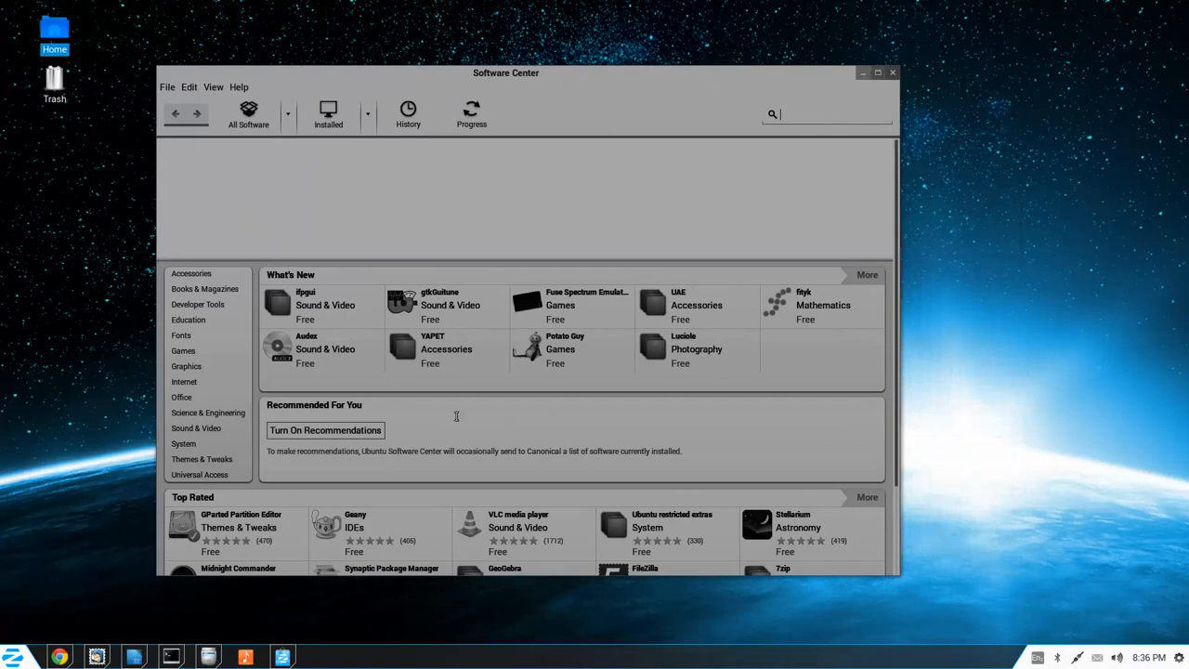
mouse_move(561, 89)
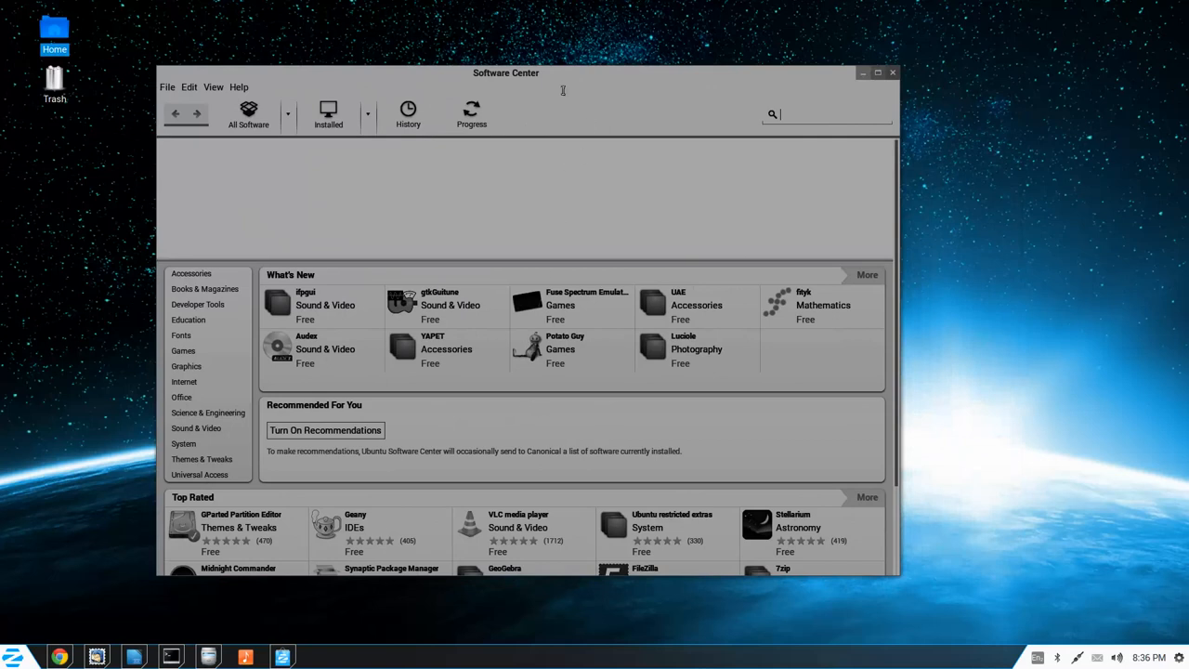
left_click(892, 72)
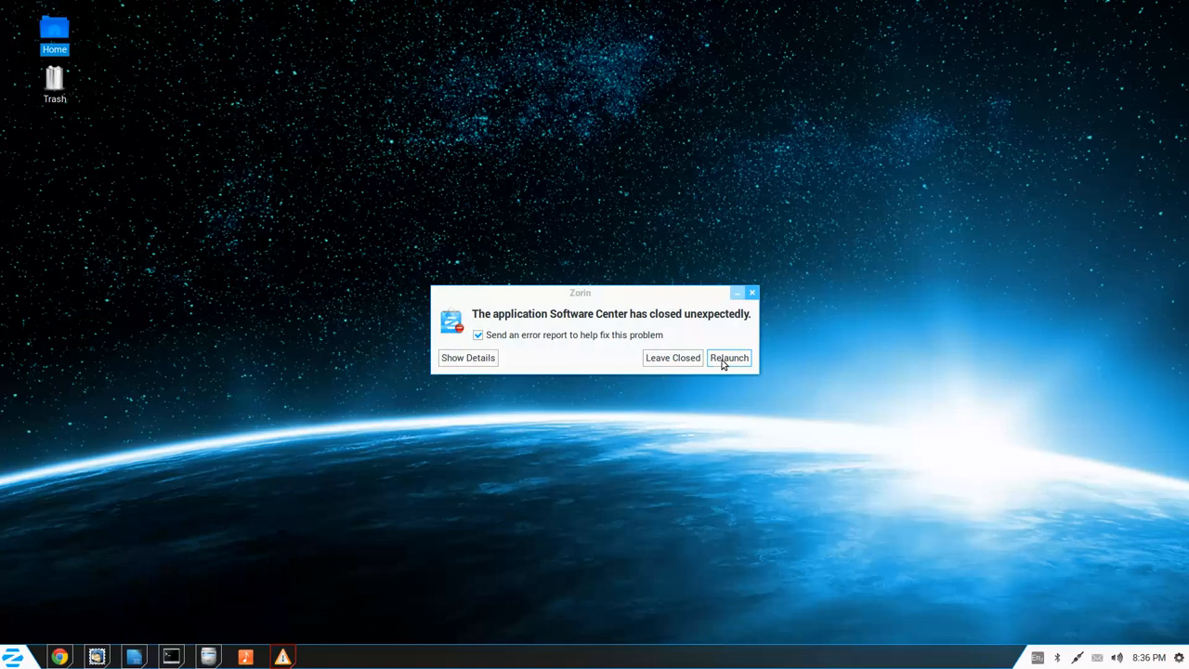
left_click(728, 357)
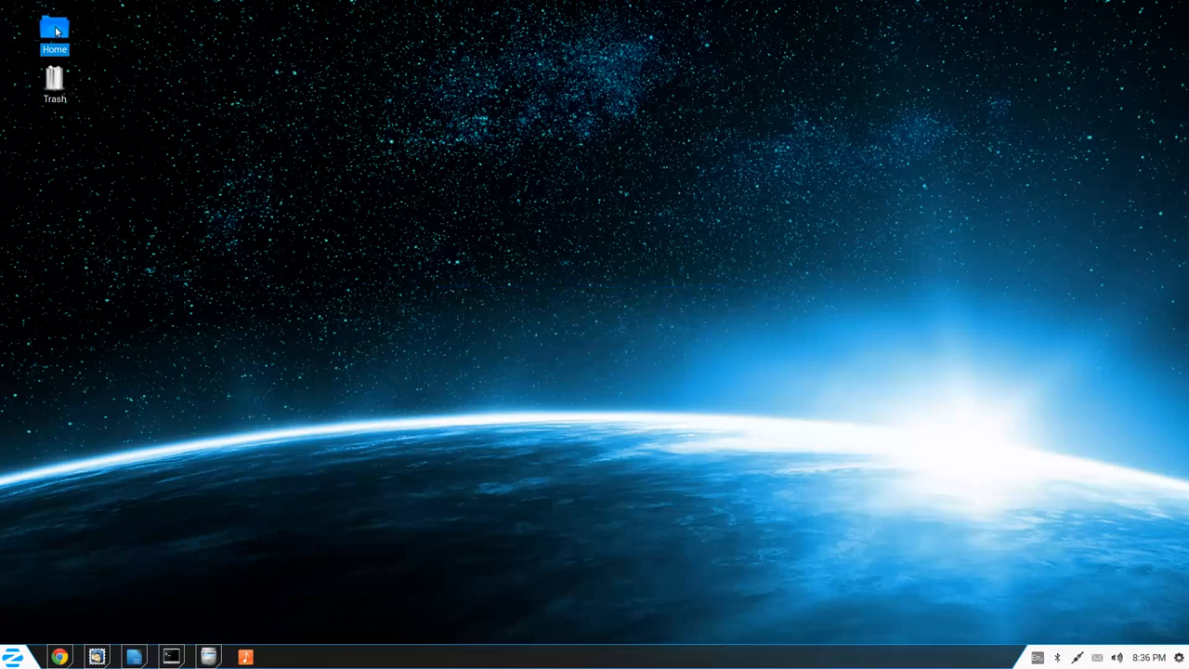
- Open Home from the desktop and browse into the empty Pictures folder
double_click(53, 36)
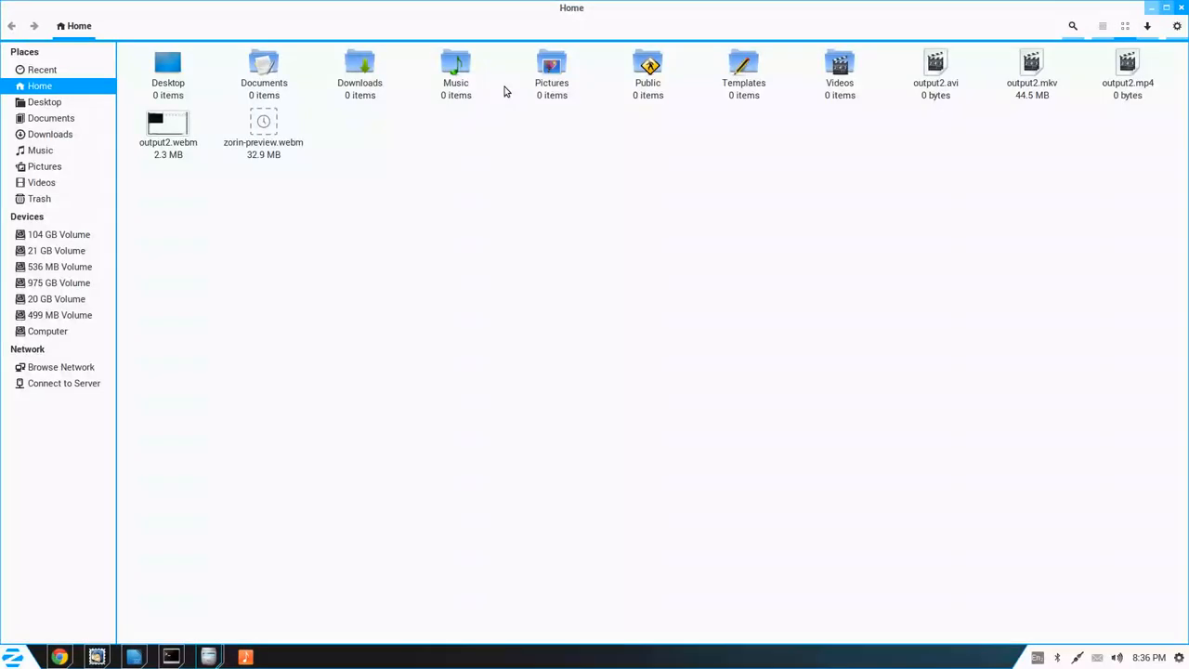
double_click(550, 63)
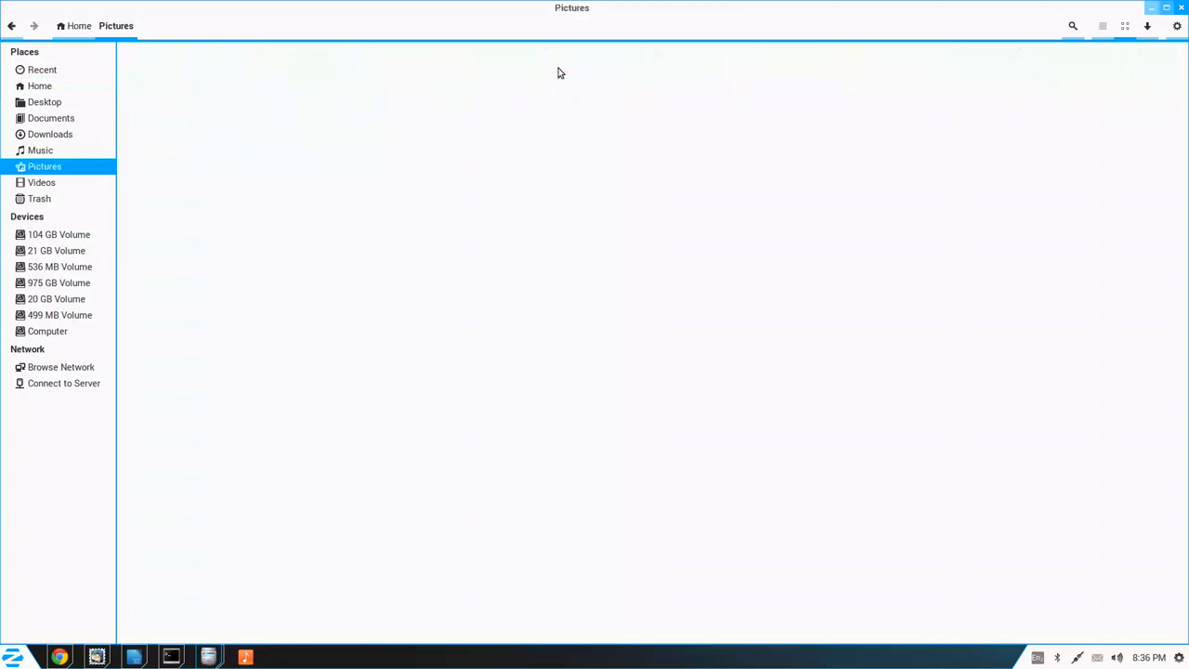
left_click(41, 71)
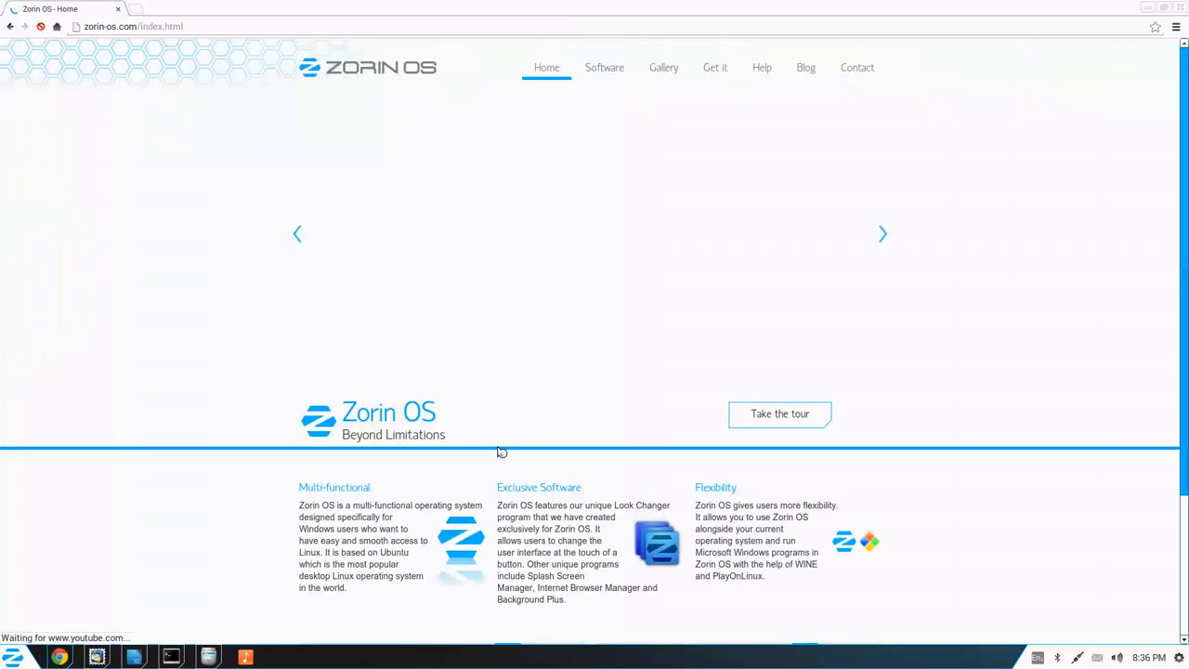
mouse_move(606, 67)
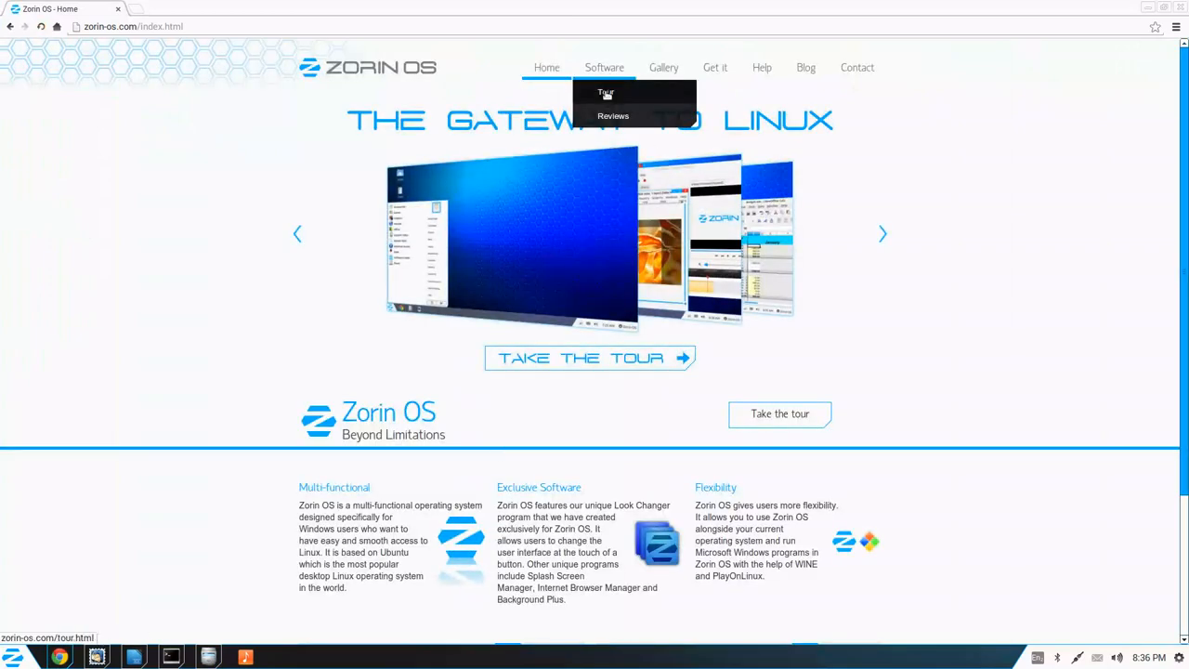
- Browse down the zorin-os.com home page
scroll("down", 3)
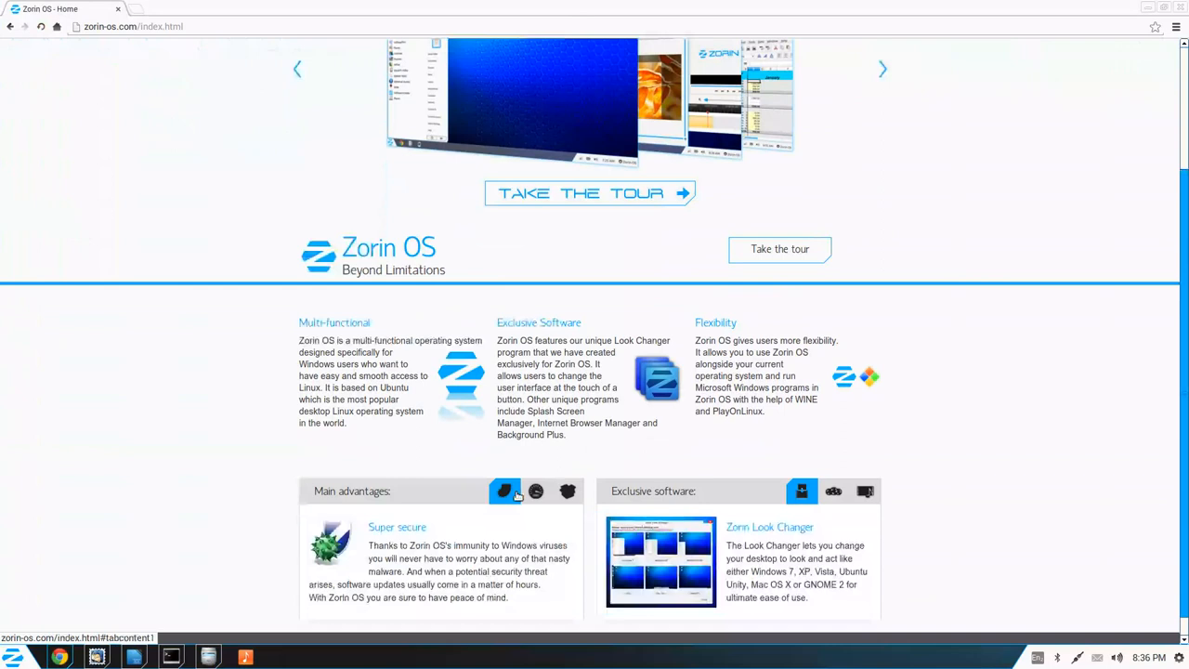
left_click(882, 68)
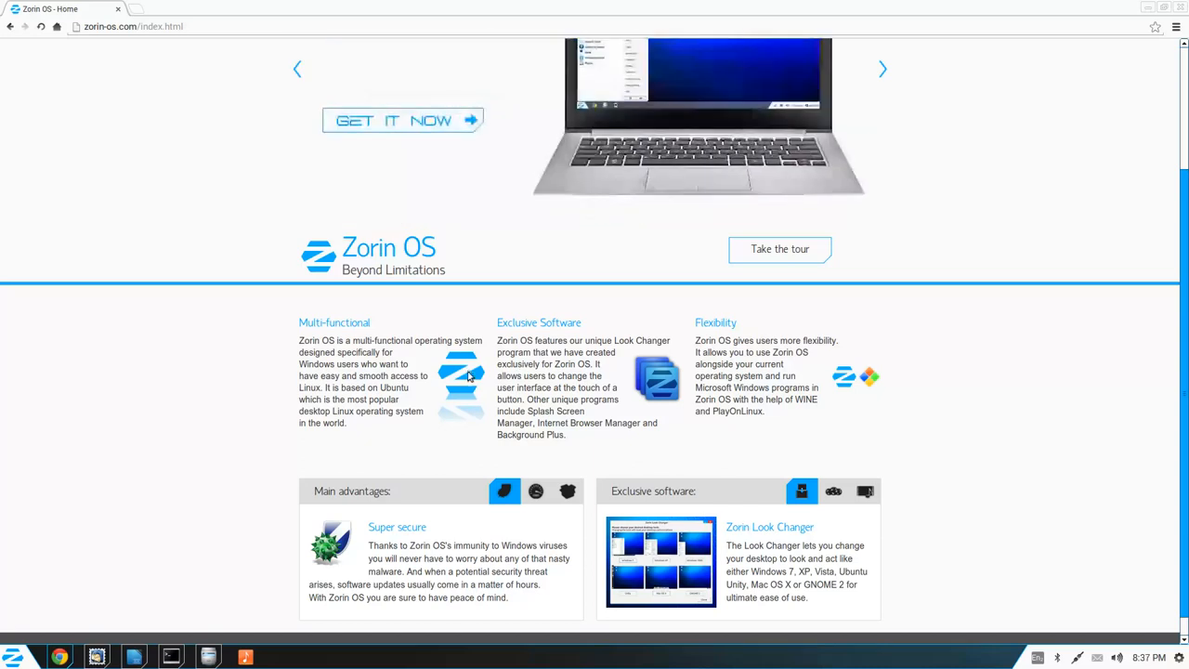
scroll("down", 3)
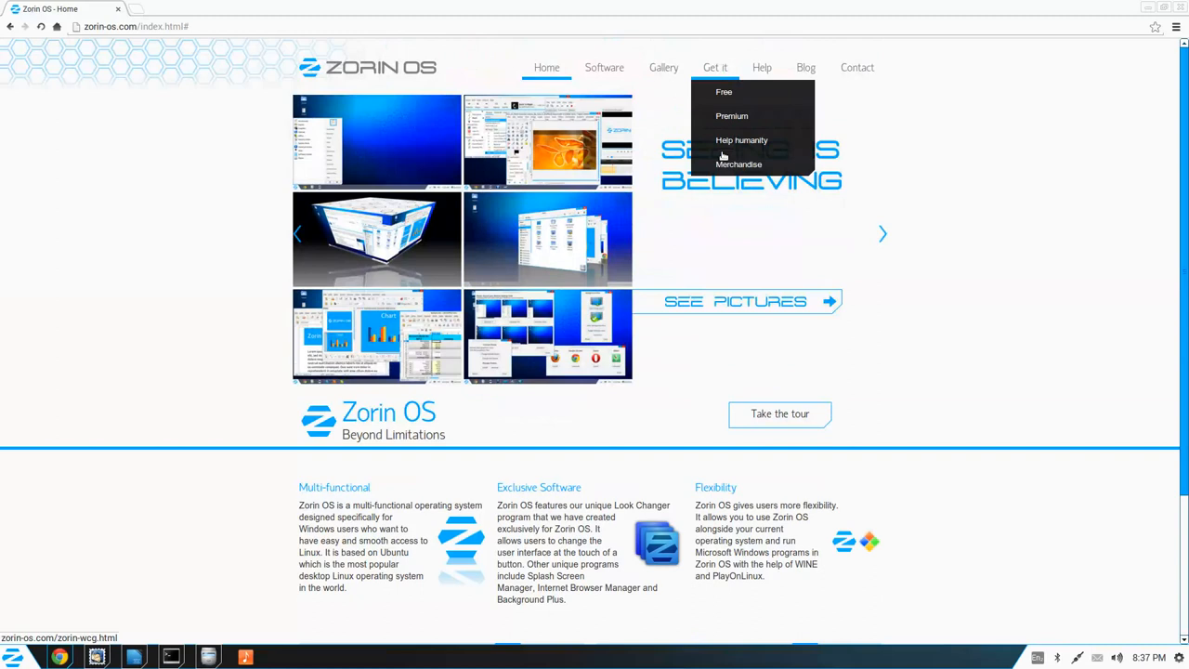
- Go to Get it > Help humanity and start the 32 Bit installer for Zorin OS 7
left_click(741, 141)
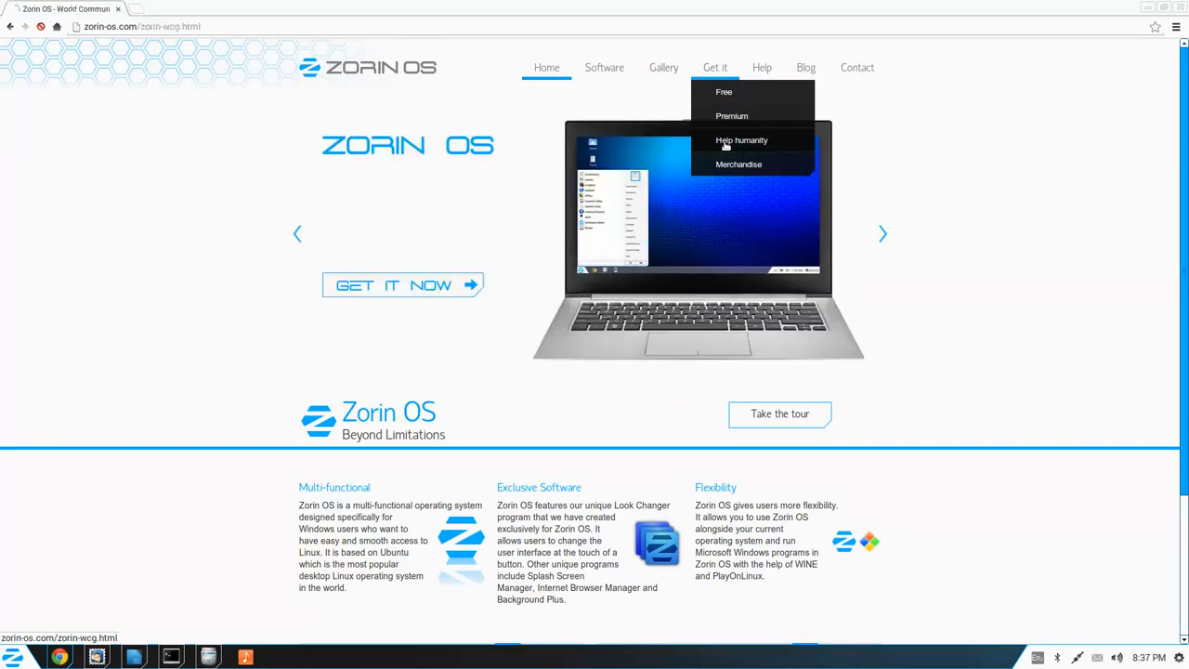
left_click(742, 139)
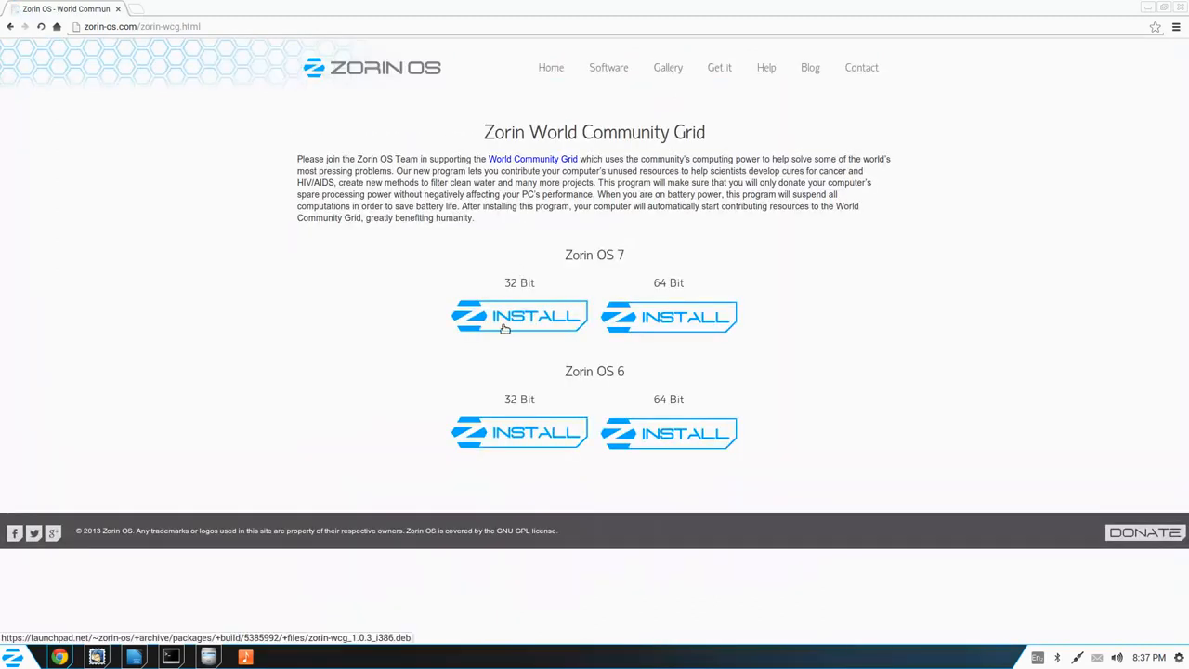
left_click(719, 67)
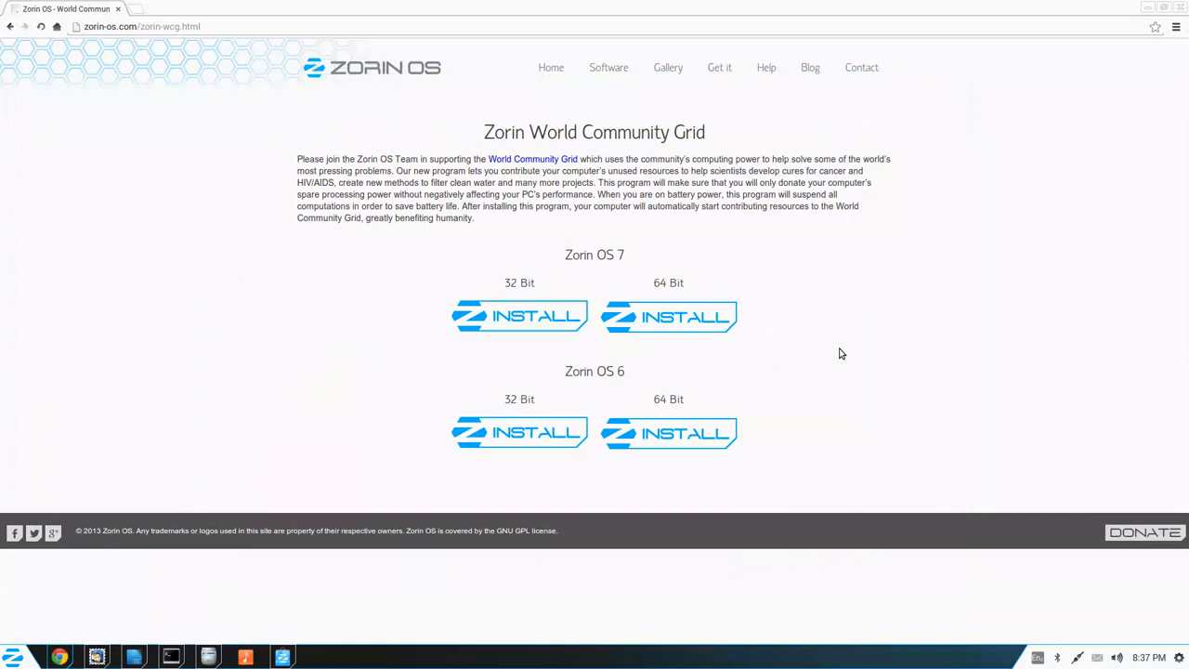
left_click(11, 658)
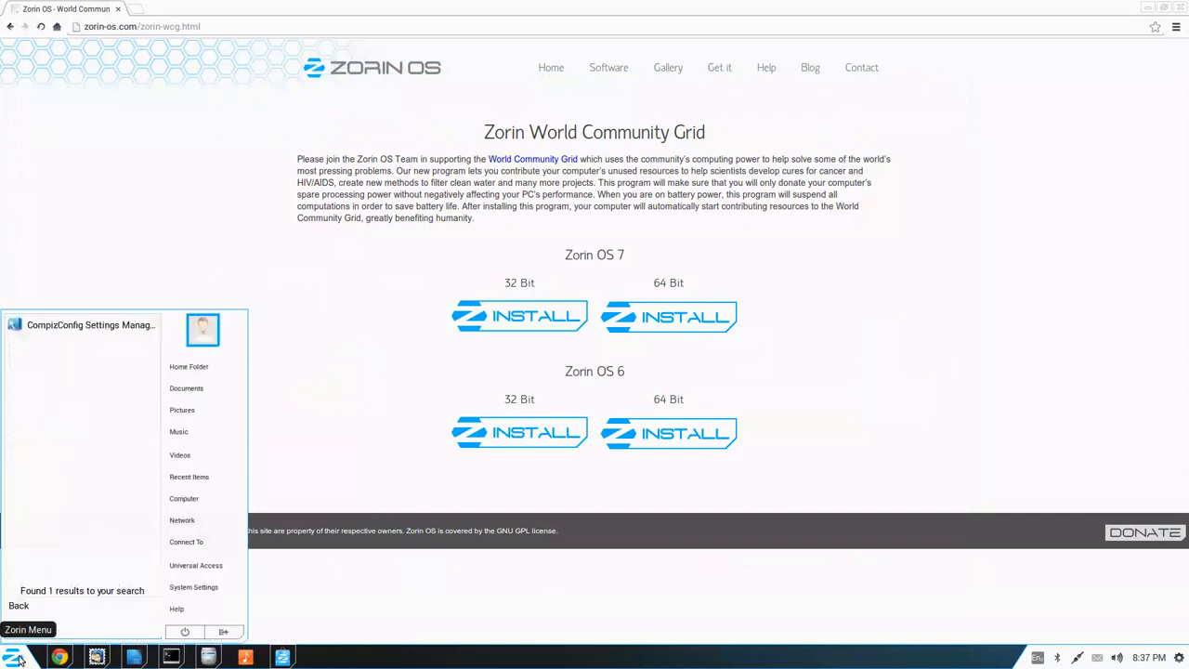
- Launch CompizConfig Settings Manager via 'compi', dismiss its warning, then close it
type("compi")
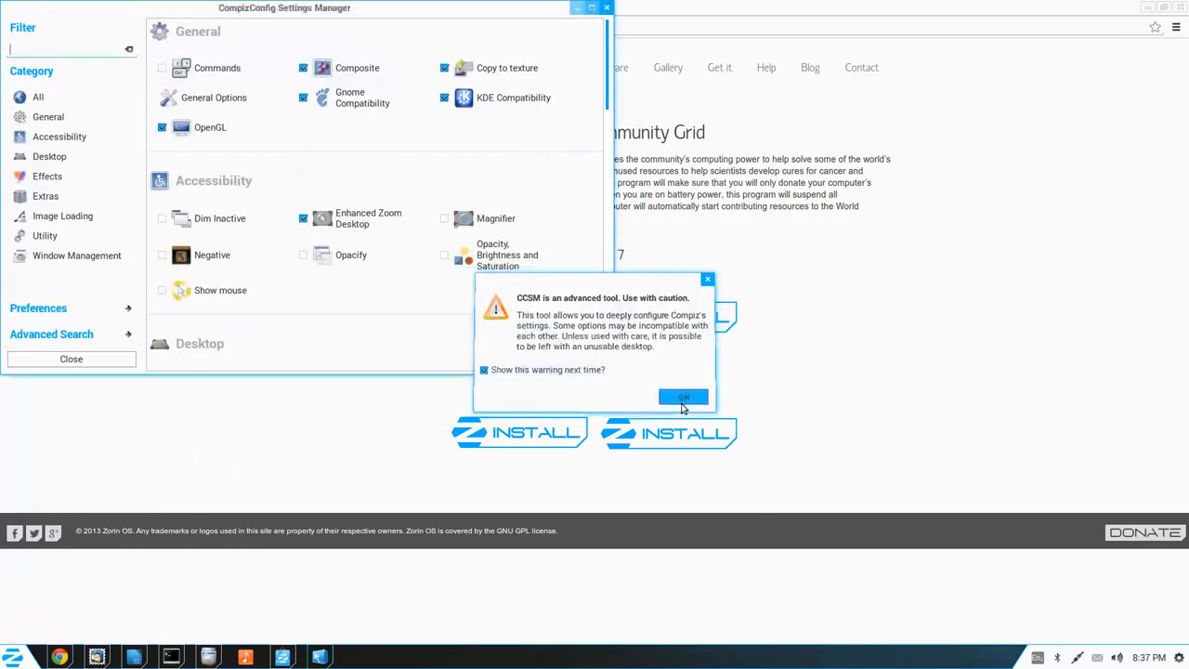
left_click(684, 398)
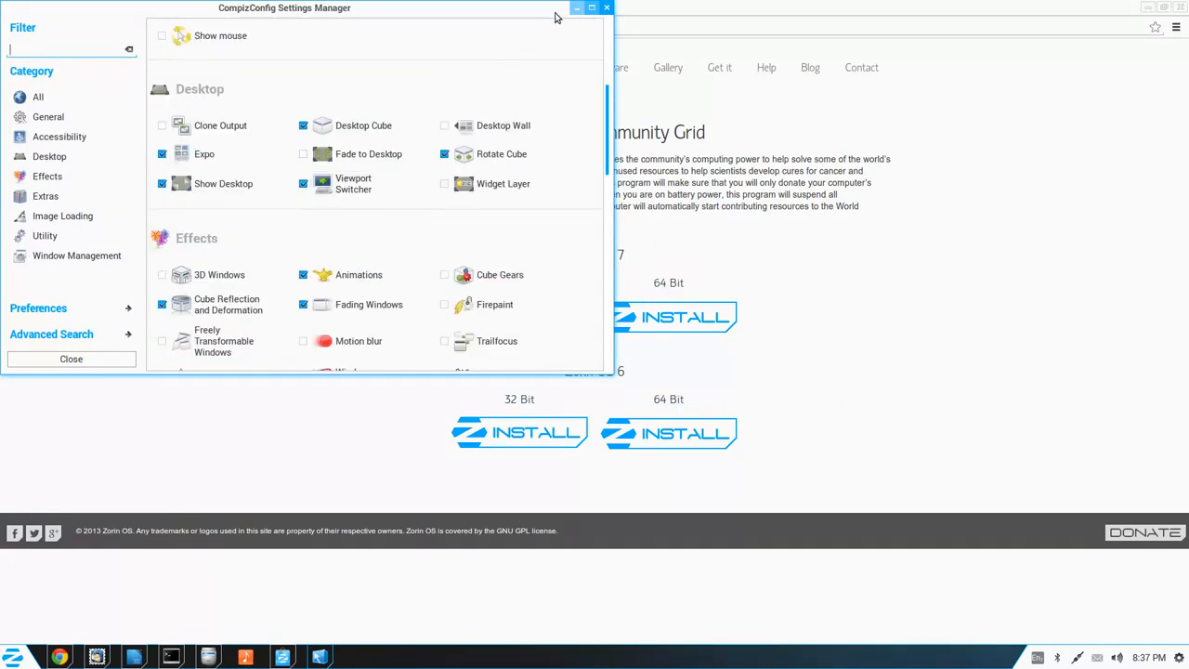
left_click_drag(284, 7, 360, 93)
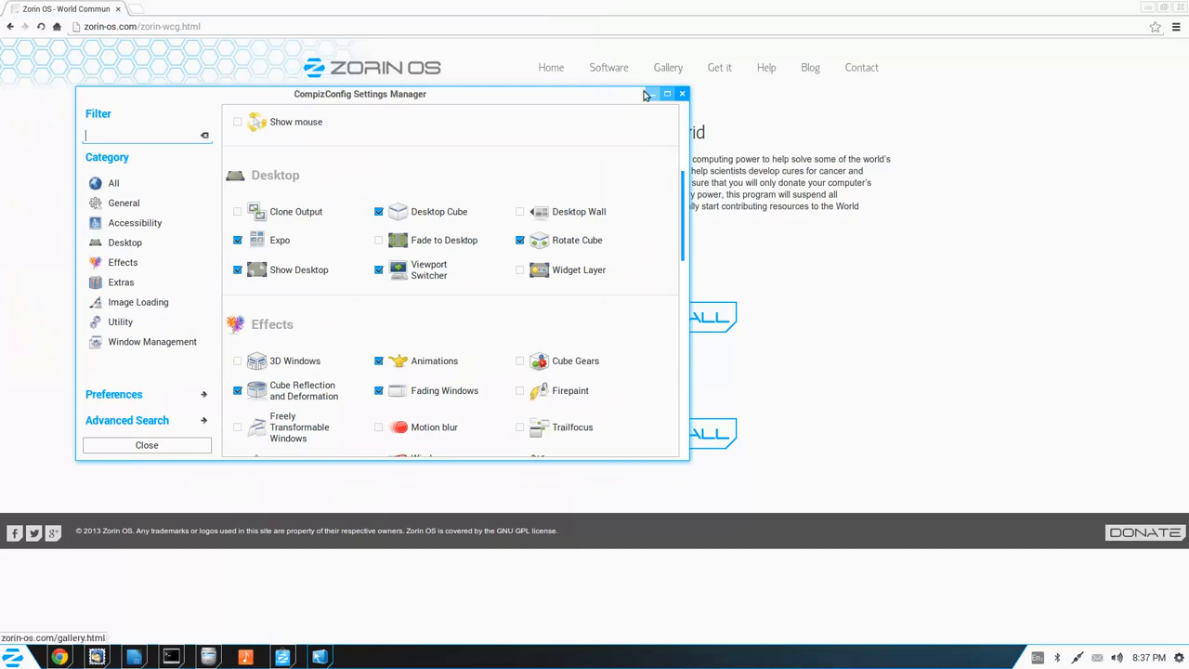
left_click(667, 92)
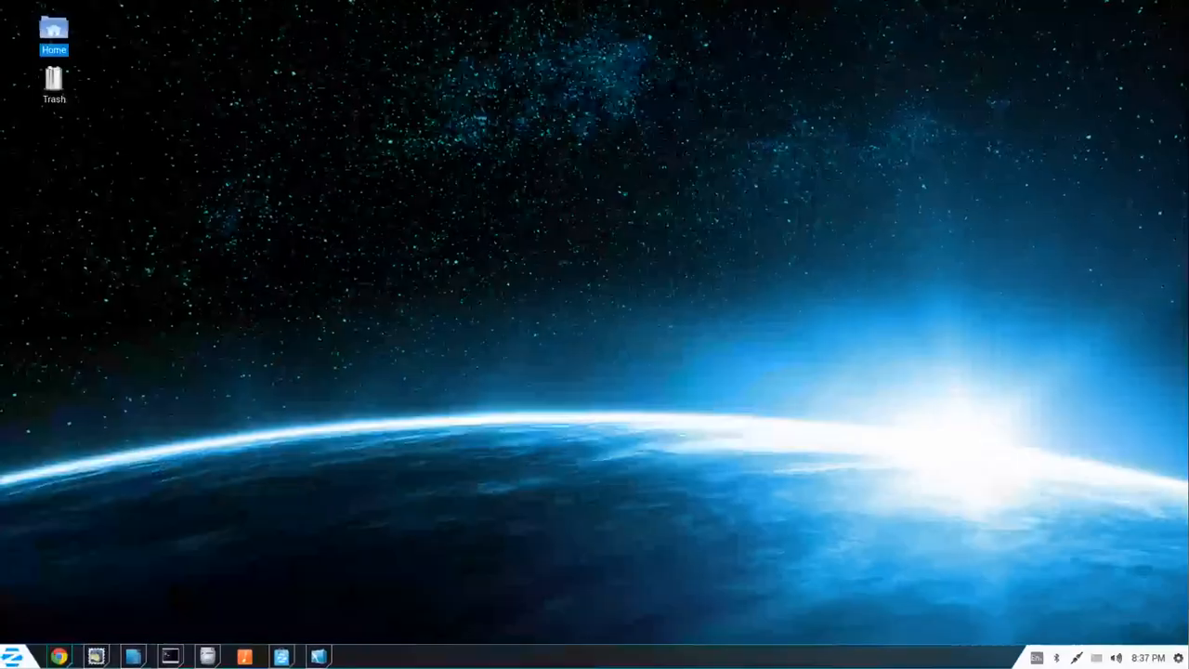
- Launch Software Center, peek at the clock calendar and Zorin menu, then minimize the store
left_click(60, 658)
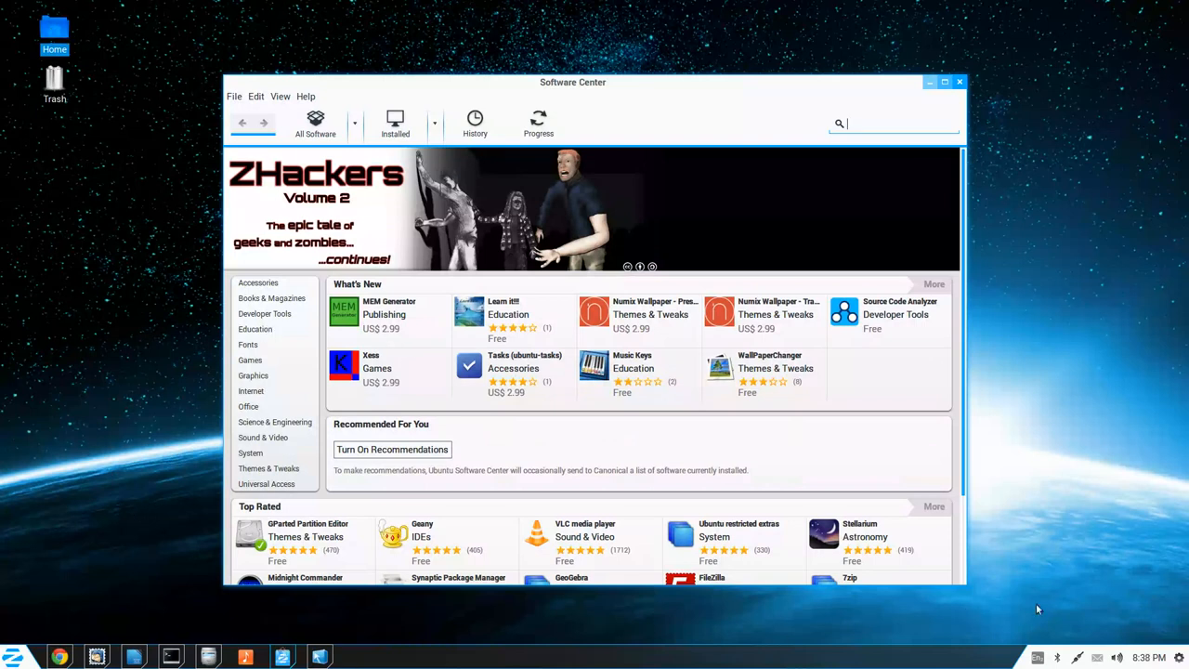
left_click(1150, 658)
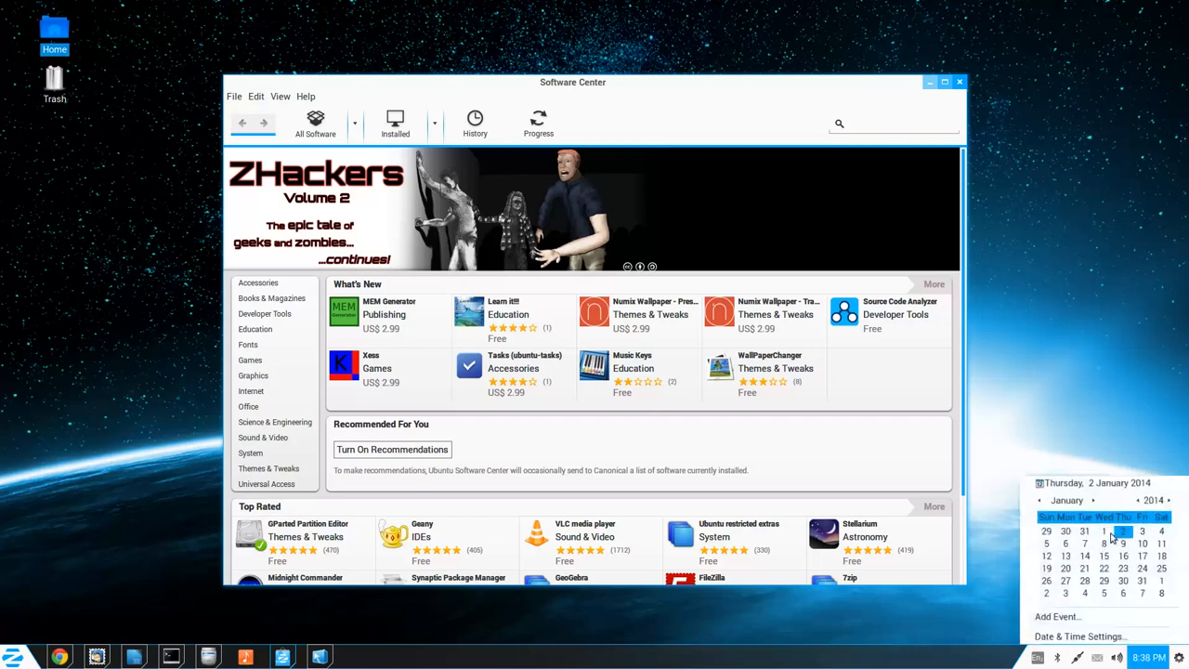
left_click(295, 548)
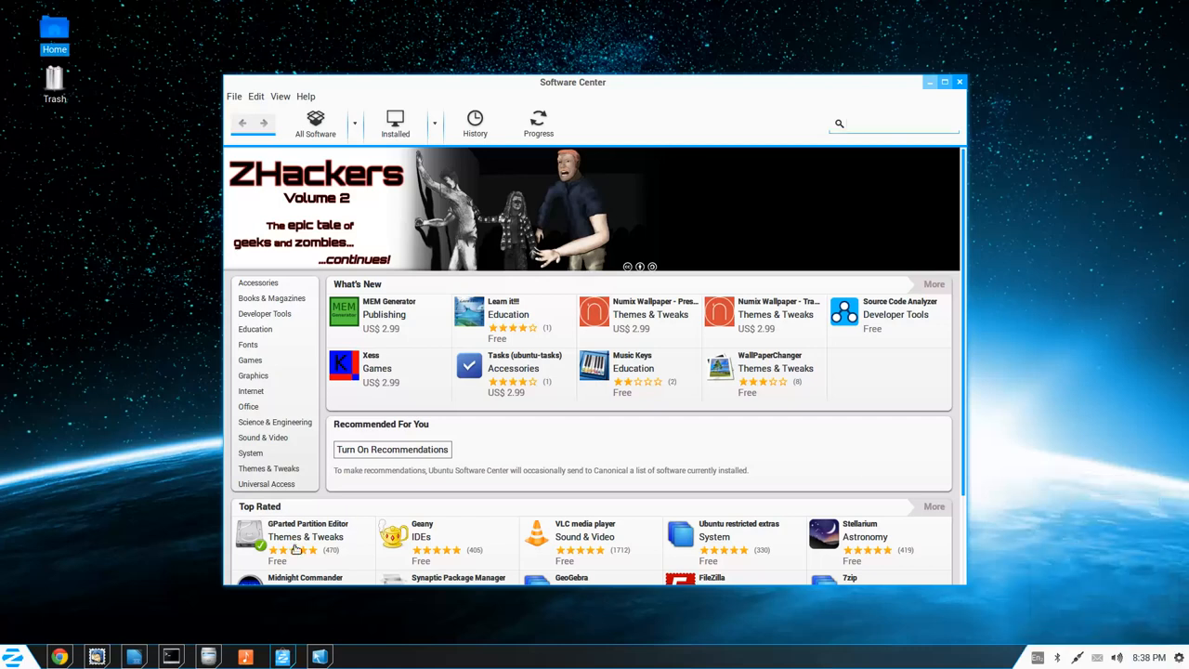
left_click(13, 658)
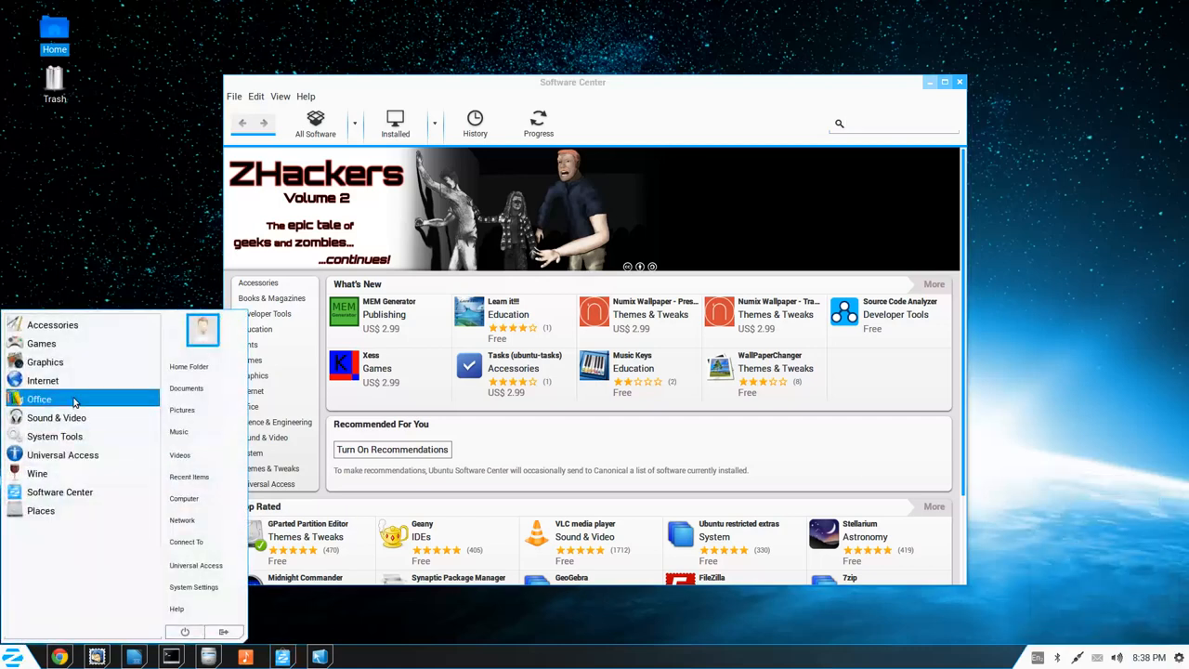
mouse_move(190, 366)
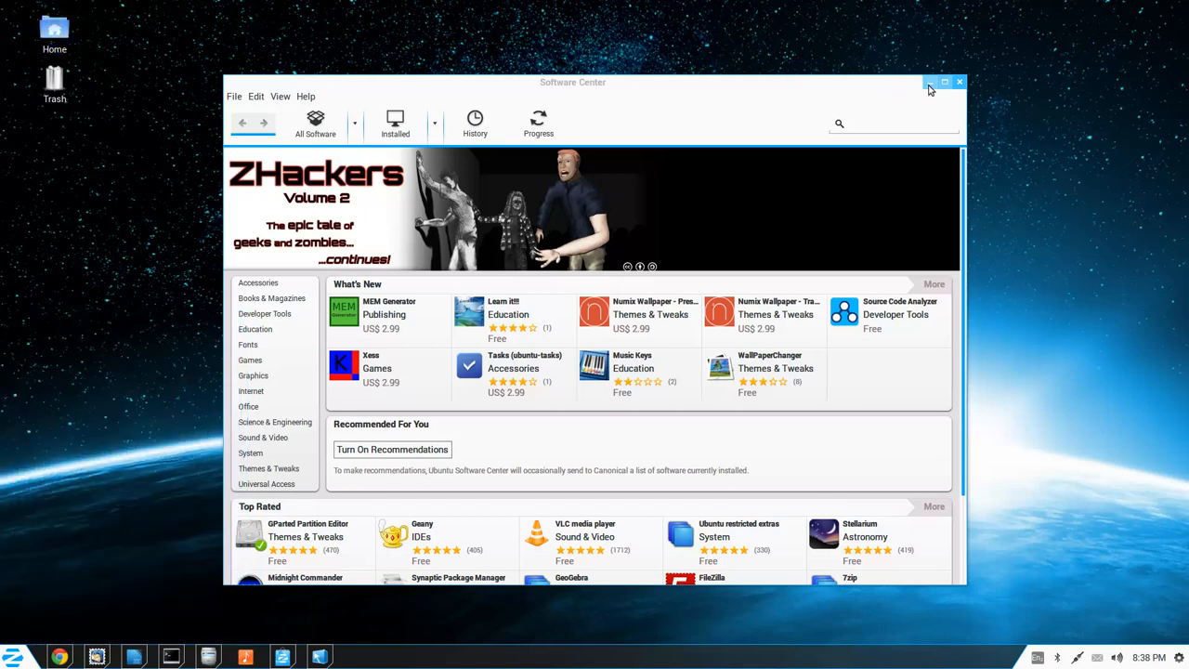
left_click(959, 81)
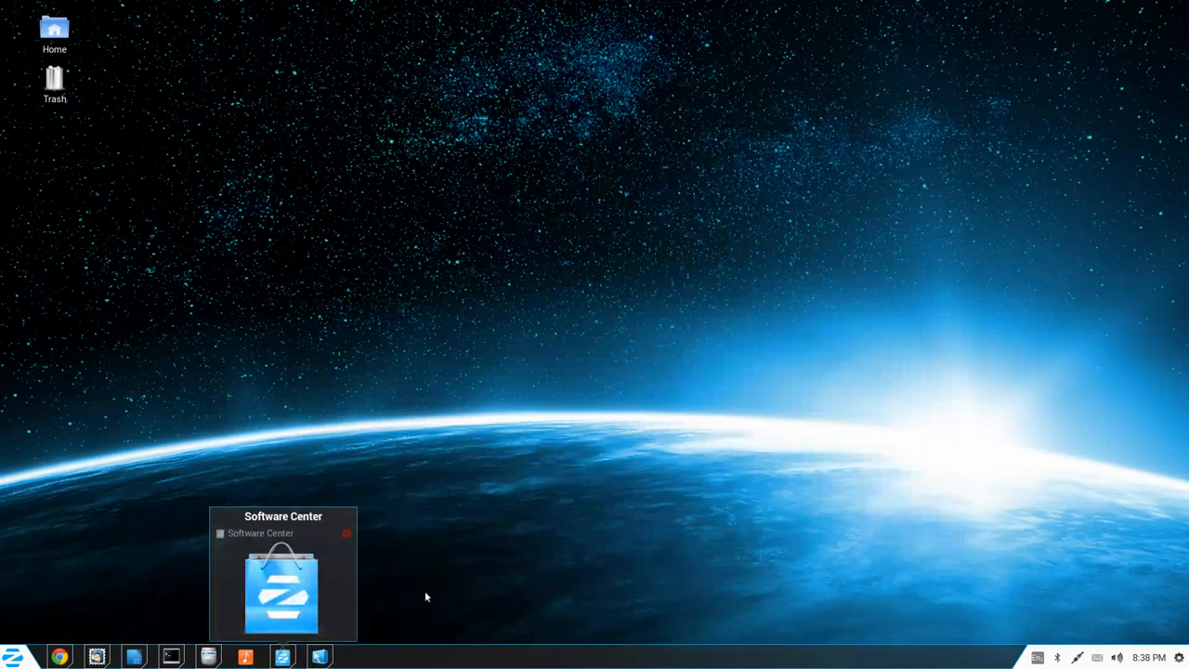
- Open Change Desktop Background and apply the teal streaked wallpaper
right_click(659, 431)
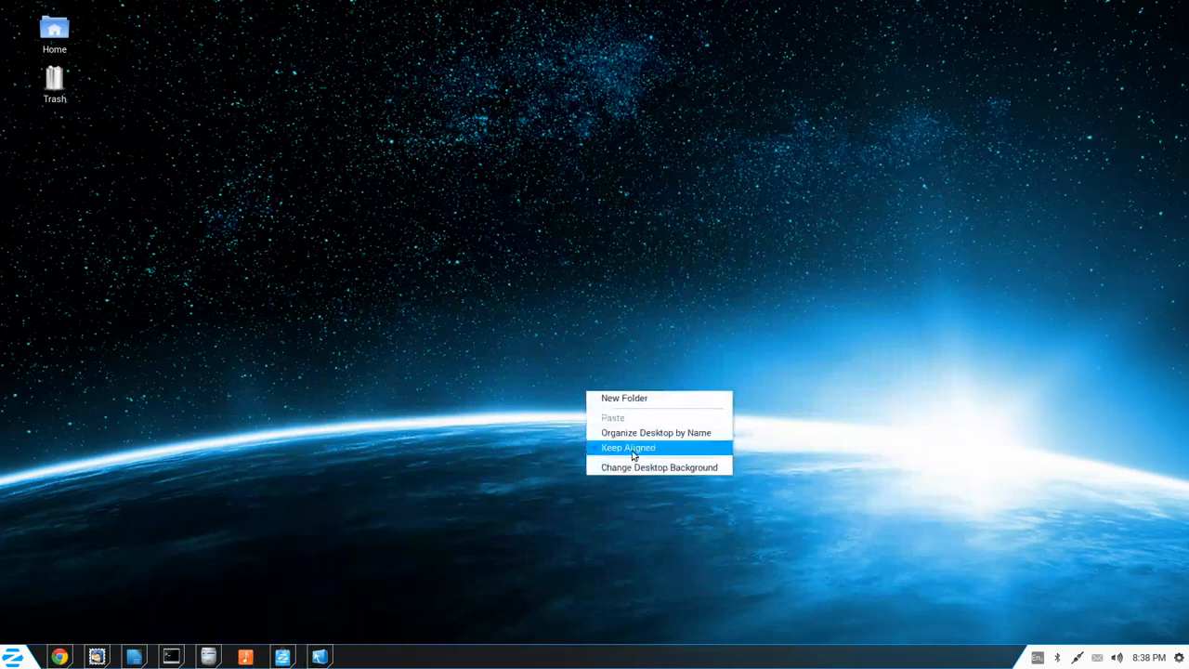
left_click(658, 466)
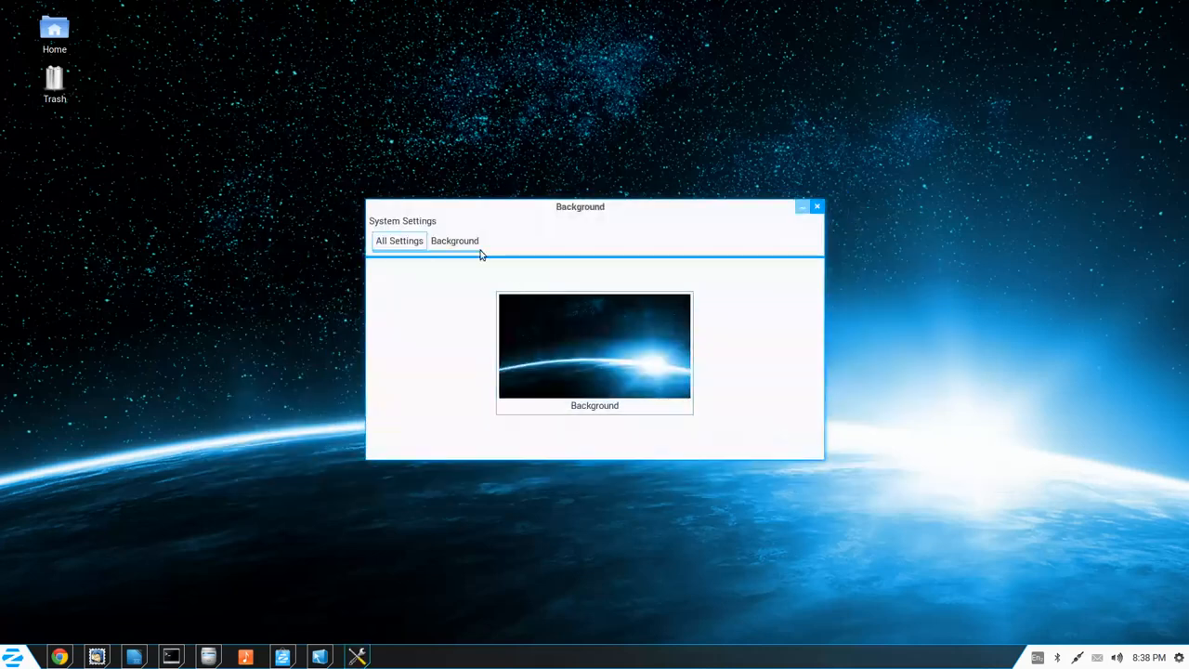
left_click(453, 241)
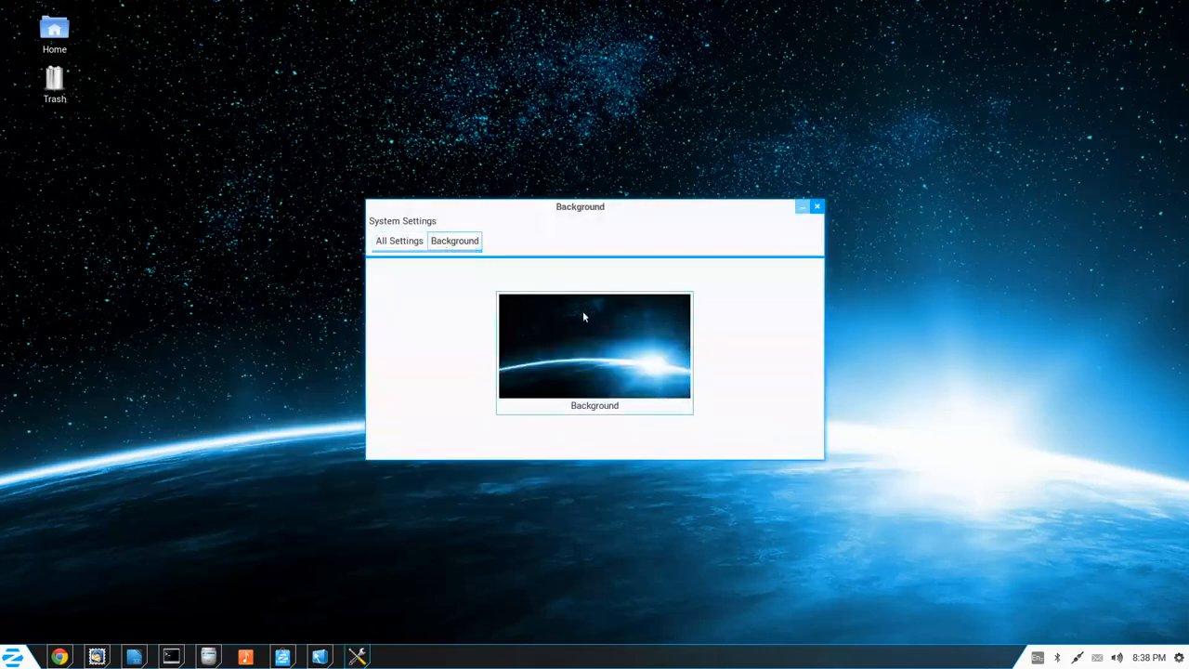
left_click(594, 346)
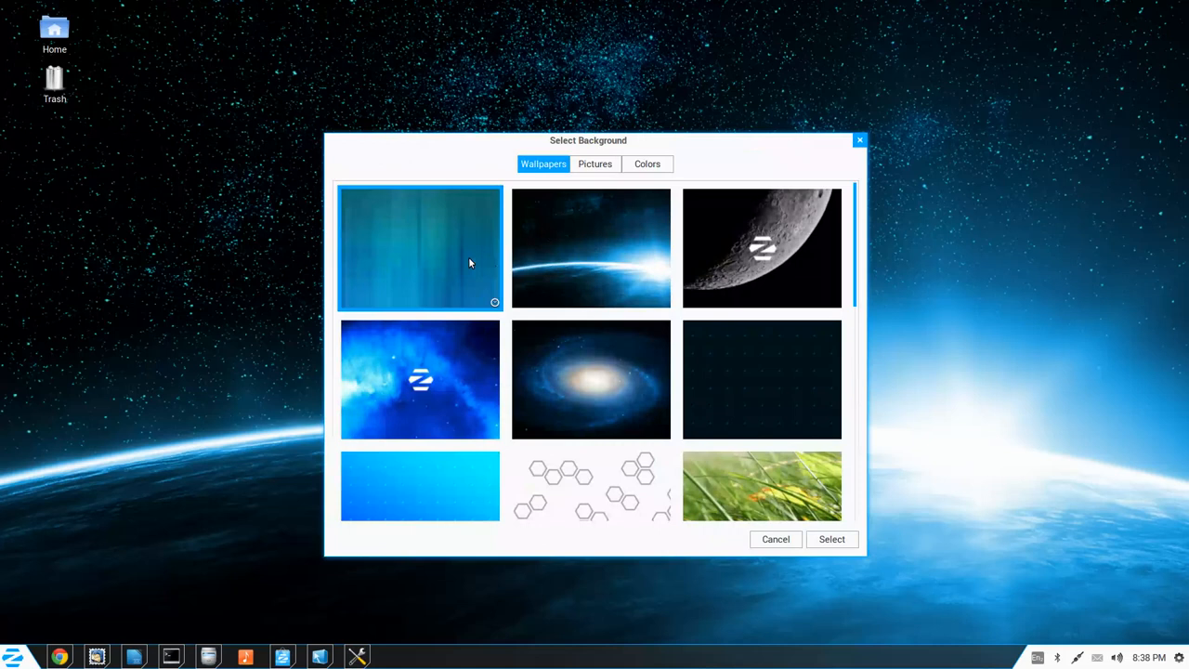
left_click(832, 539)
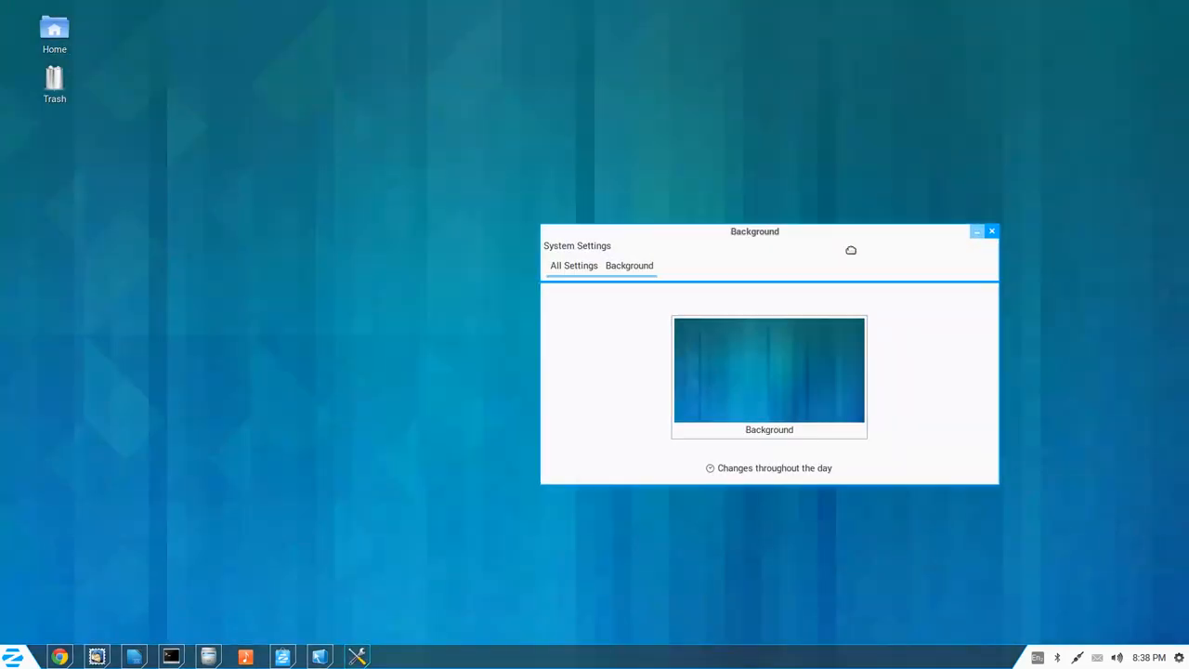
left_click_drag(754, 231, 937, 16)
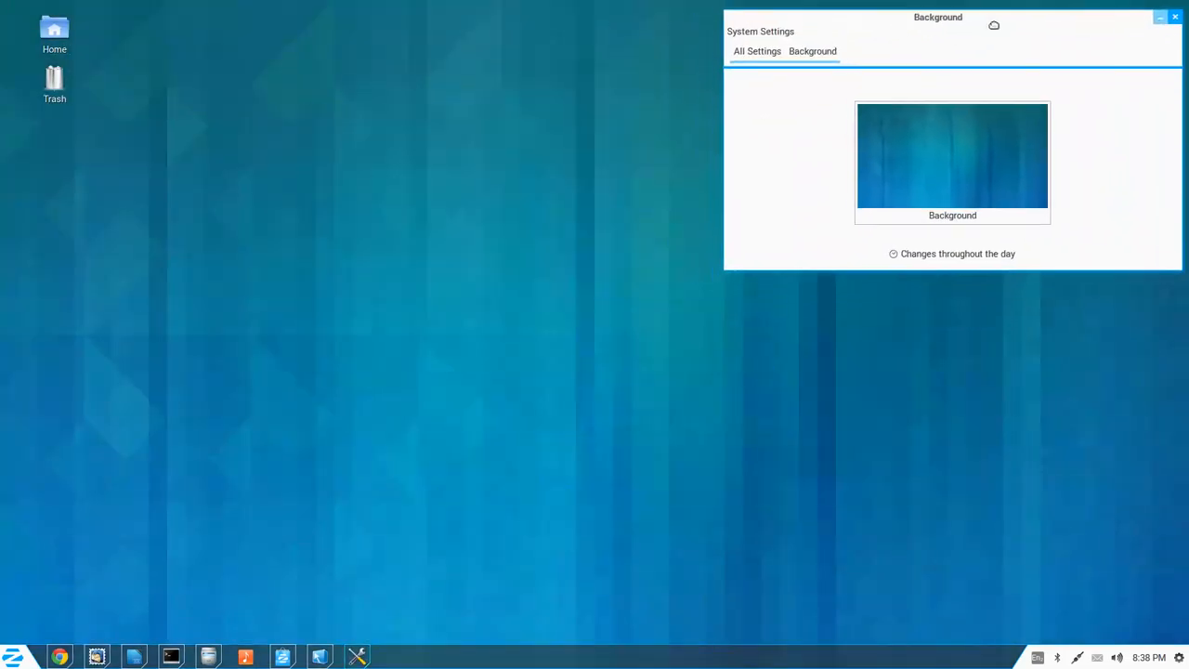
- Cycle through earth horizon, moon, spiral galaxy and hexagon wallpapers, ending on the earth image
left_click(952, 156)
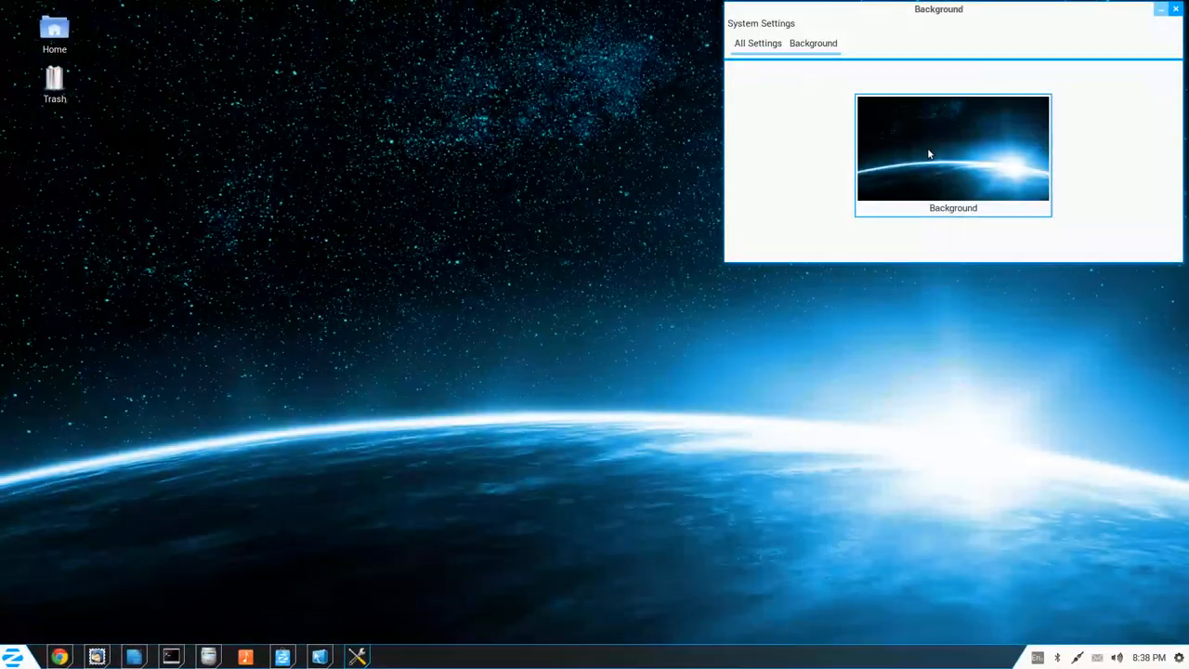
left_click(953, 148)
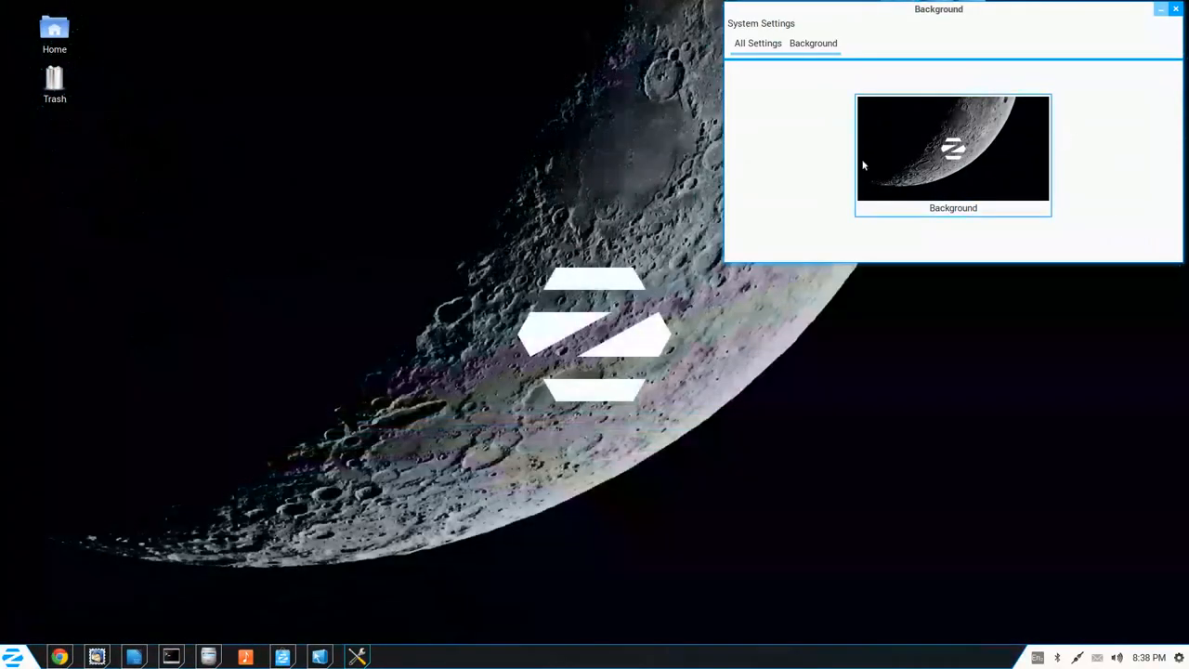
left_click(952, 148)
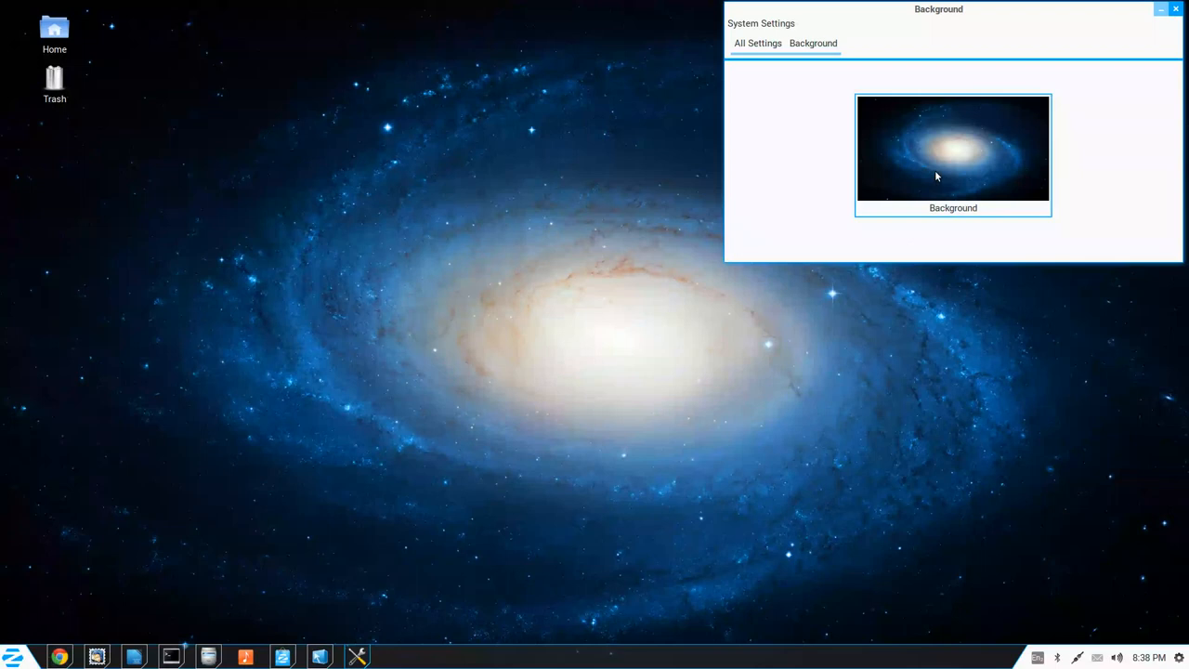
left_click(951, 148)
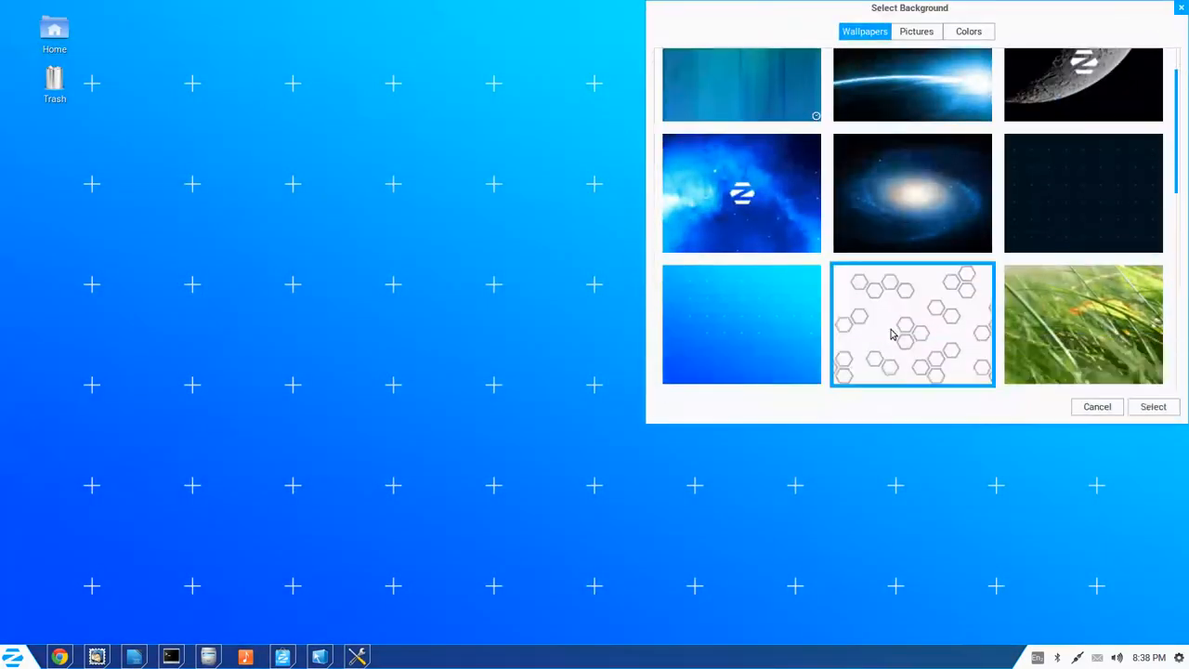
left_click(1152, 407)
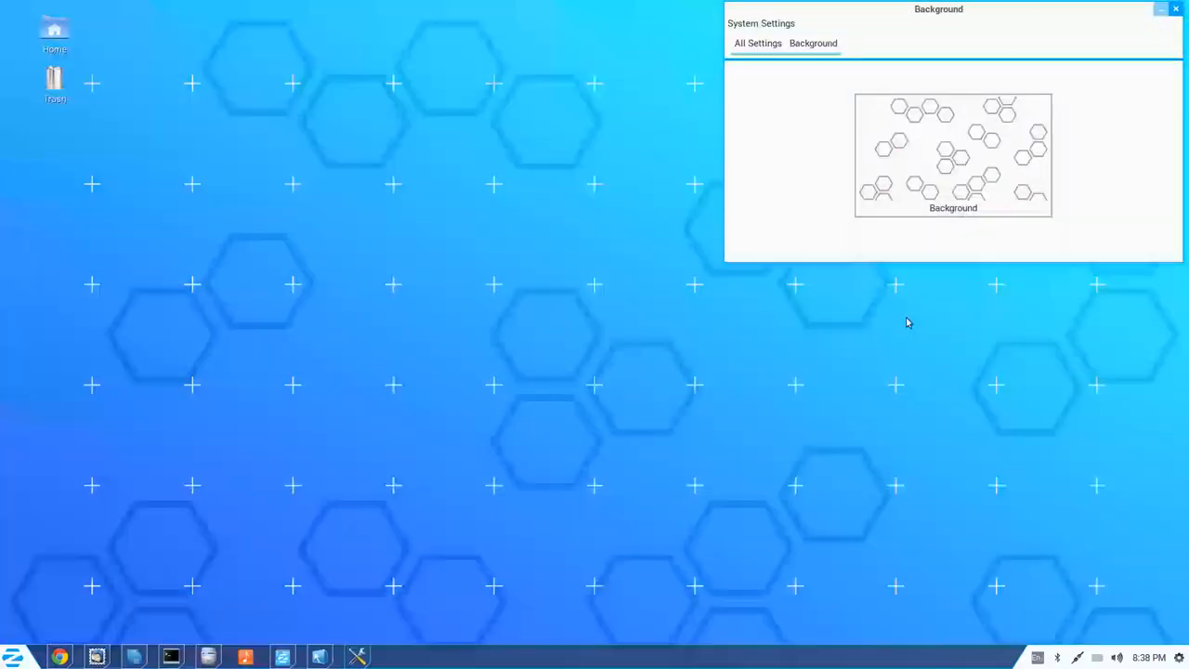
left_click(951, 156)
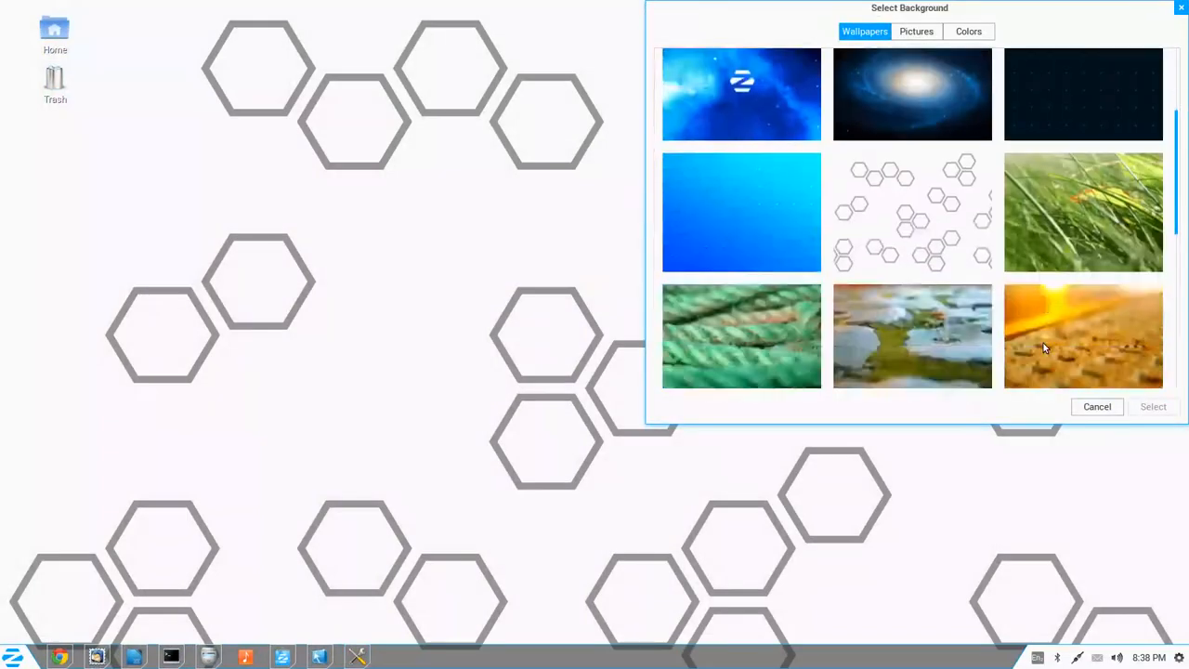
scroll("down", 3)
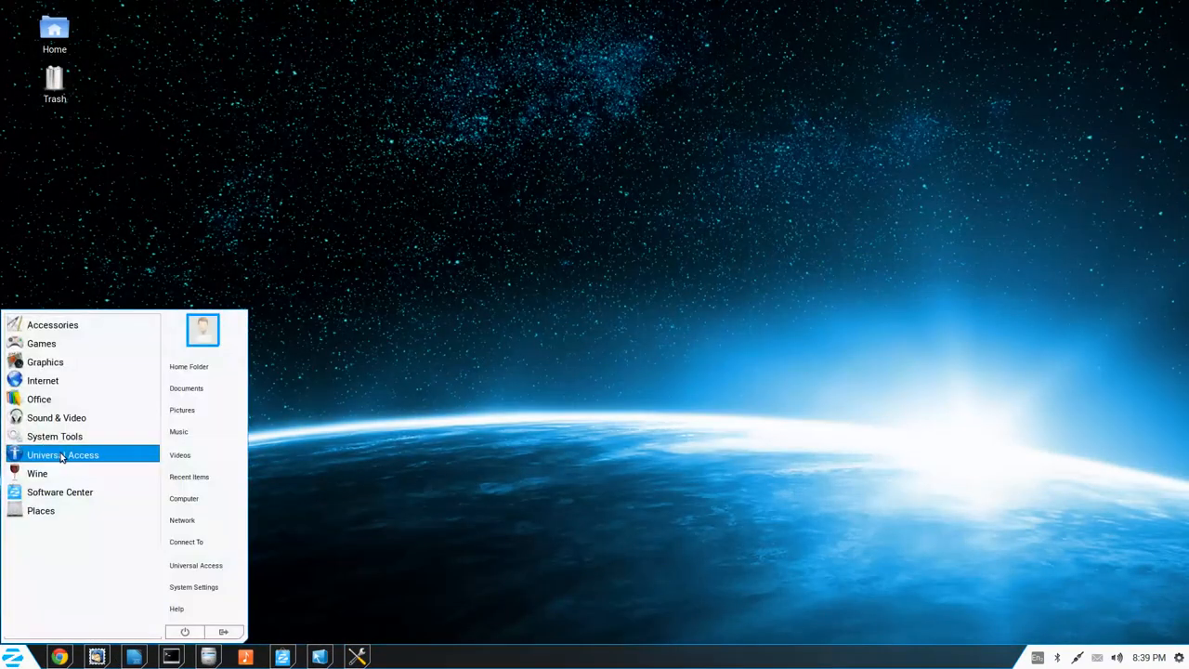
mouse_move(54, 434)
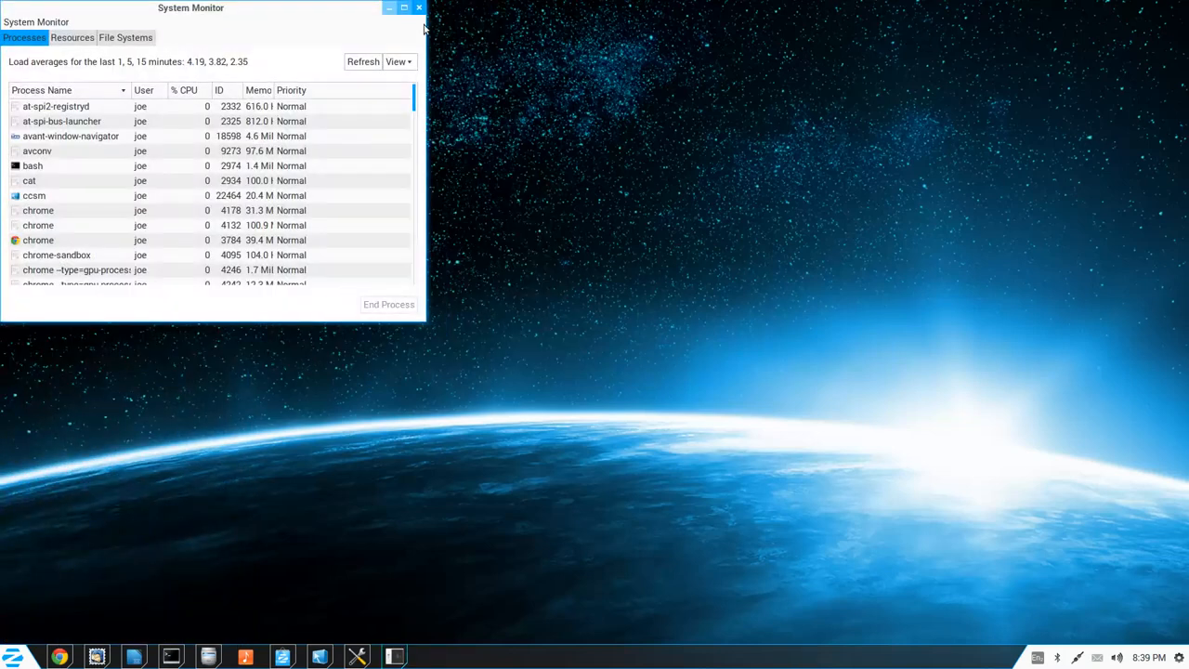
- Launch System Monitor on its Processes list from System Tools
left_click(418, 7)
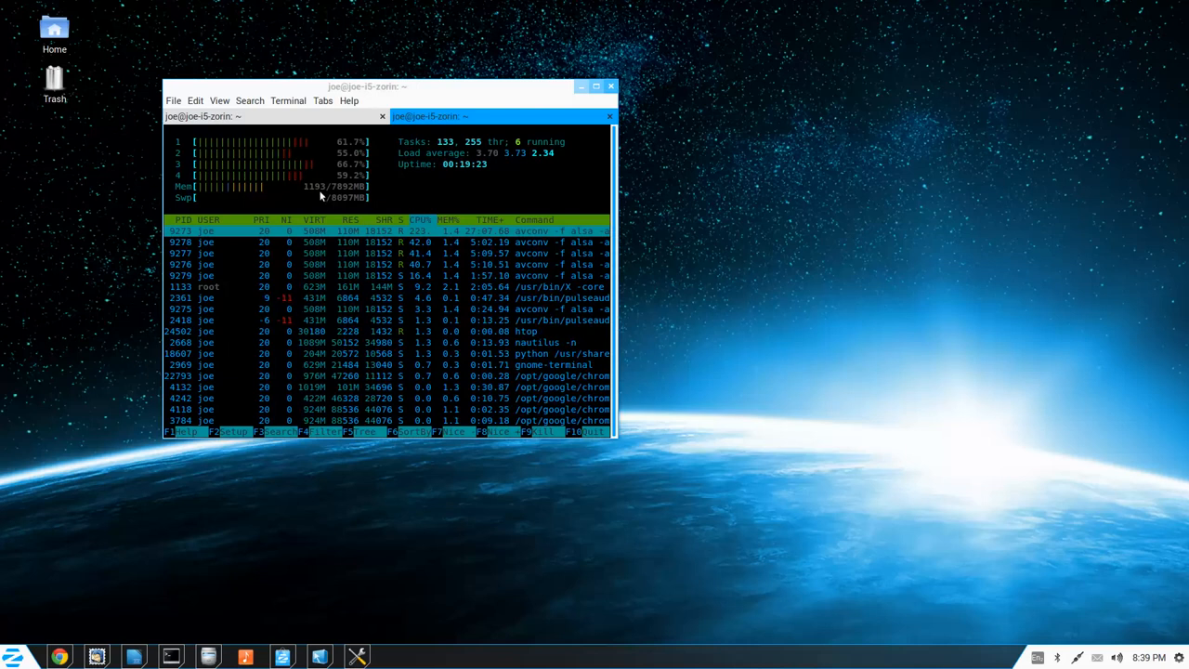
- Reposition the Terminal window running htop before minimizing it
left_click_drag(368, 87, 530, 101)
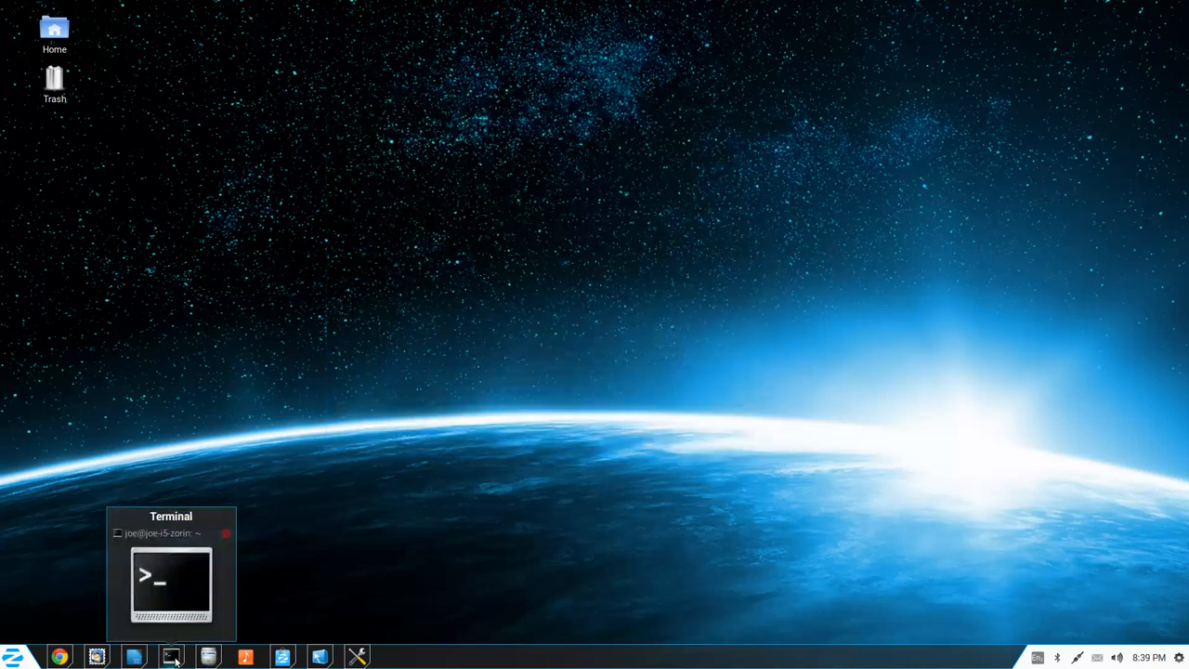
mouse_move(319, 658)
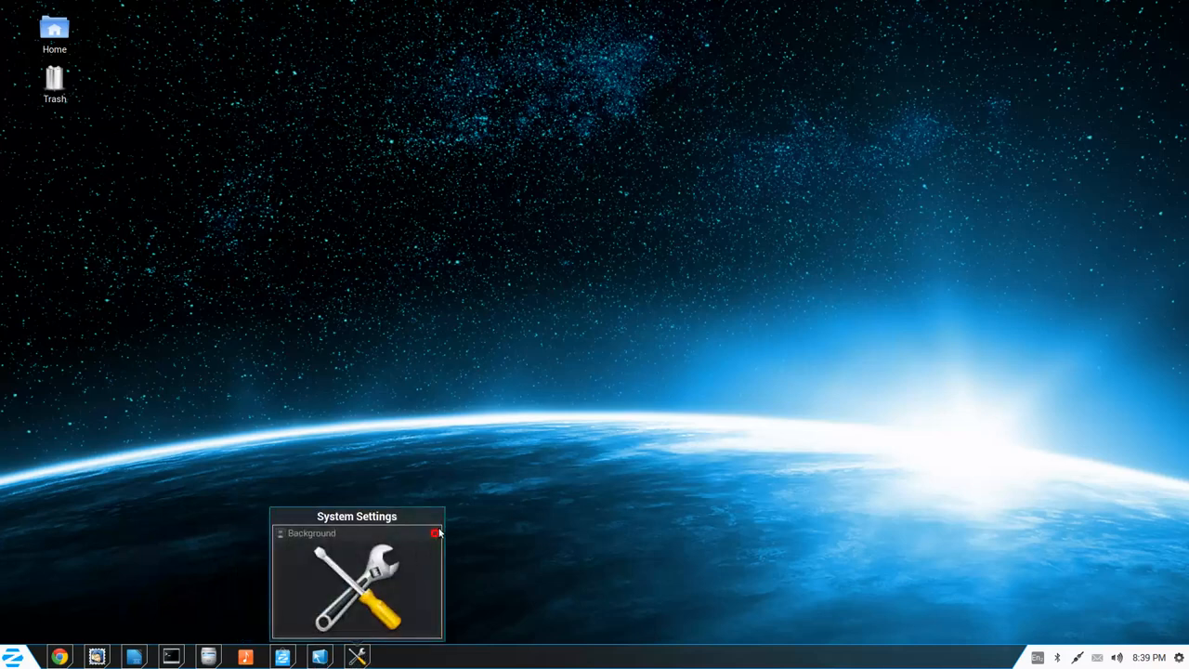
- Close the System Settings Background window from its taskbar preview
left_click(435, 532)
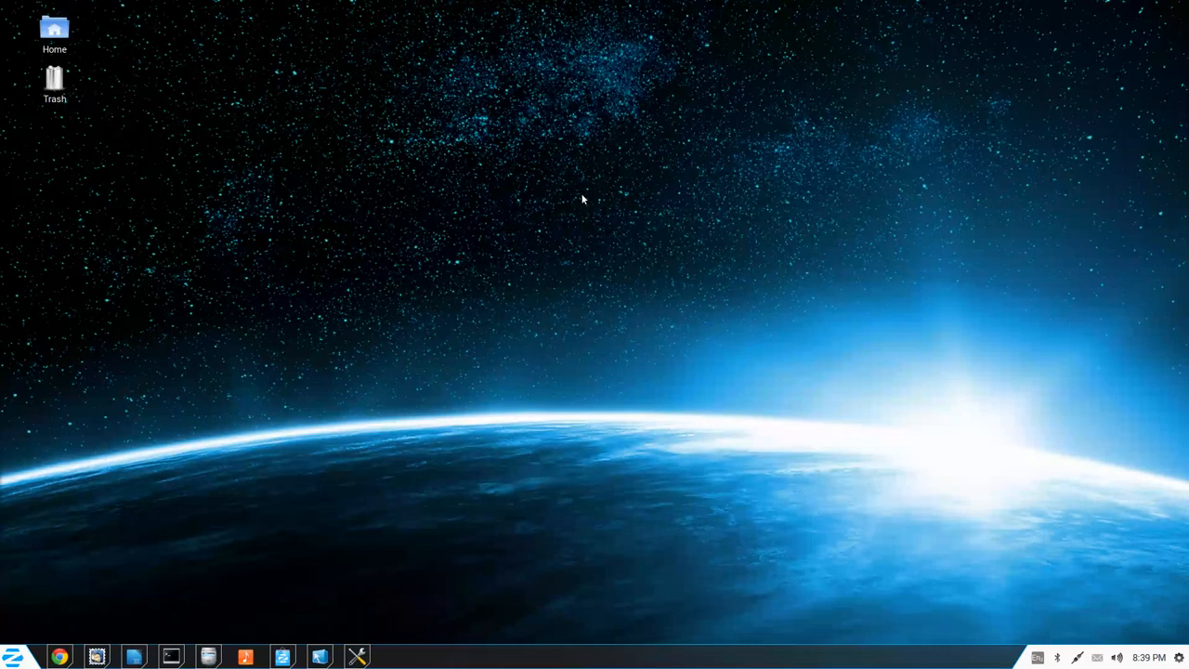
mouse_move(320, 542)
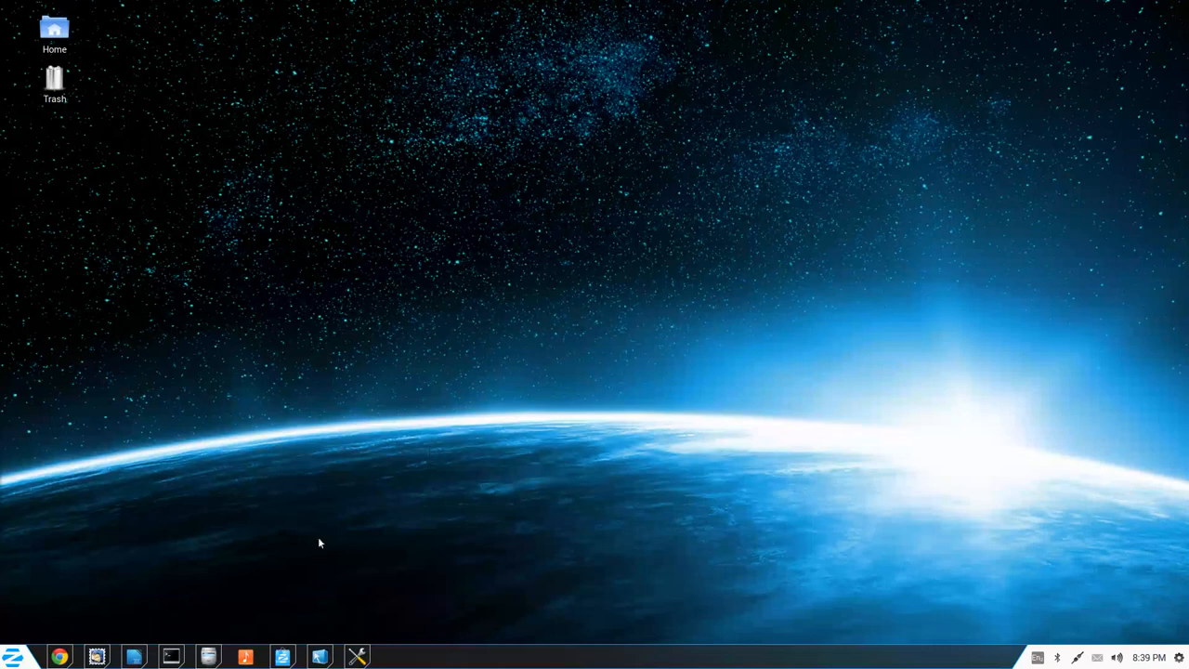